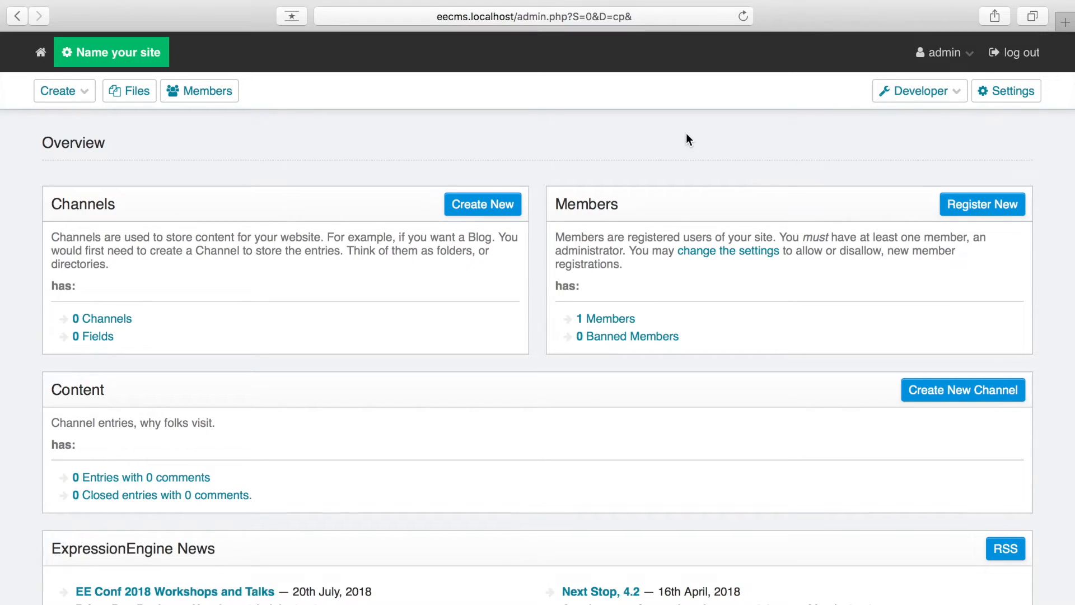
pyautogui.moveTo(350, 129)
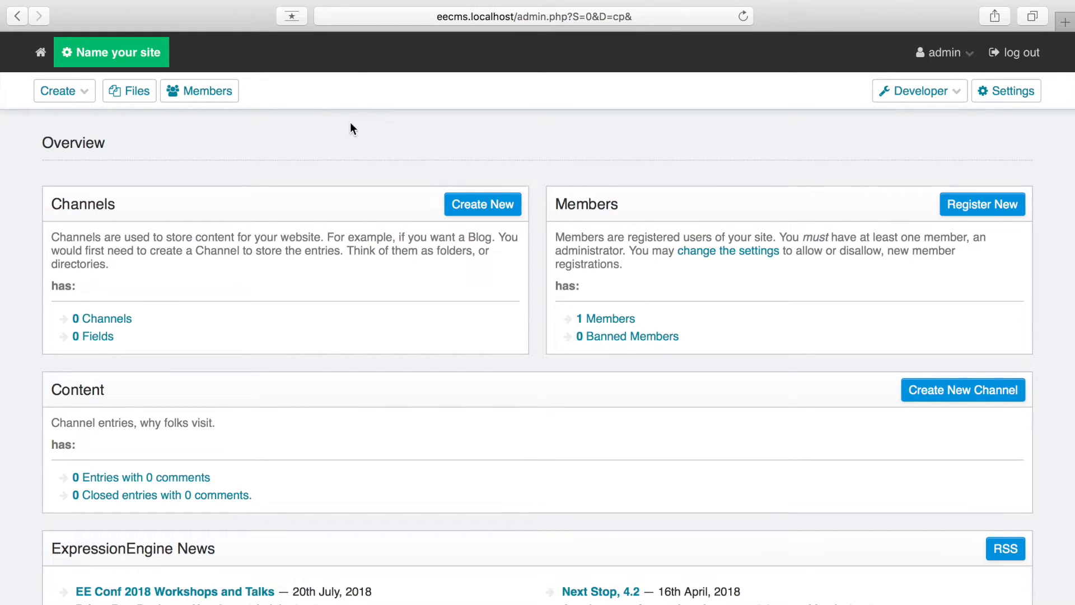
pyautogui.moveTo(128, 62)
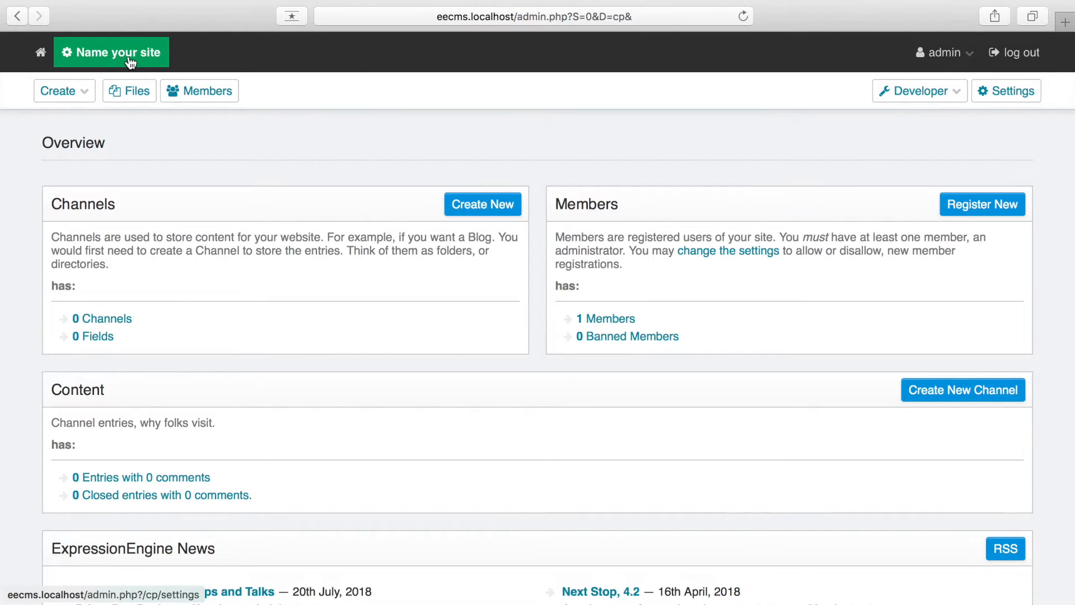
# - Name the site 'My Blog' with short name my_blog and save the settings
pyautogui.click(111, 52)
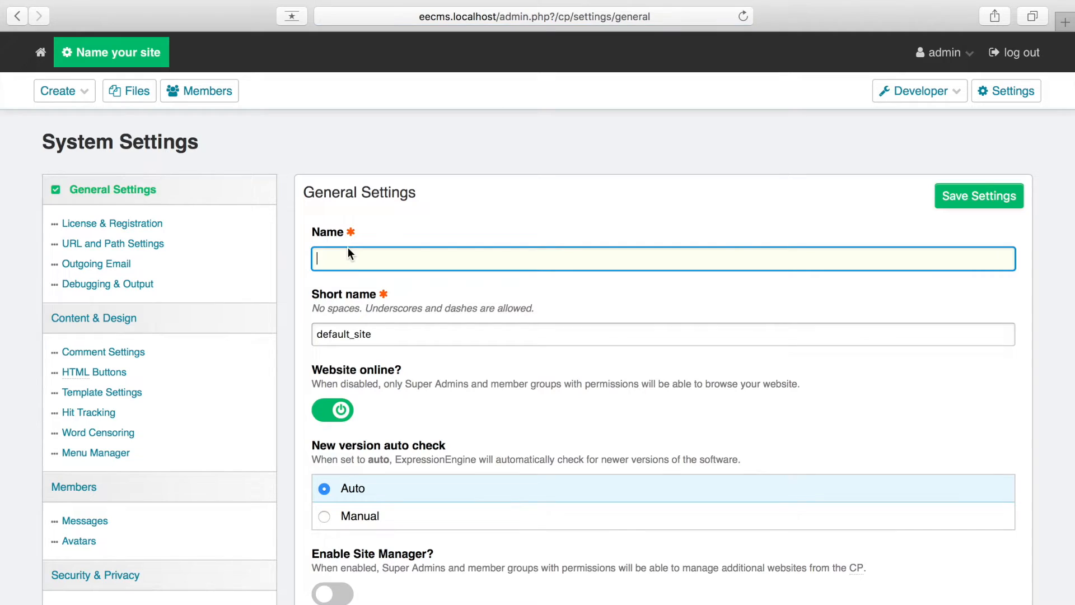
pyautogui.write('My Blog')
pyautogui.click(663, 334)
pyautogui.write('my_blog')
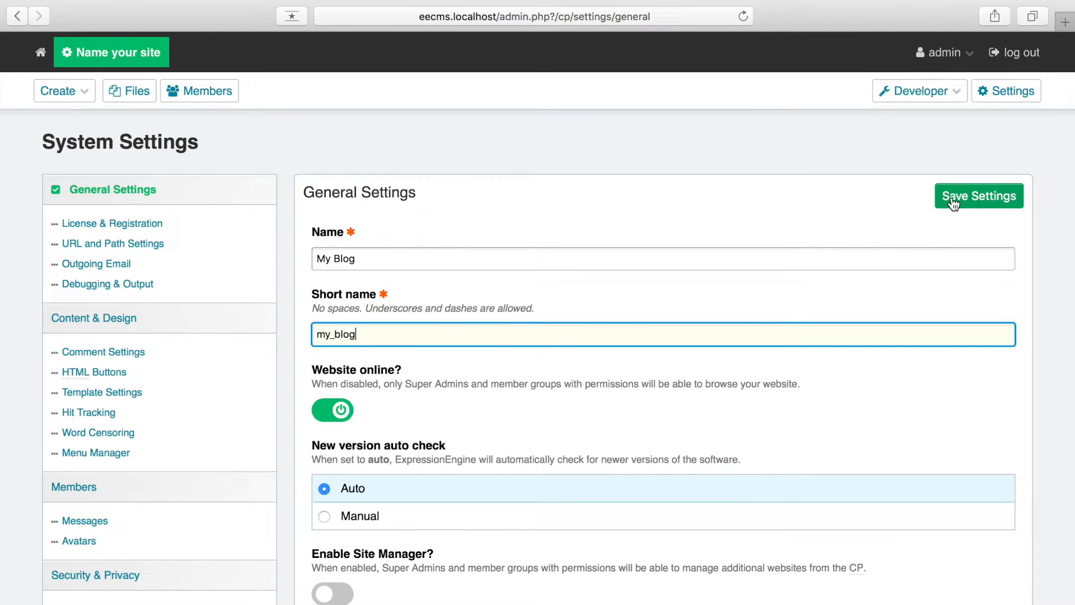
pyautogui.click(978, 195)
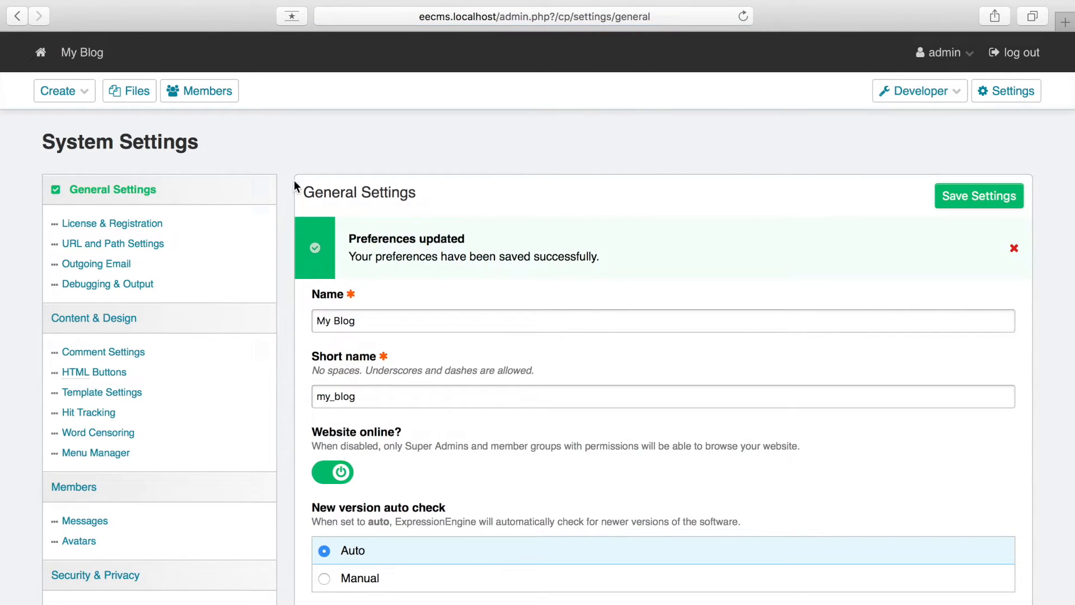
pyautogui.moveTo(82, 52)
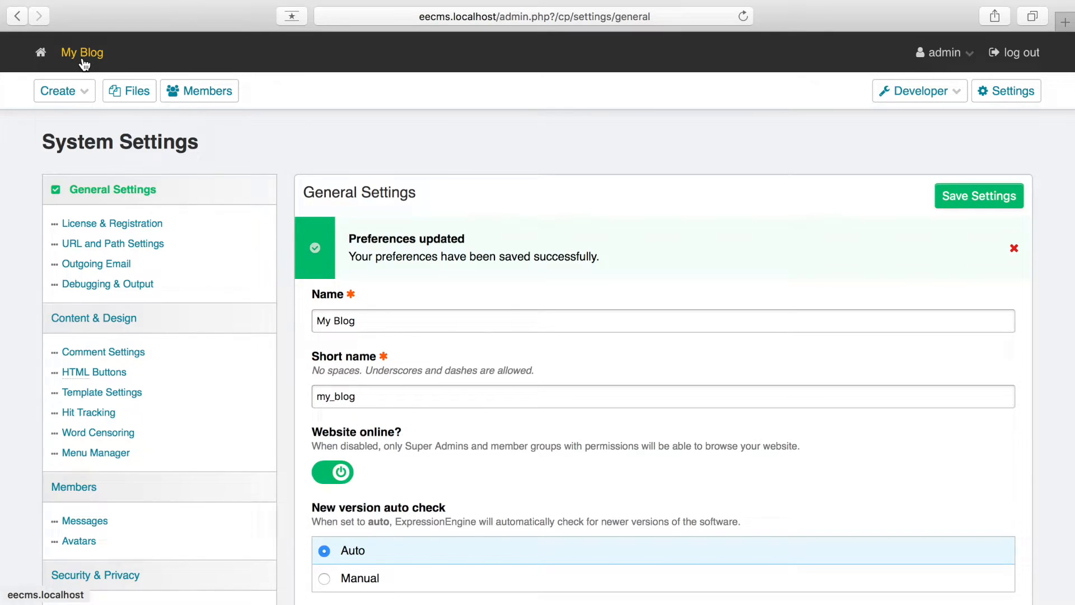
pyautogui.moveTo(919, 90)
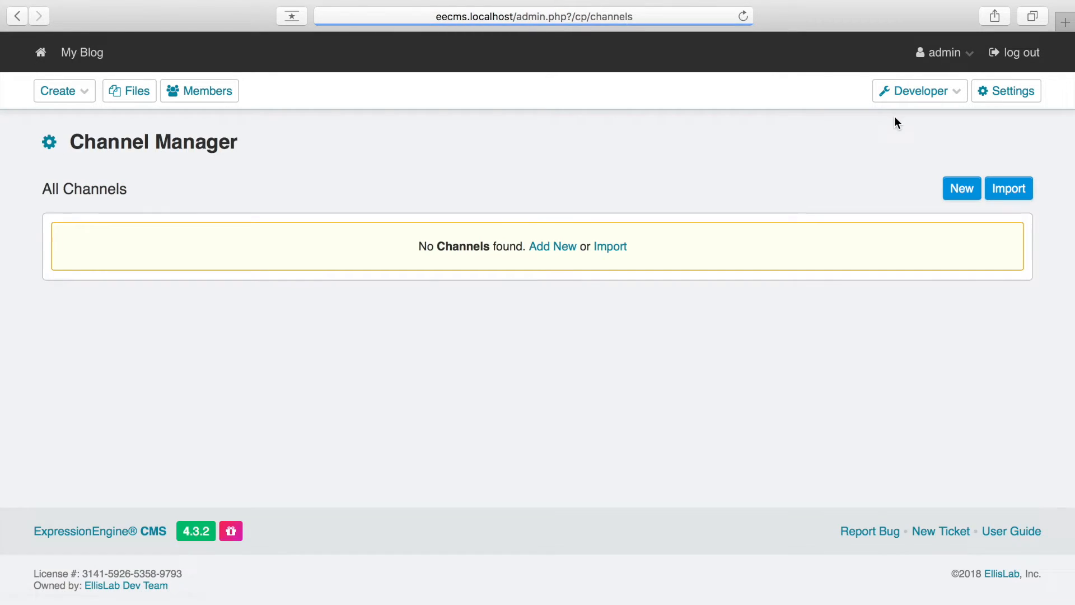
# - Start a new channel named Blog and show its field assignments
pyautogui.click(960, 189)
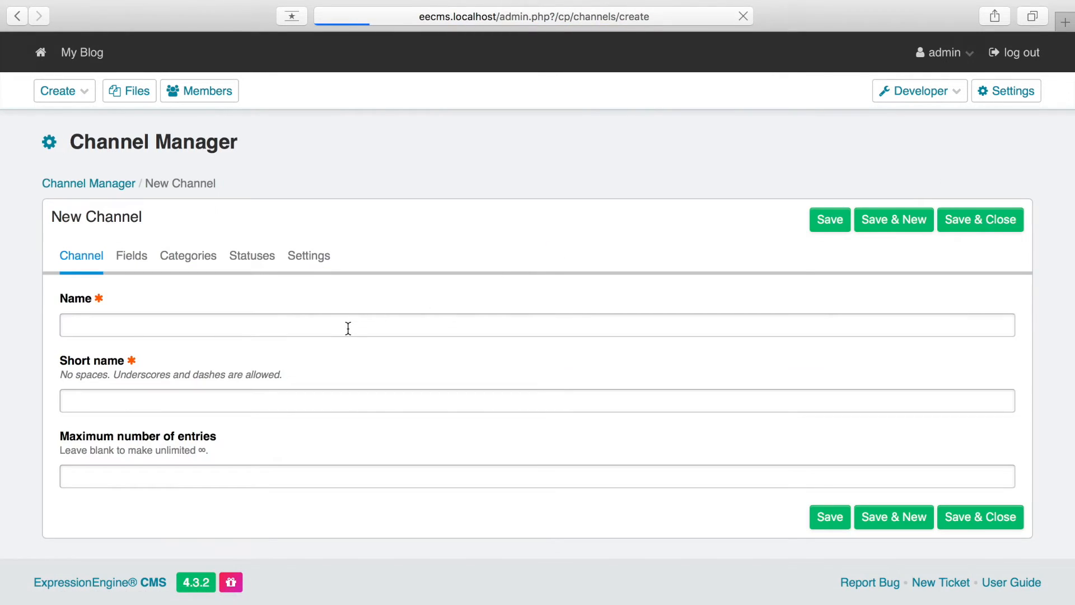
pyautogui.write('Blog')
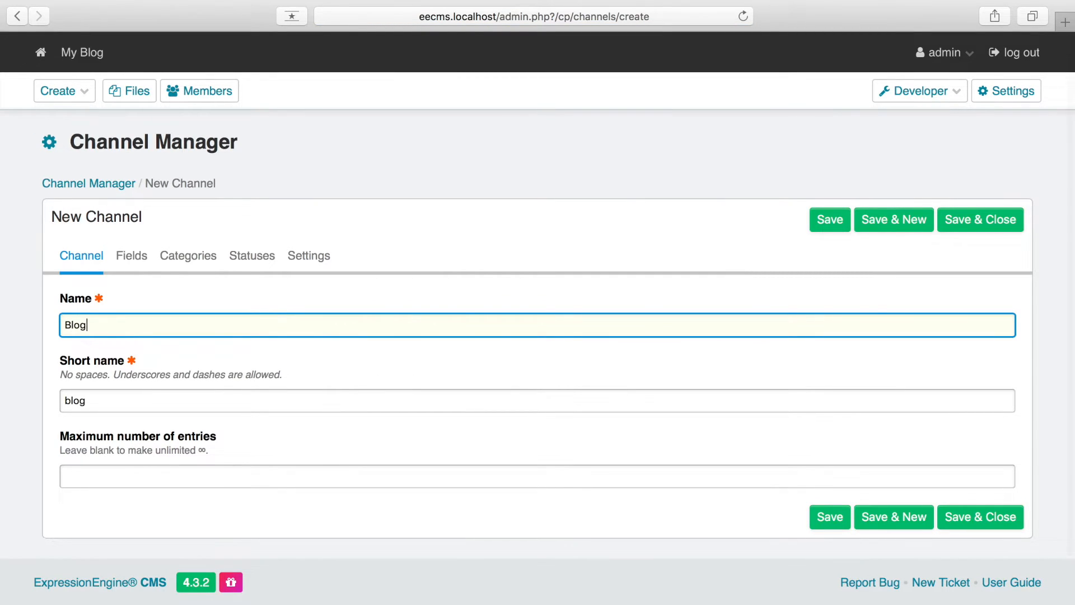
pyautogui.click(131, 255)
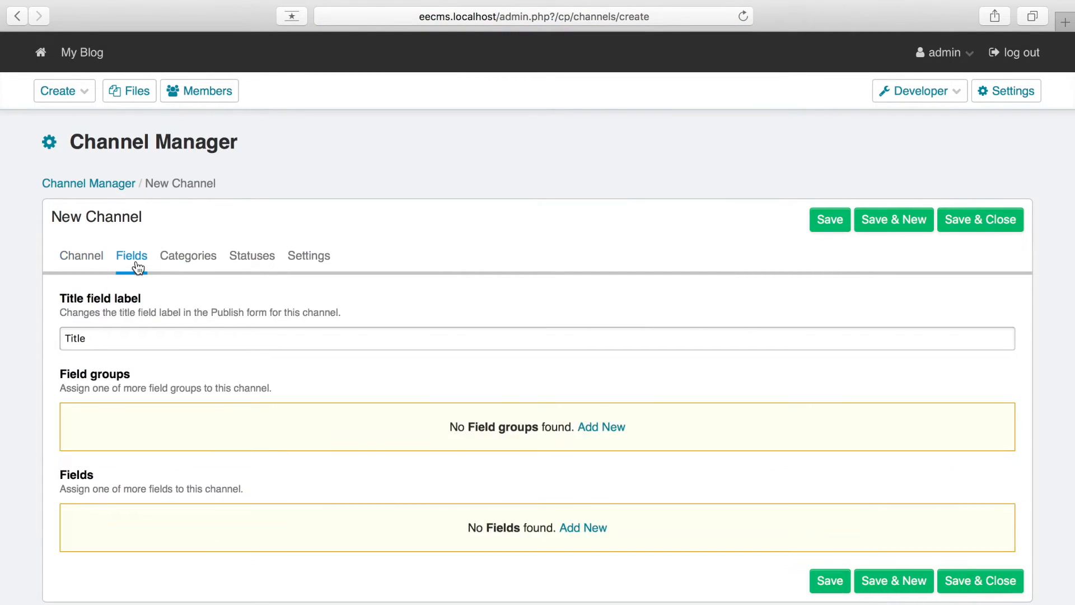
pyautogui.moveTo(383, 273)
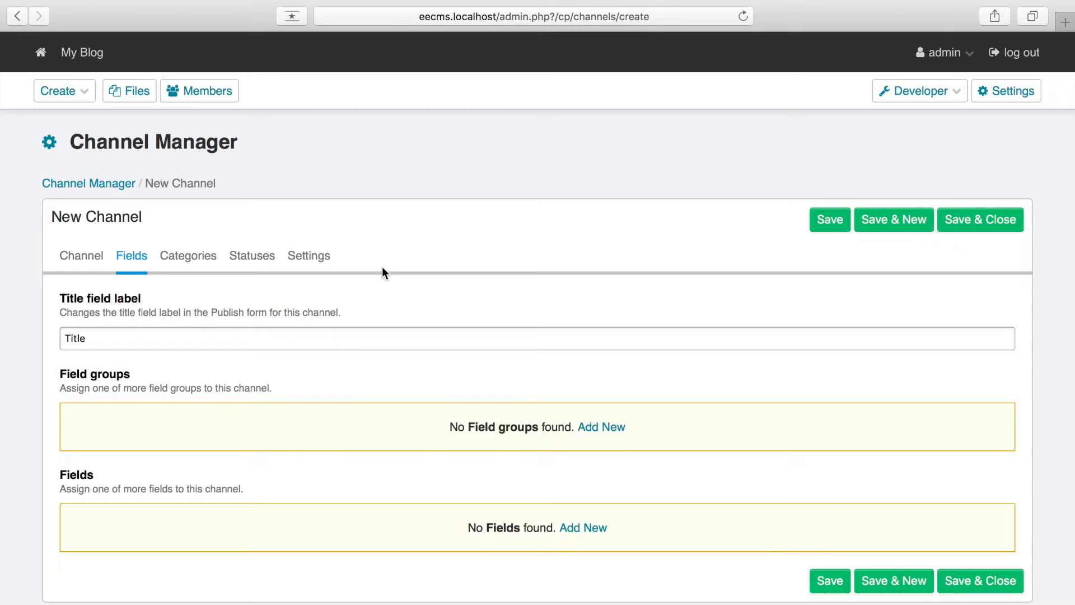
pyautogui.moveTo(412, 281)
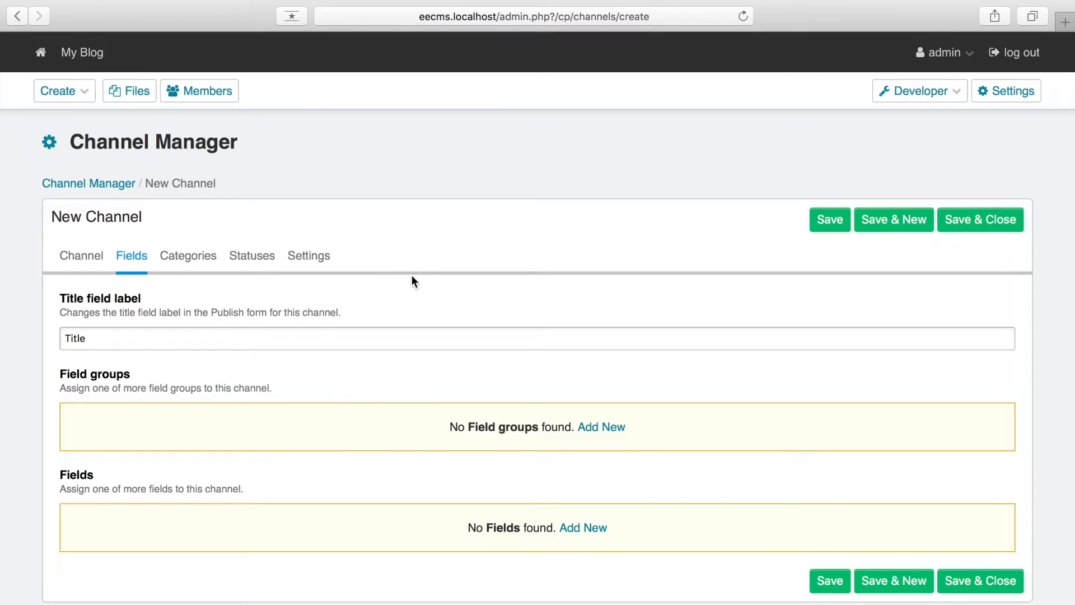
# - Add a Textarea field named Body with Markdown formatting
pyautogui.click(582, 527)
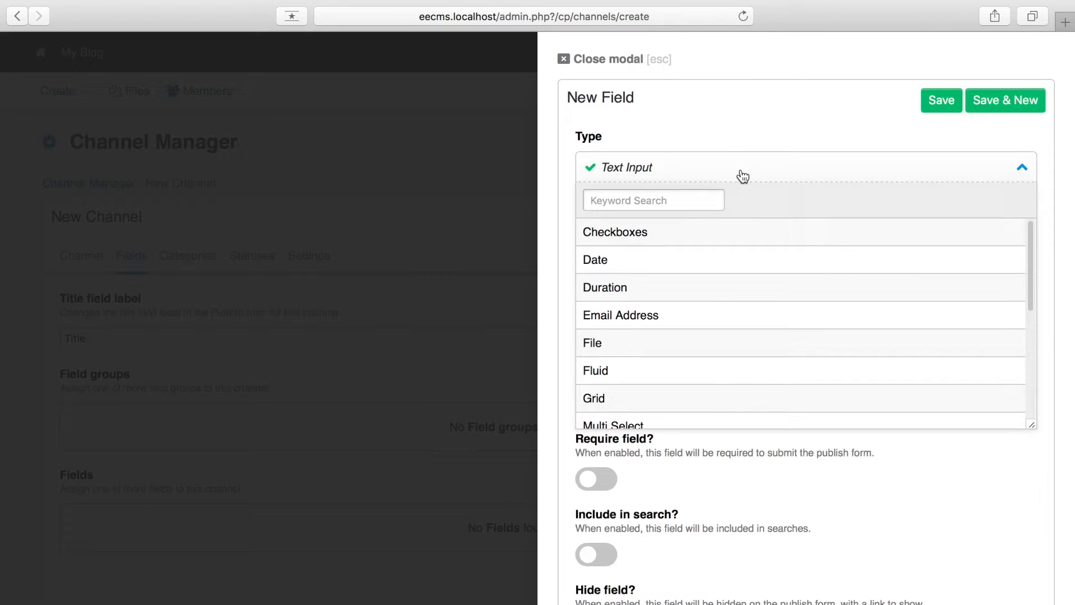
pyautogui.click(595, 259)
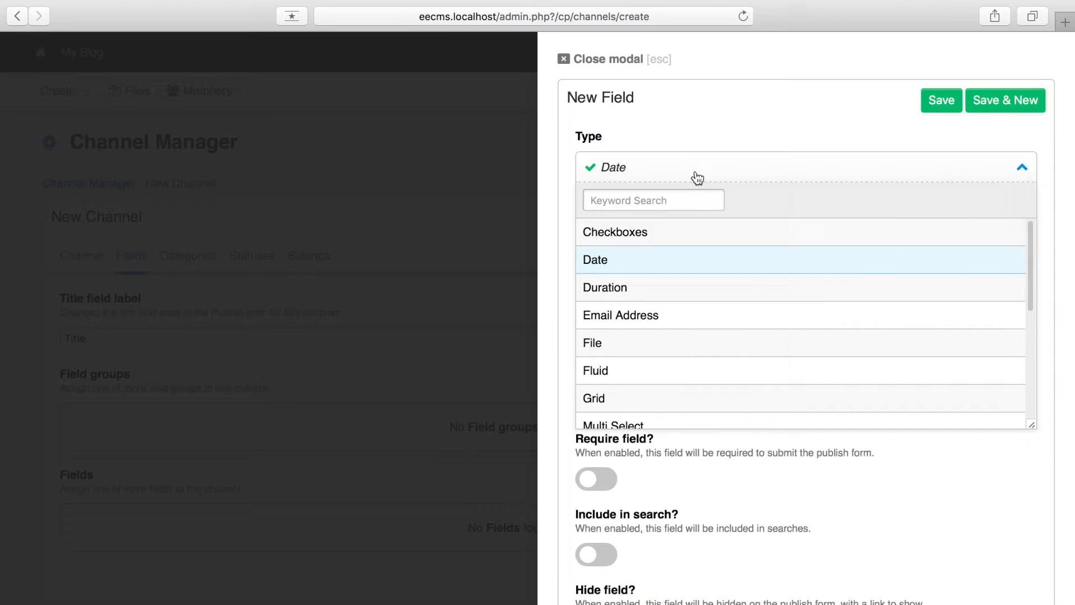
pyautogui.click(593, 398)
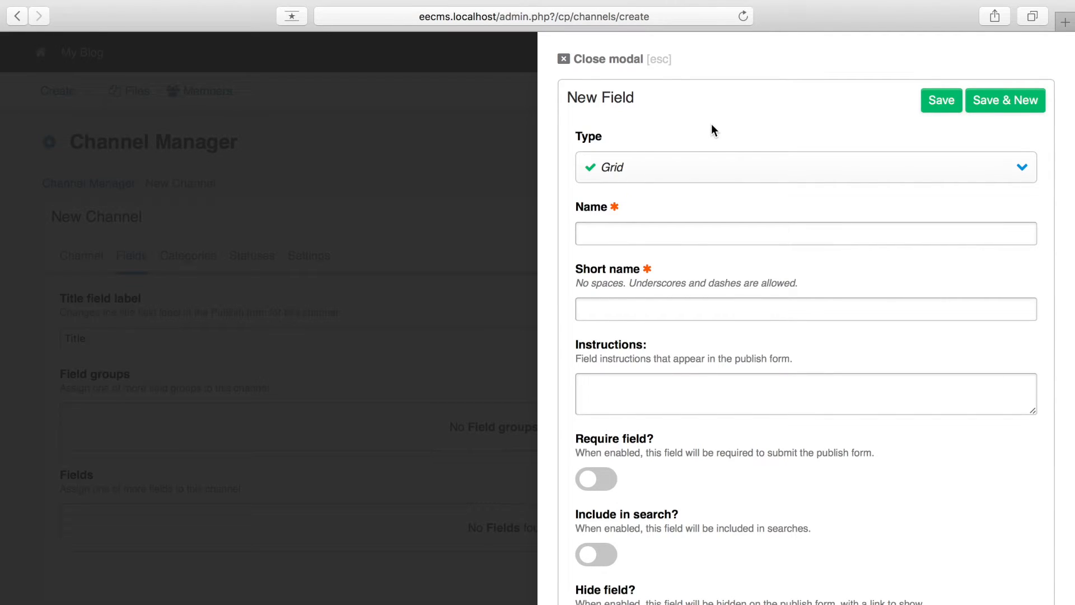
pyautogui.moveTo(708, 140)
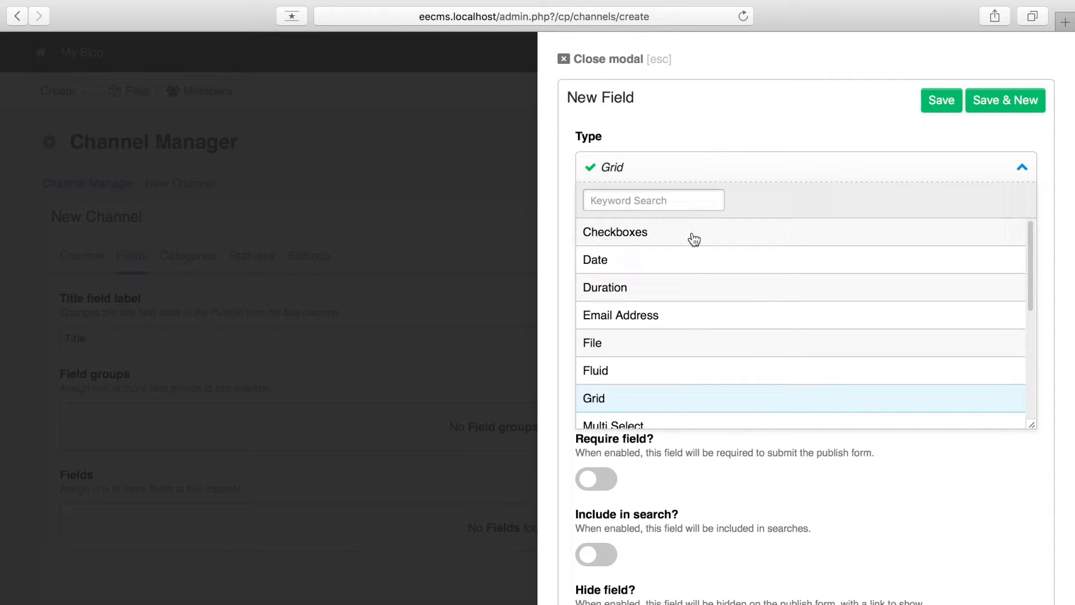
pyautogui.scroll(-3)
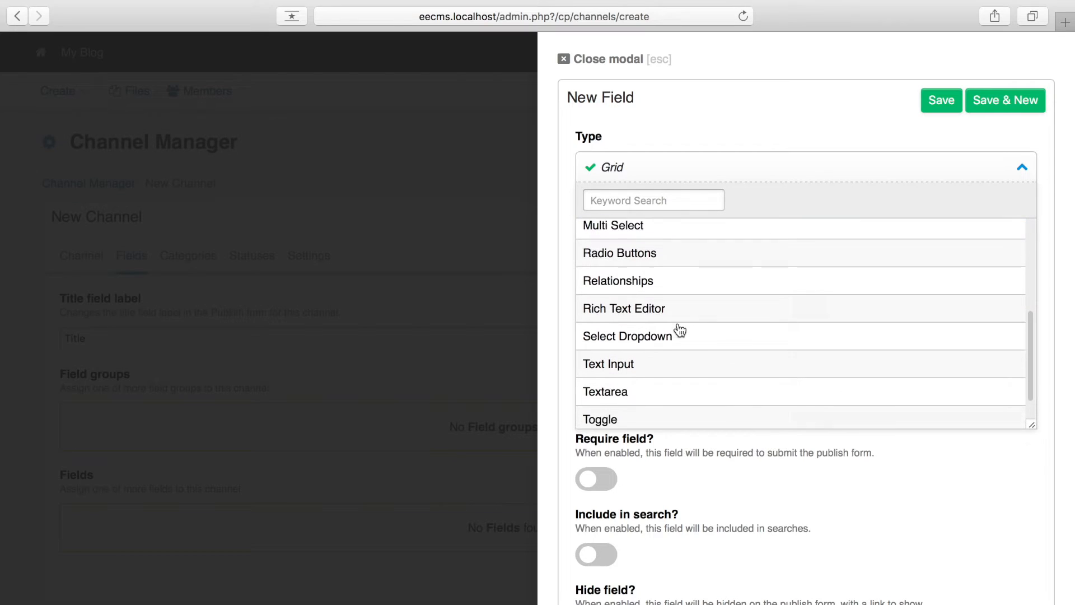
pyautogui.click(604, 391)
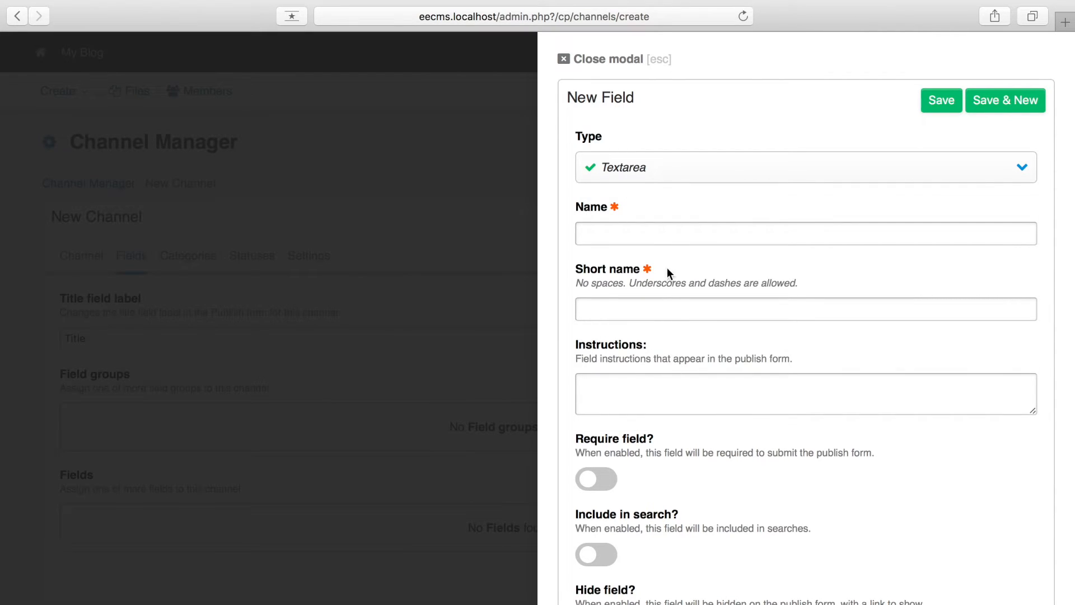
pyautogui.write('Body')
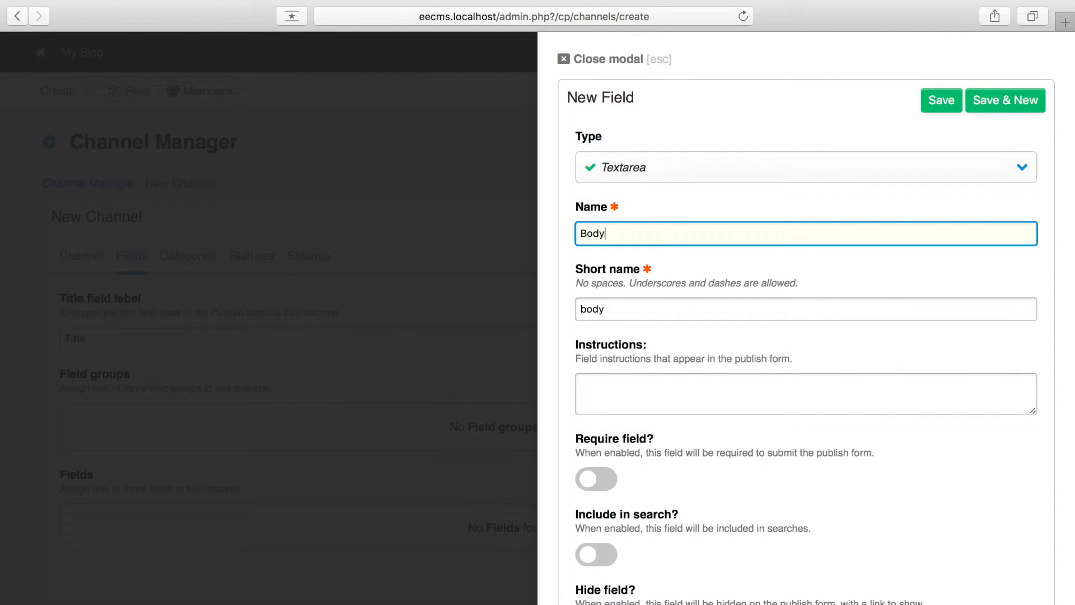
pyautogui.scroll(-3)
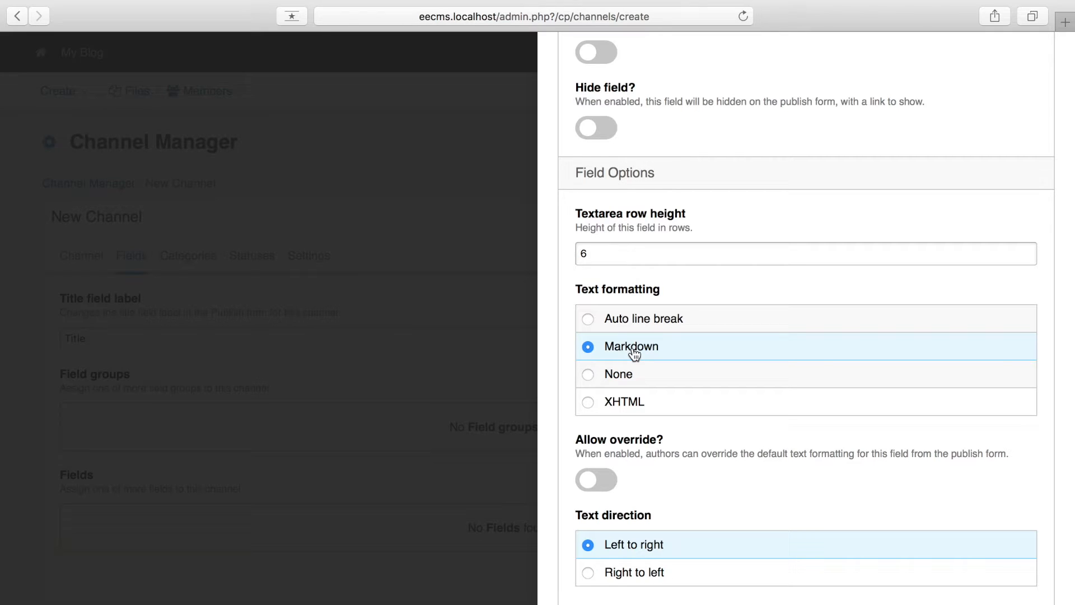
pyautogui.moveTo(650, 357)
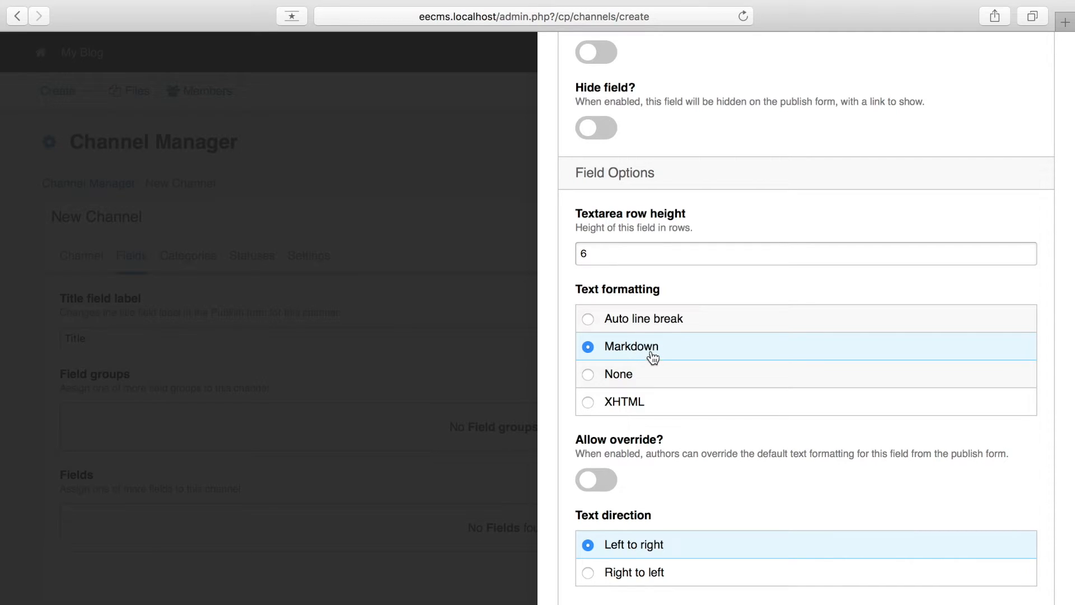
pyautogui.scroll(-3)
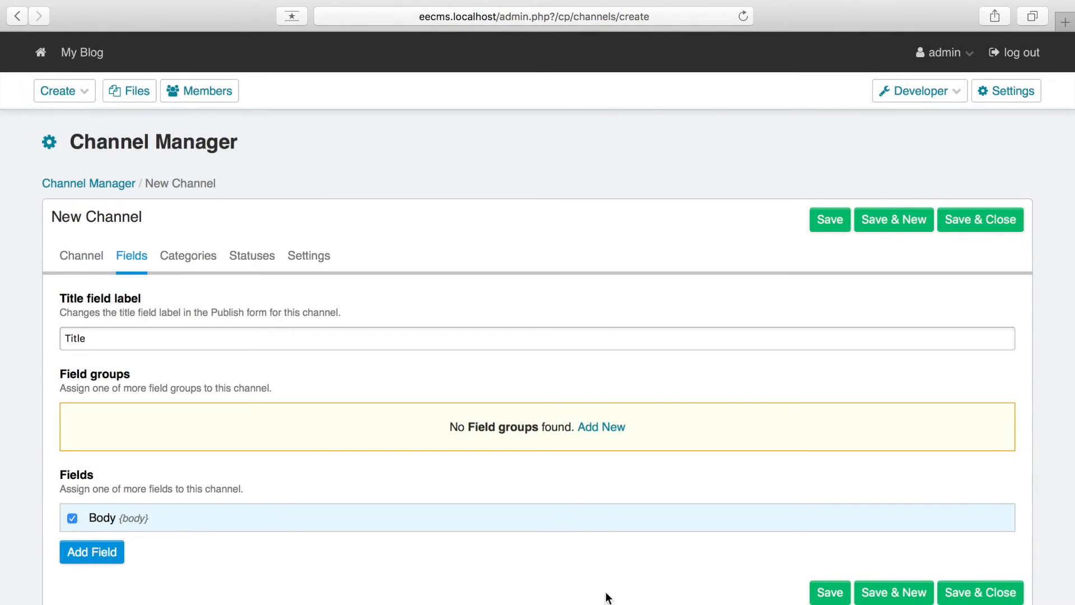
pyautogui.moveTo(122, 531)
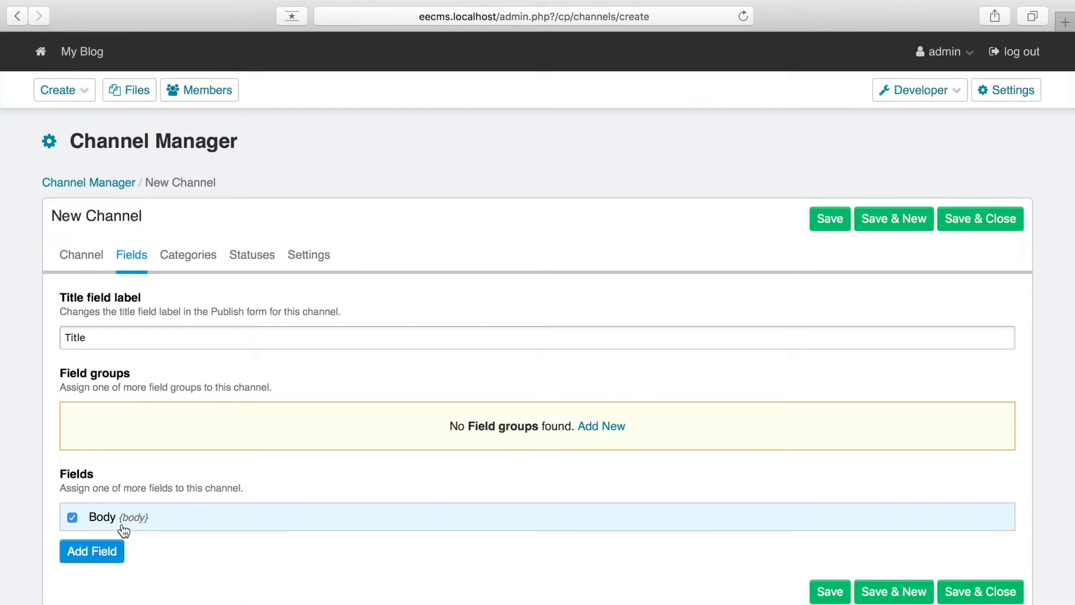
# - Create an Excerpt field for the channel and save it
pyautogui.click(91, 551)
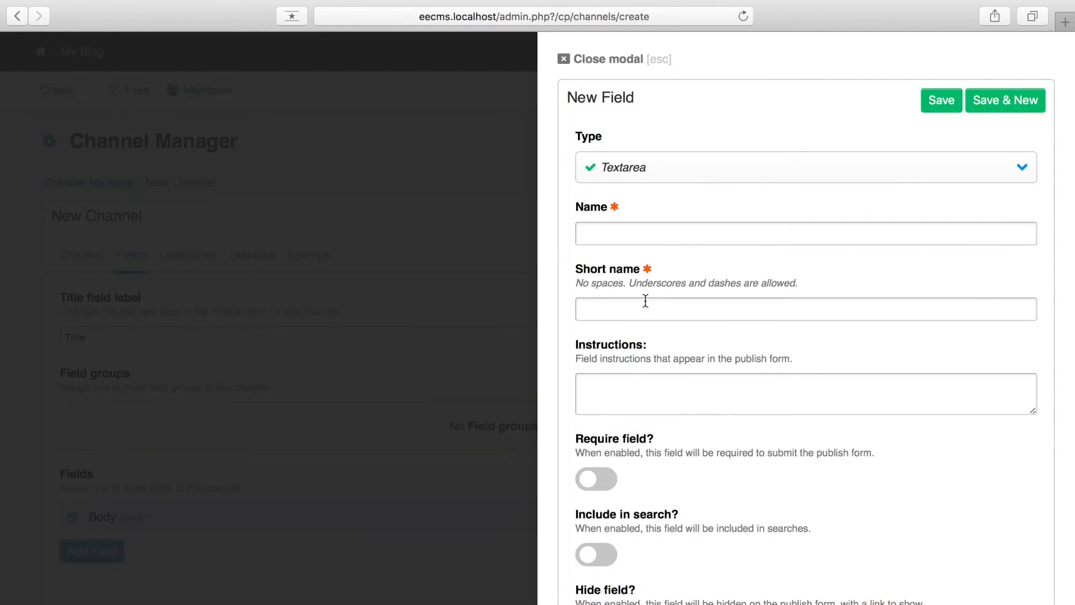
pyautogui.write('Exce')
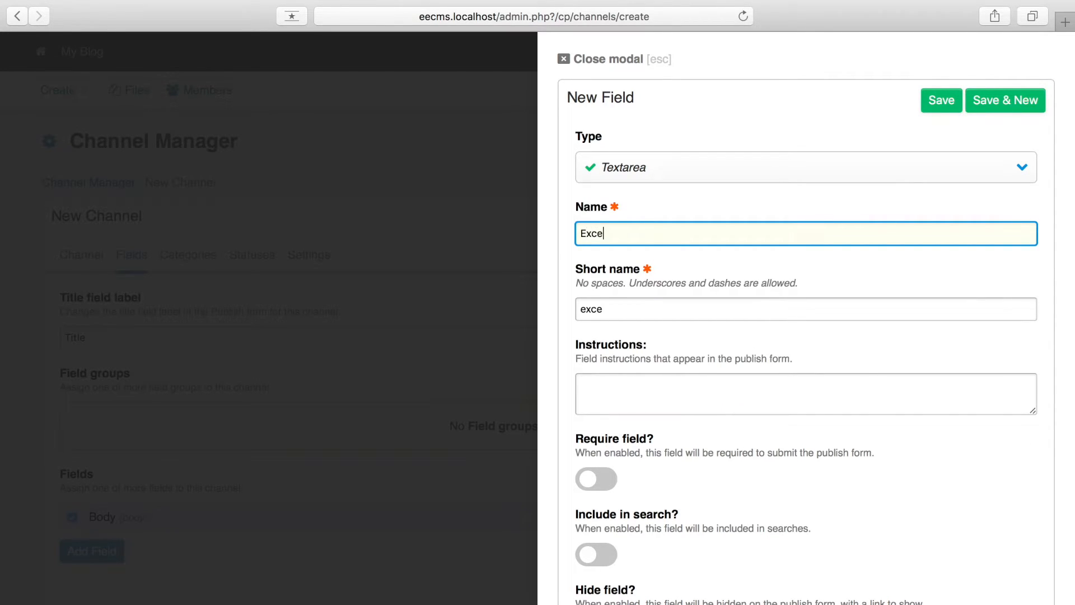
pyautogui.scroll(-3)
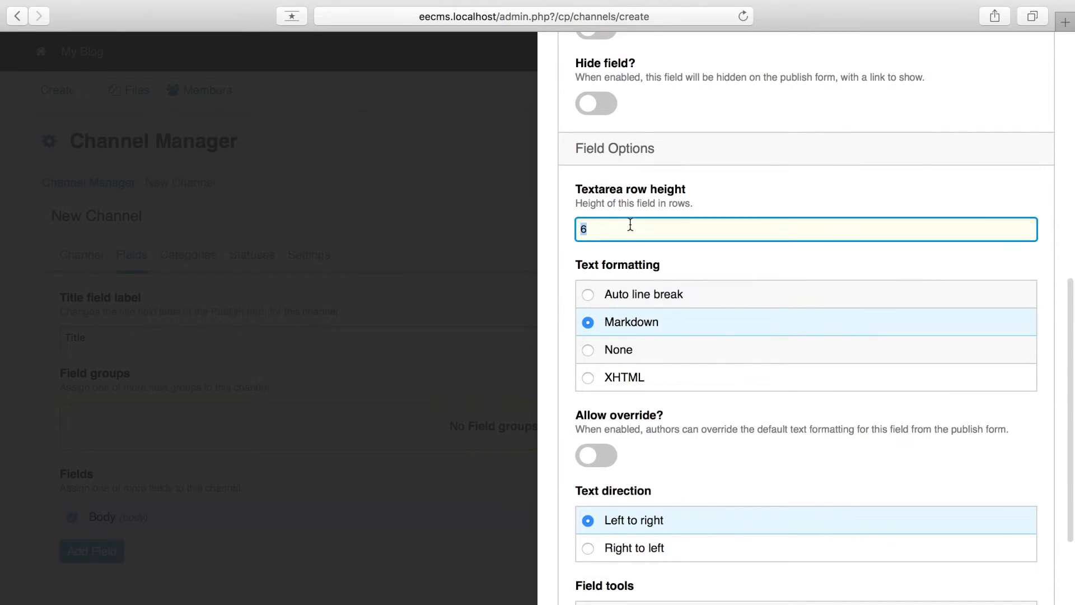
pyautogui.scroll(-3)
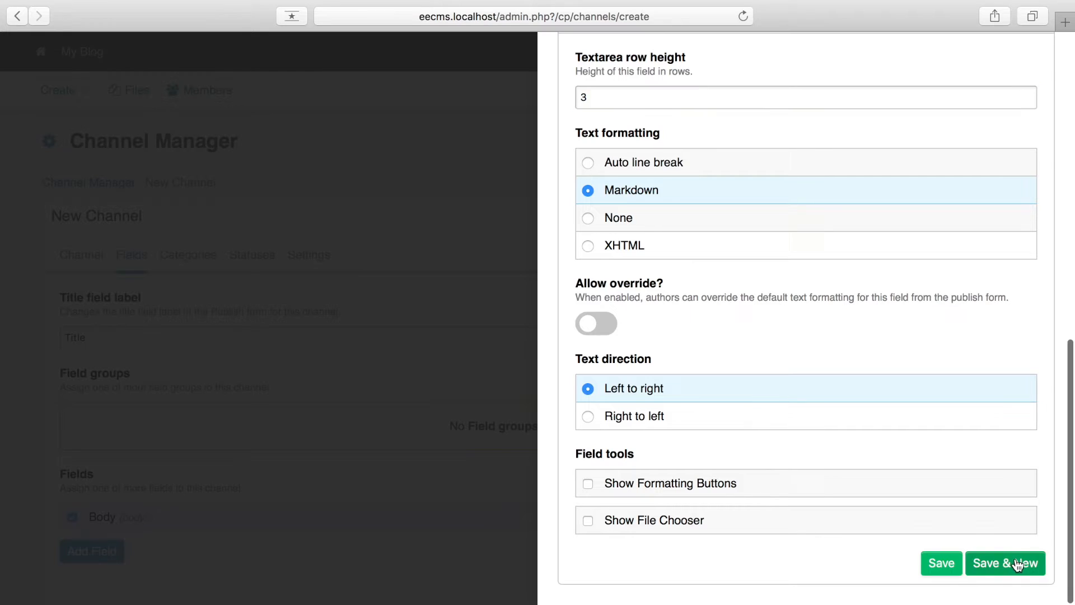
pyautogui.click(1004, 562)
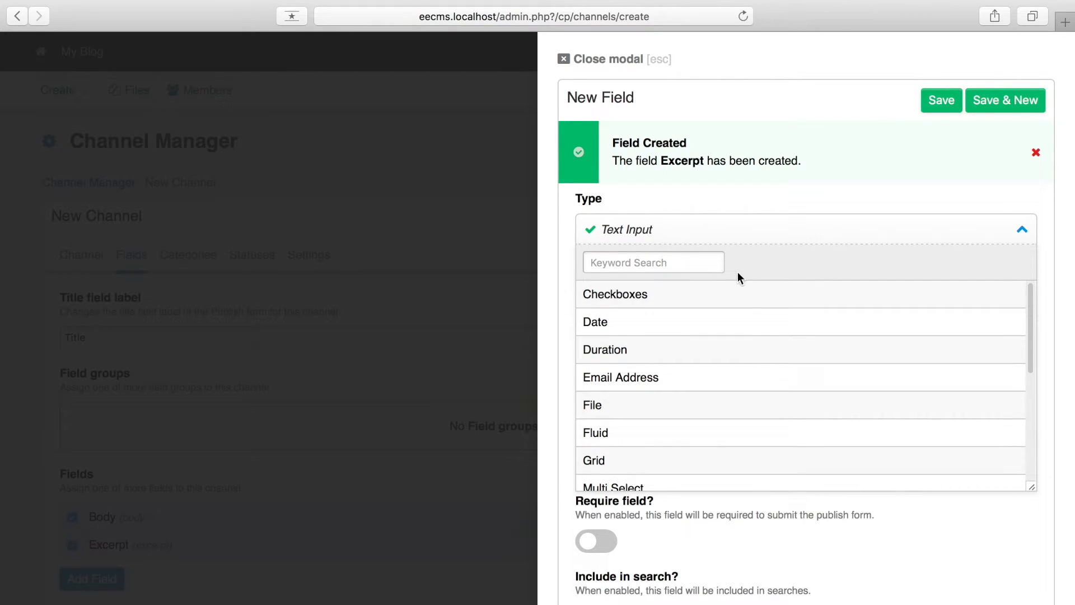
# - Add a File field named Featured Image limited to the Blog Images directory
pyautogui.click(592, 404)
pyautogui.write('Featured')
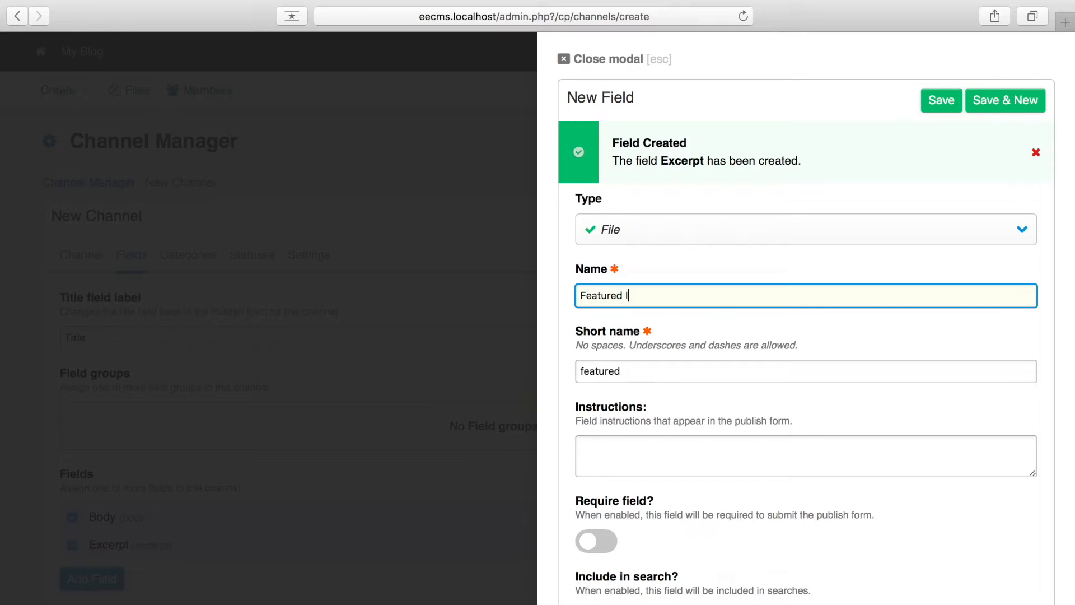
pyautogui.write('Image')
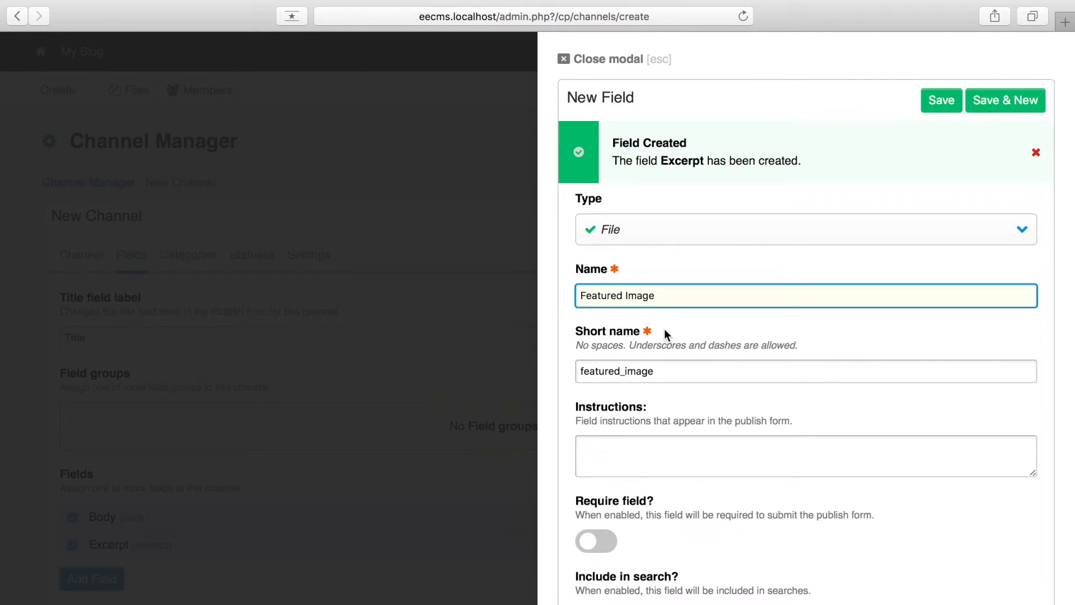
pyautogui.scroll(-3)
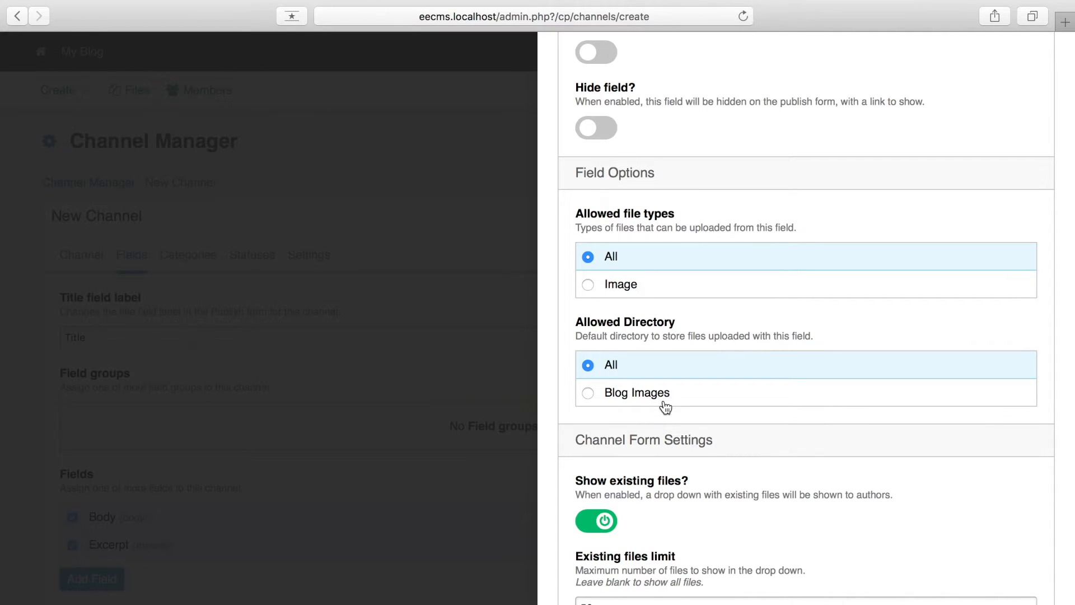
pyautogui.click(587, 391)
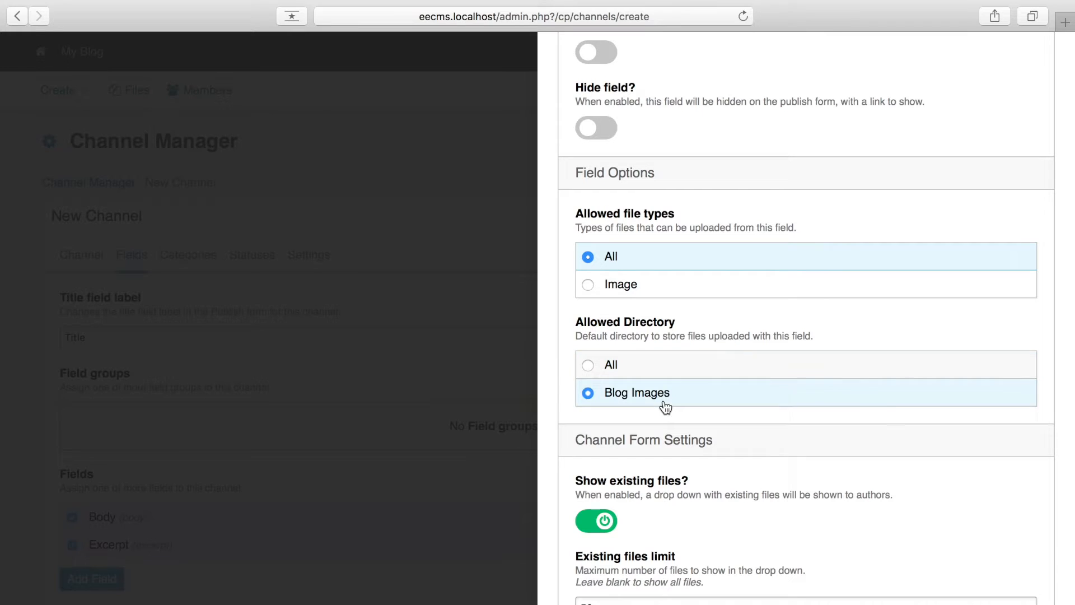
pyautogui.scroll(-3)
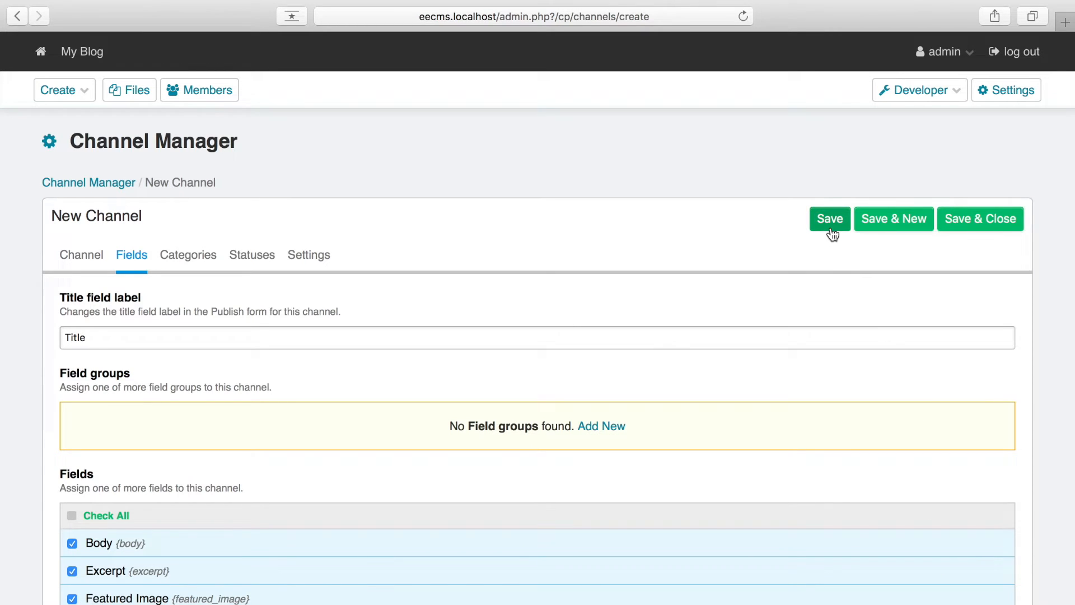
# - Save the Blog channel and start a new Blog entry
pyautogui.click(828, 219)
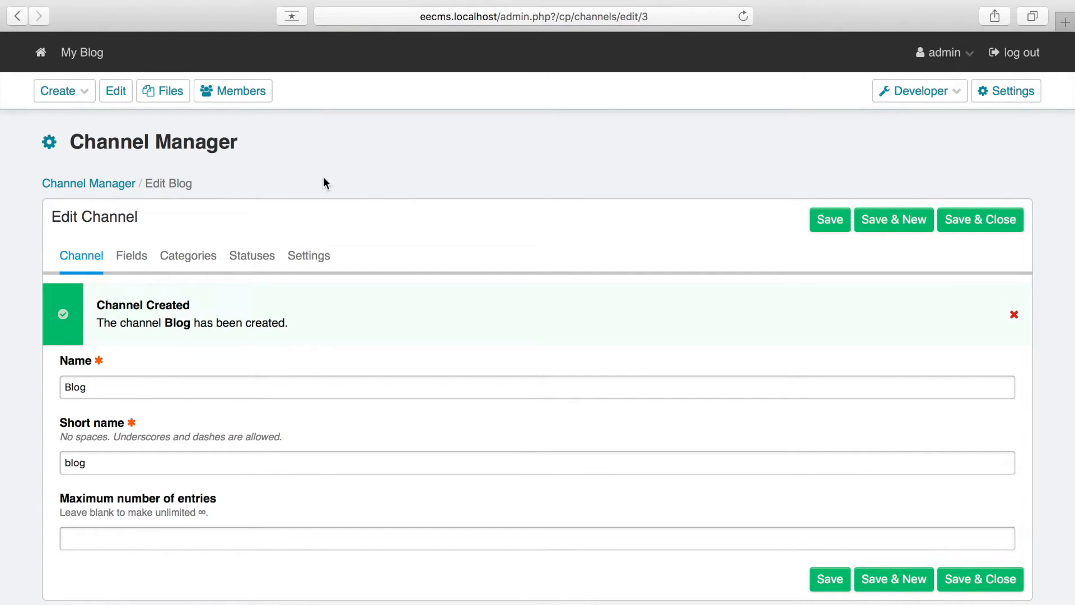
pyautogui.click(59, 90)
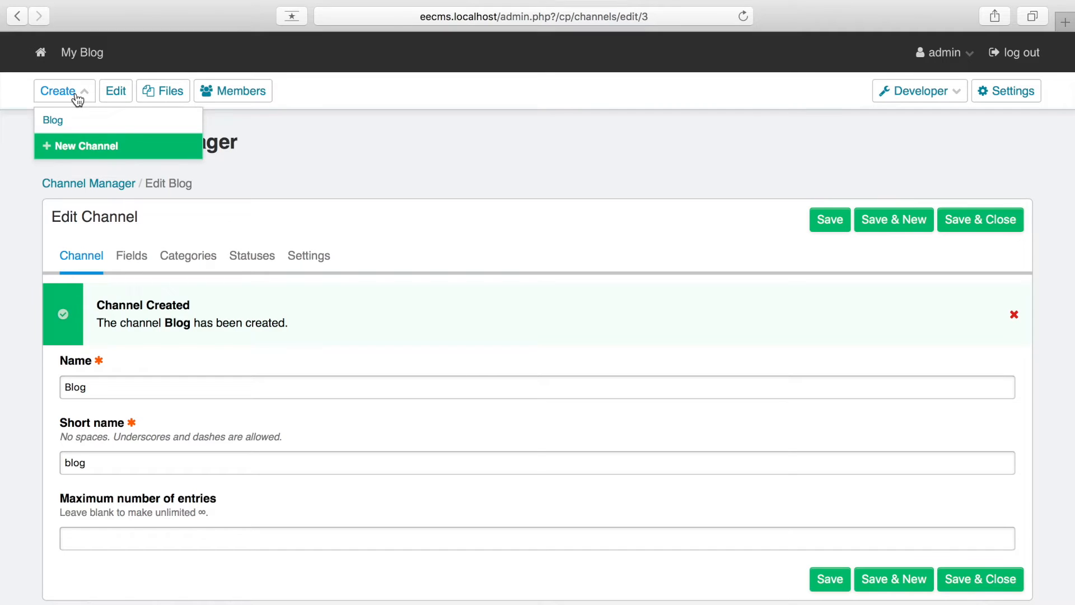
pyautogui.click(53, 119)
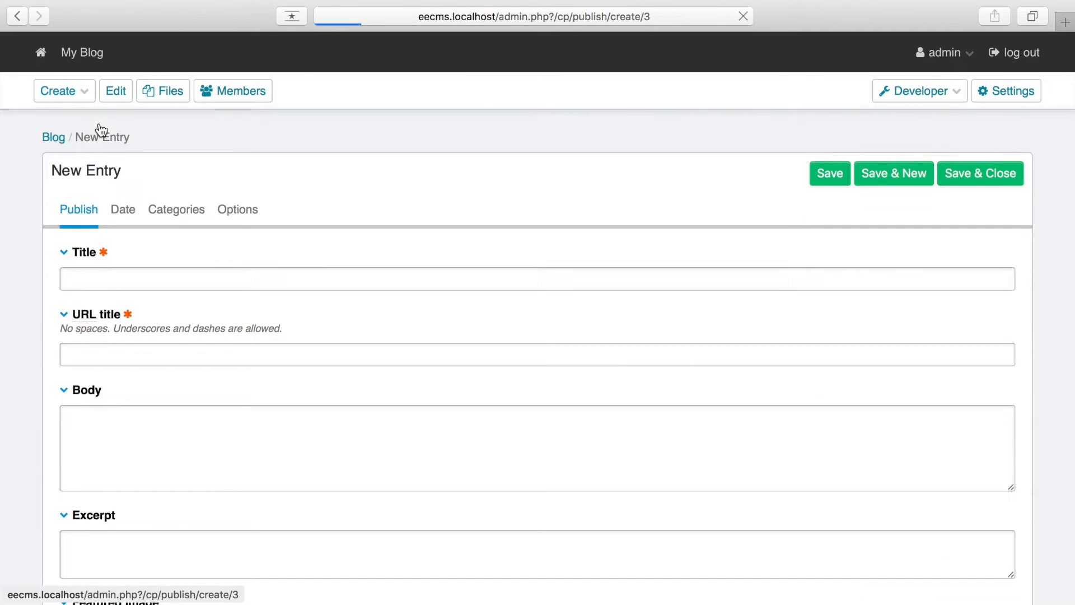
# - Title the entry 'Welcome to my blog!' and upload lake.jpg as its featured image
pyautogui.scroll(-3)
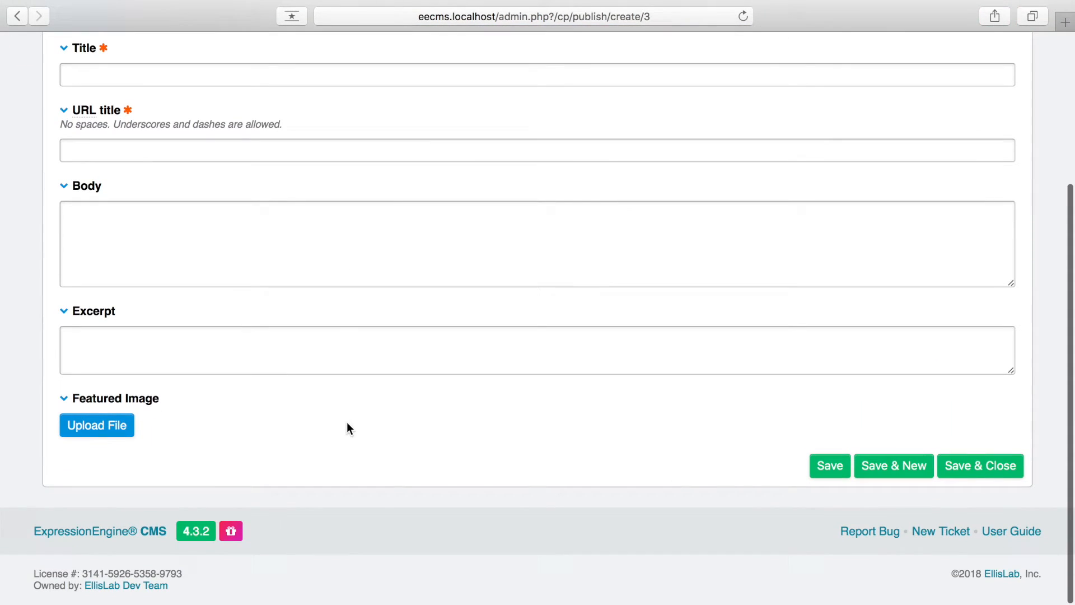
pyautogui.scroll(3)
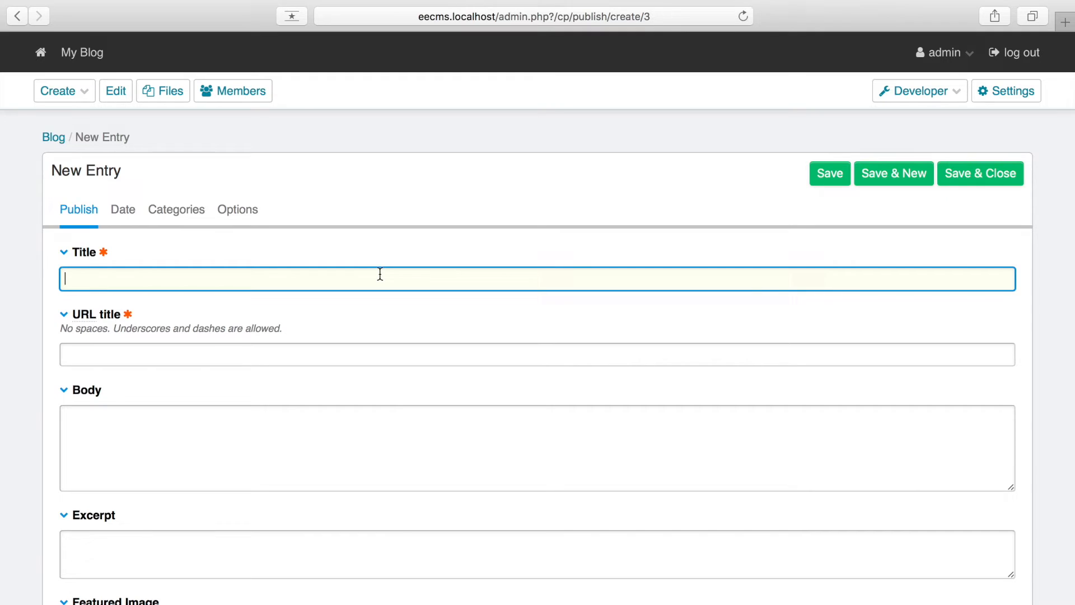
pyautogui.write('Welcome to my blog!')
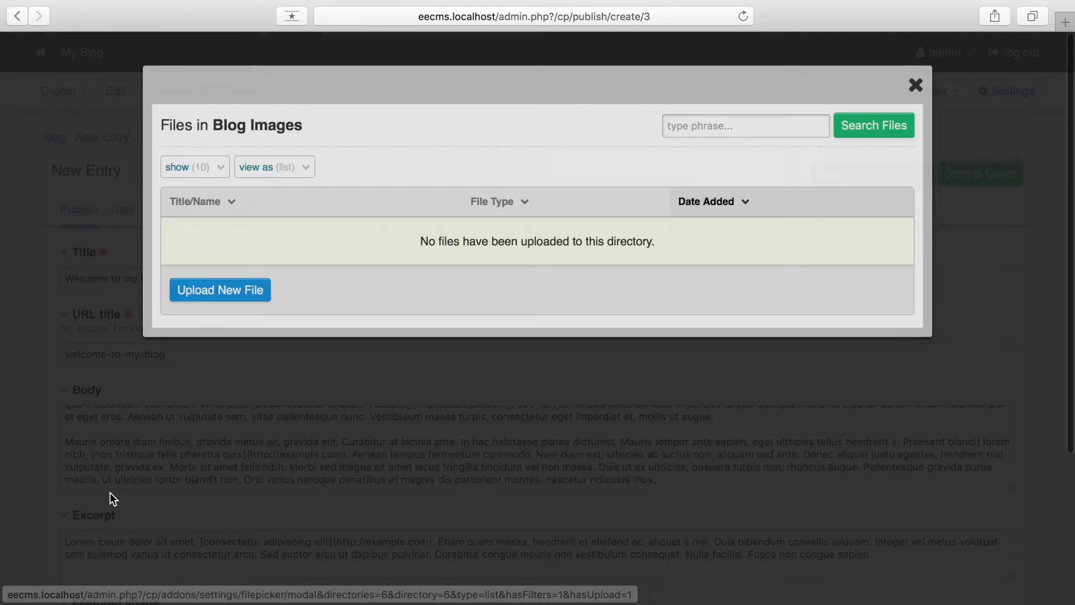
pyautogui.click(219, 290)
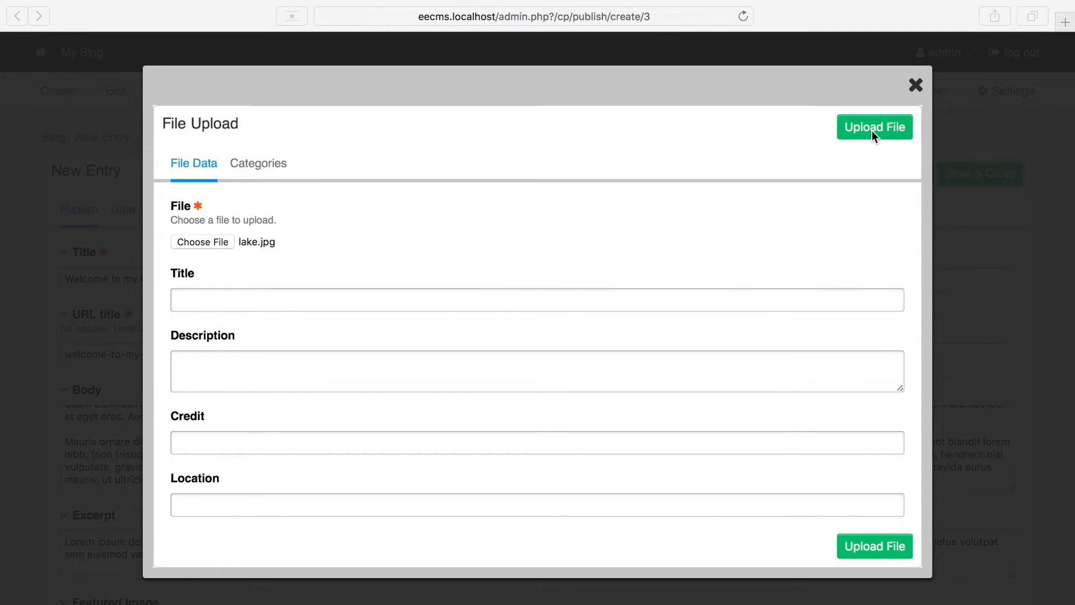
pyautogui.click(874, 127)
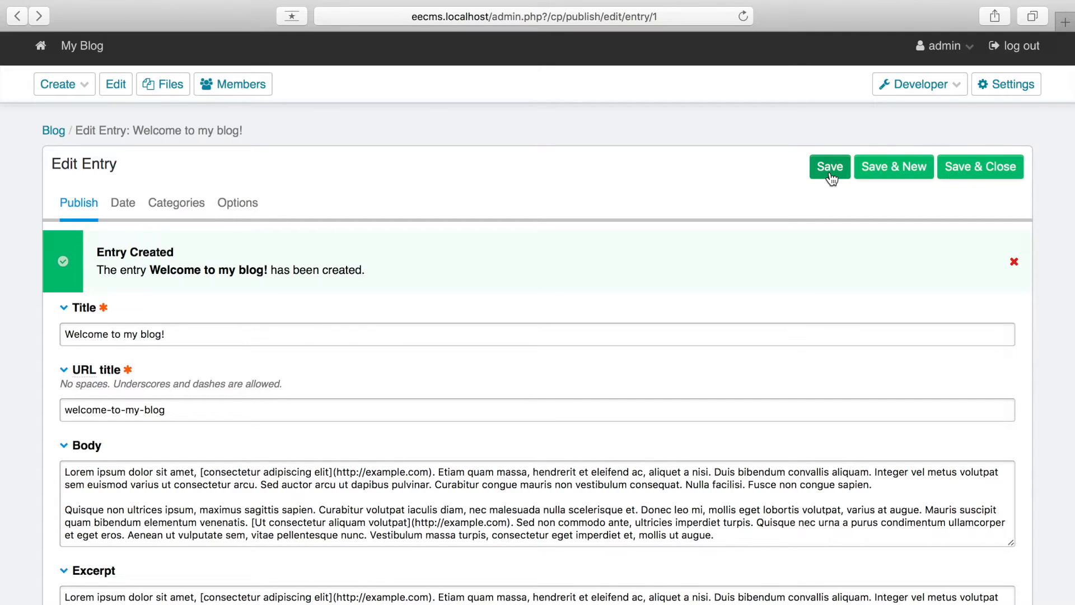
pyautogui.moveTo(916, 107)
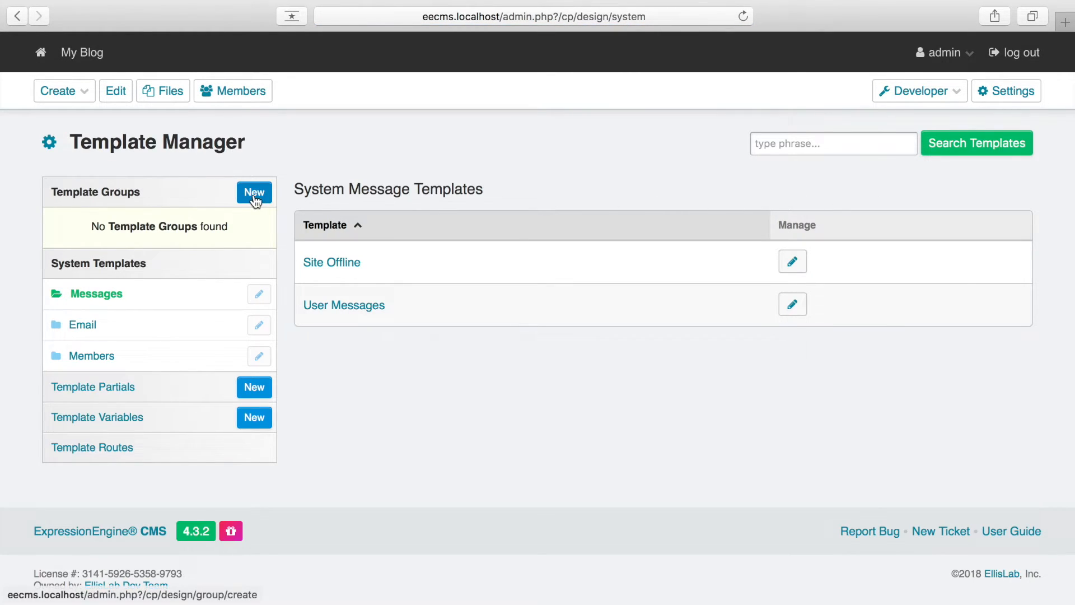
# - Add a template group named blog and save it
pyautogui.click(254, 192)
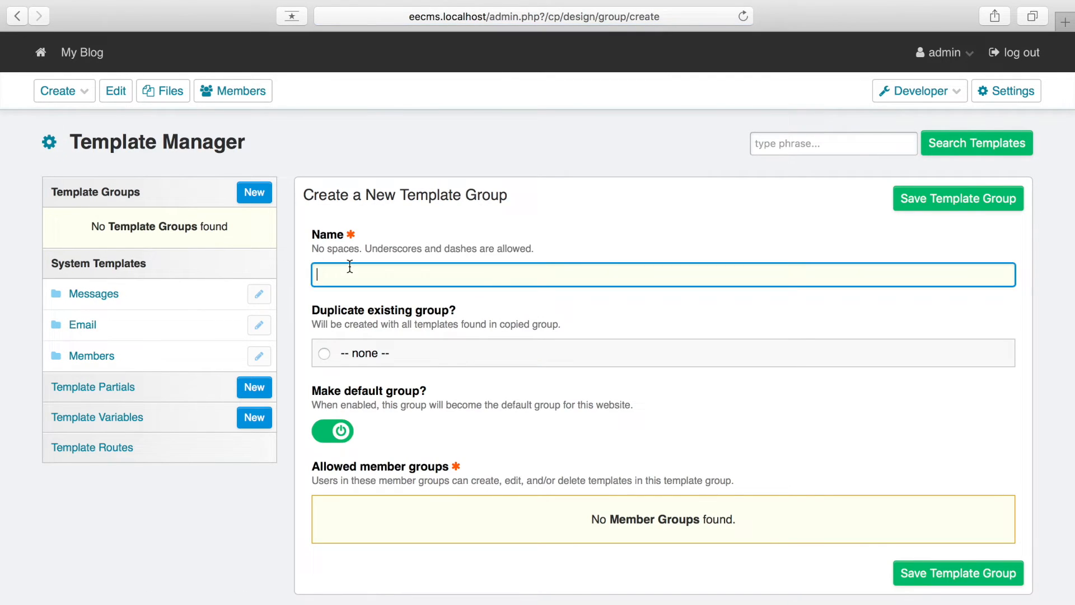
pyautogui.write('blog')
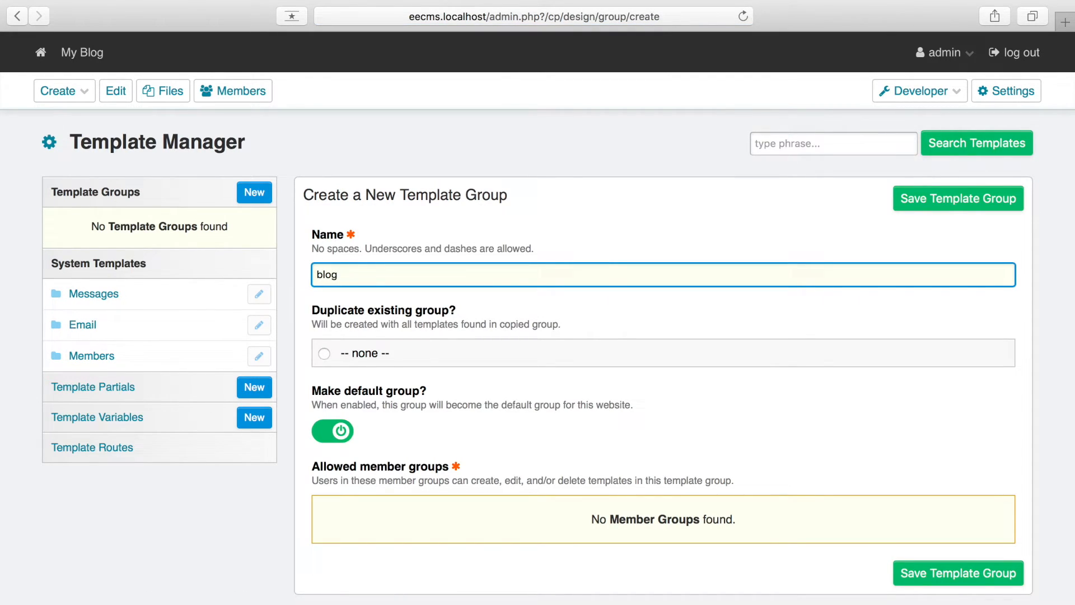
pyautogui.moveTo(673, 454)
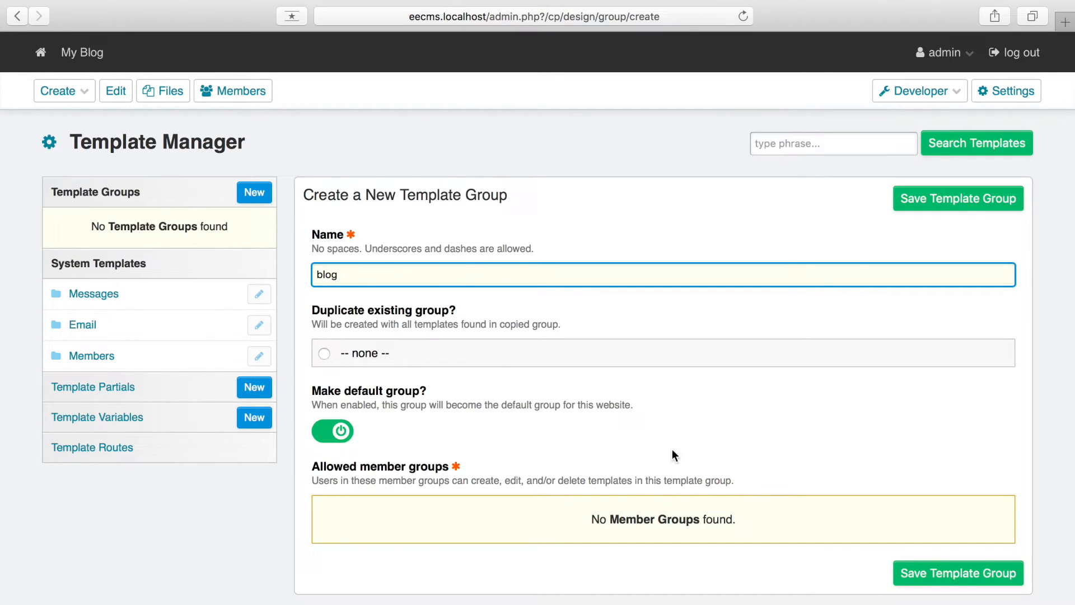
pyautogui.click(957, 199)
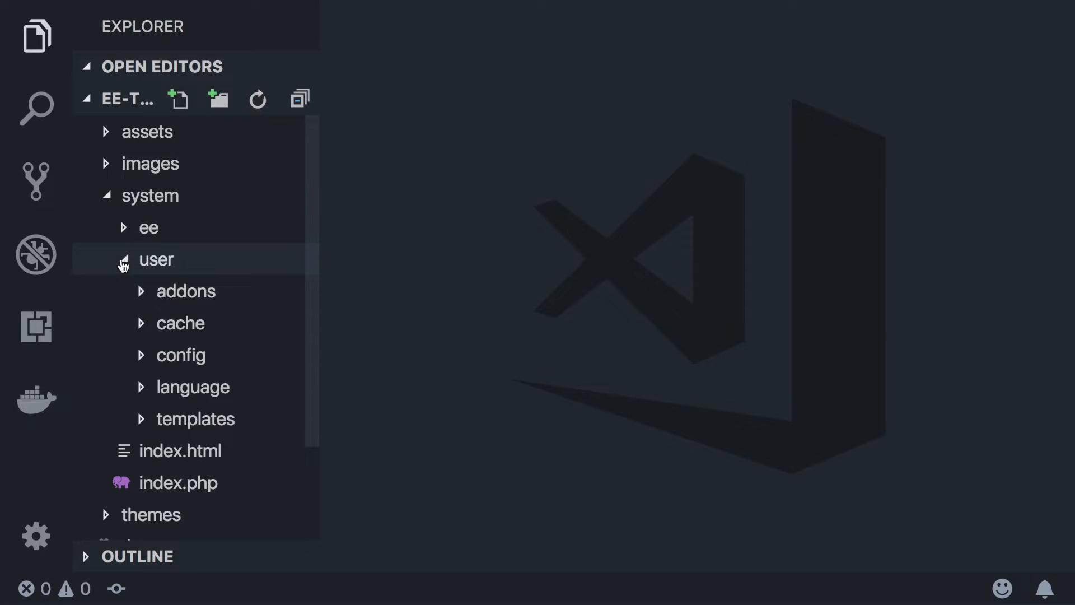
# - Open blog.group/index.html and write an <h1>{site_name}</h1> heading
pyautogui.click(196, 418)
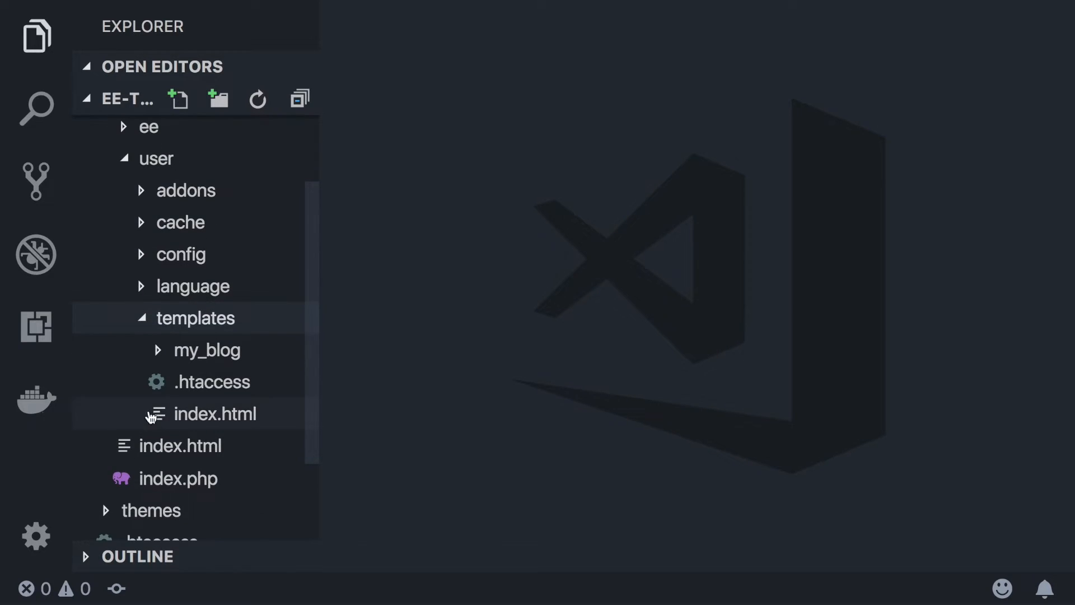
pyautogui.moveTo(207, 350)
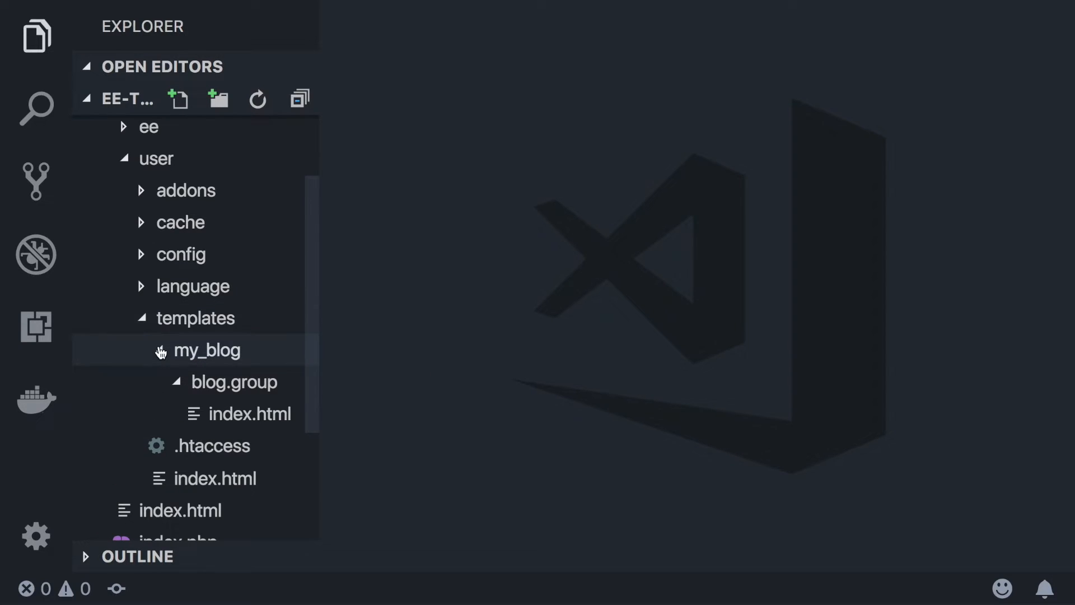
pyautogui.click(250, 414)
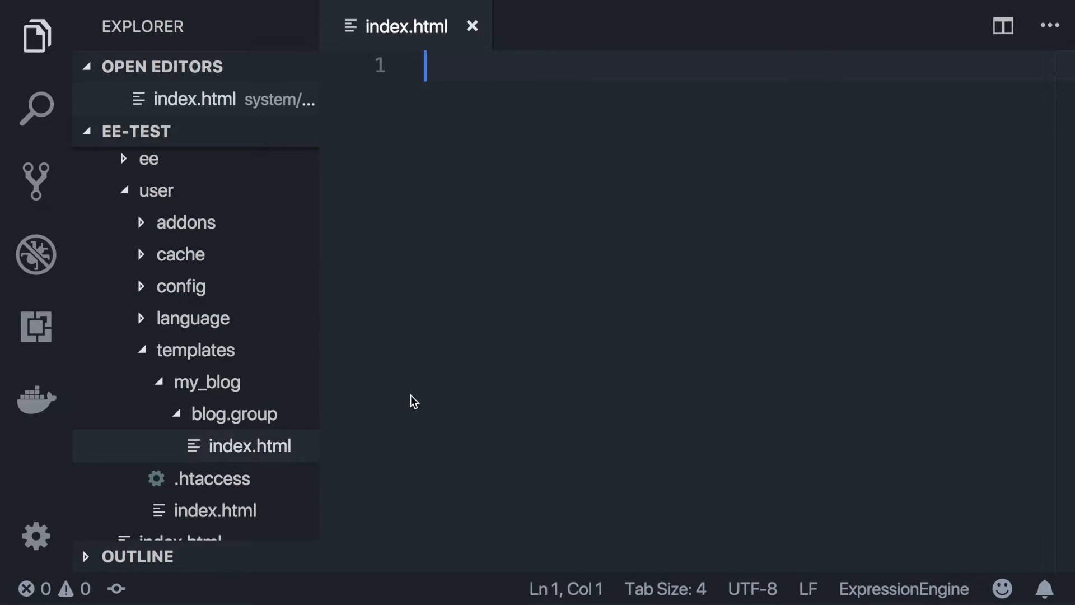
pyautogui.click(36, 36)
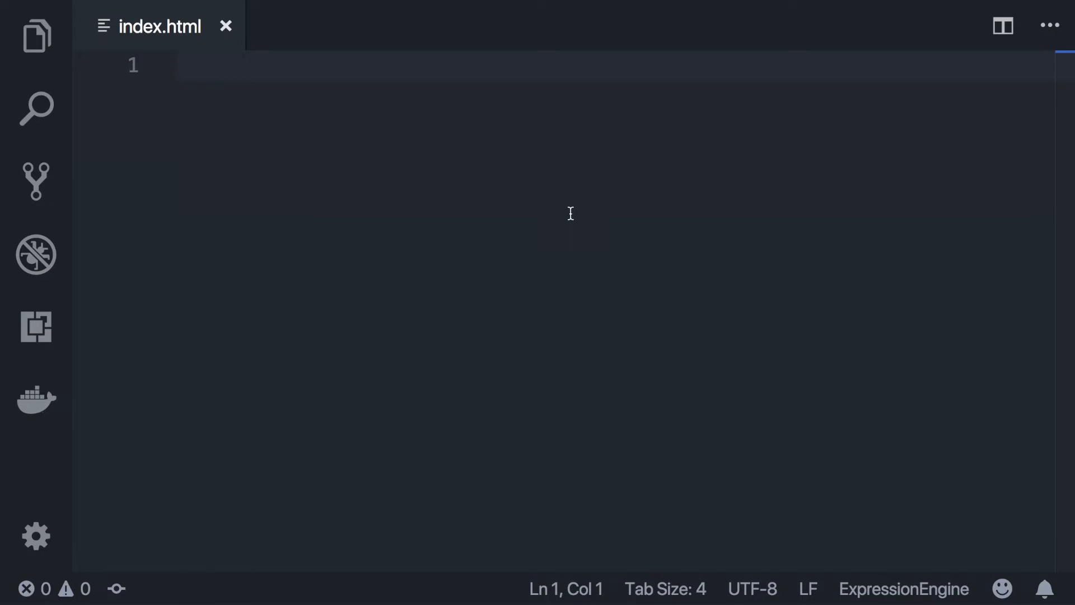
pyautogui.write('site_name')
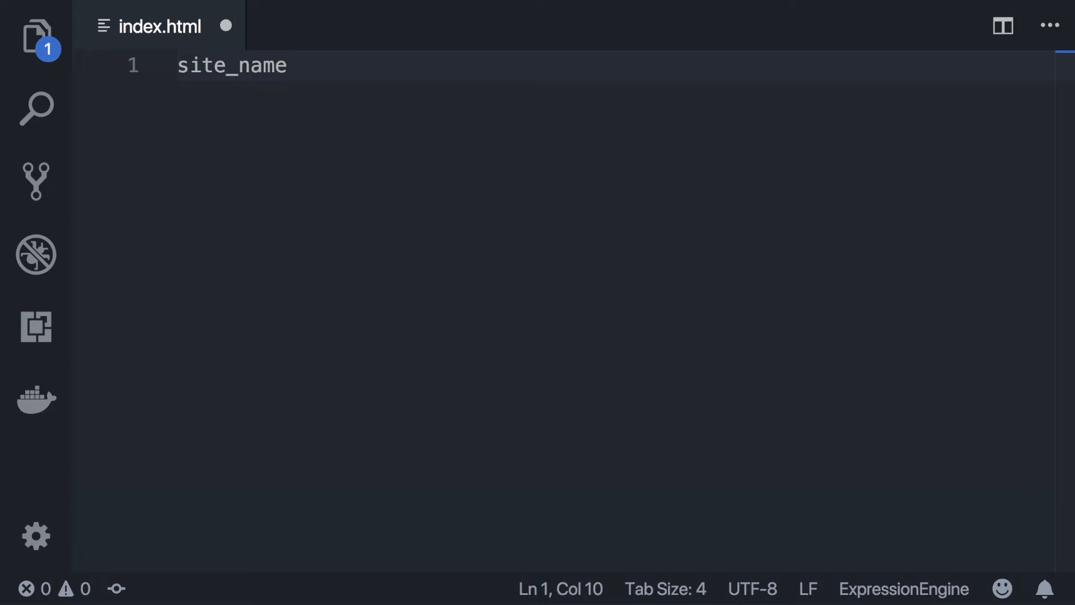
pyautogui.moveTo(562, 213)
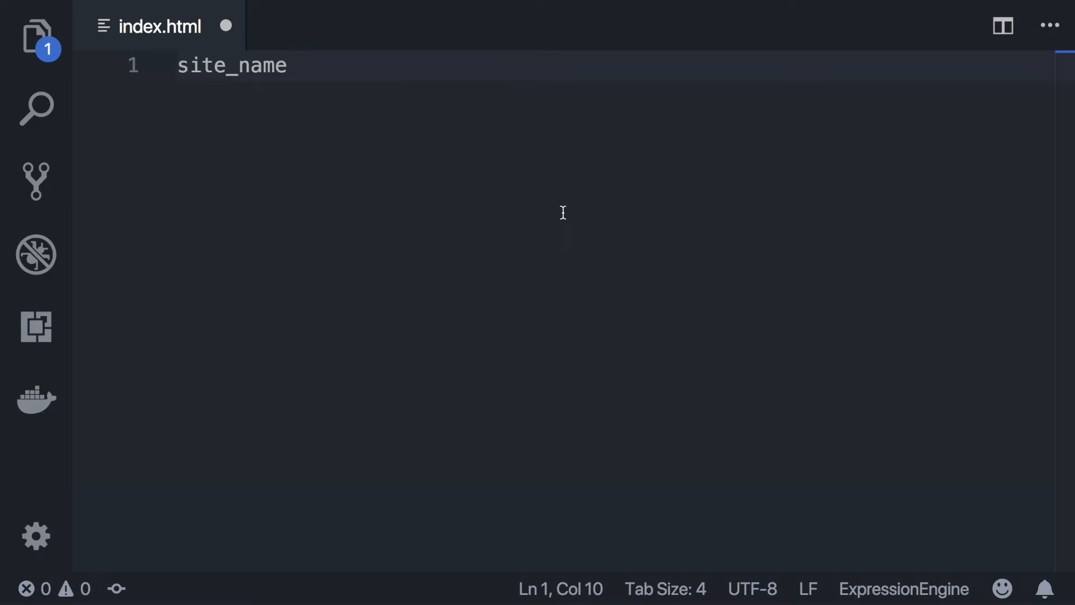
pyautogui.doubleClick(232, 66)
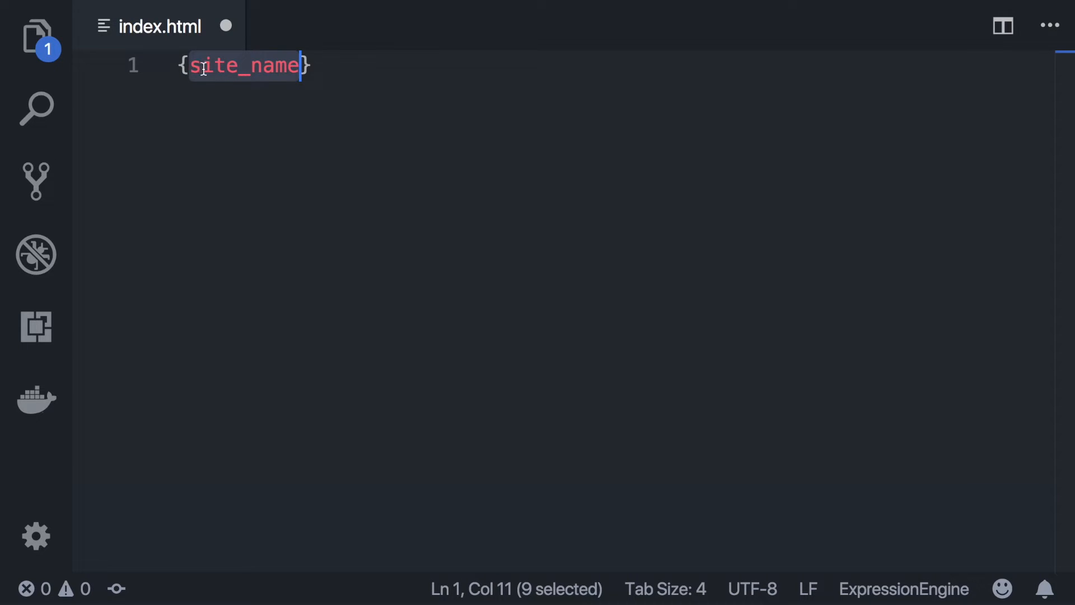
pyautogui.write('<h1>')
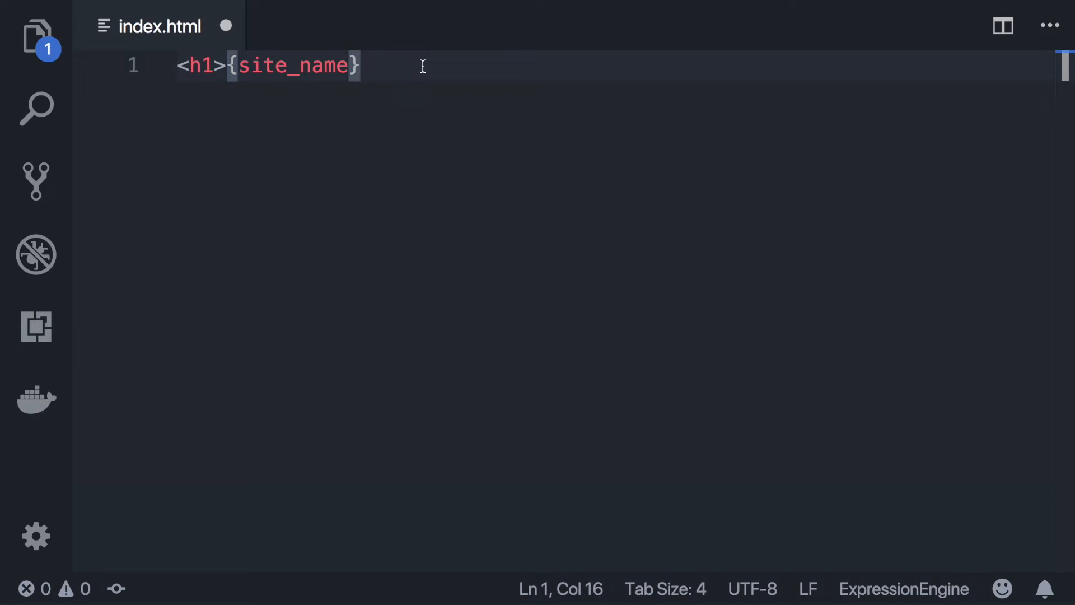
pyautogui.write('</h1>')
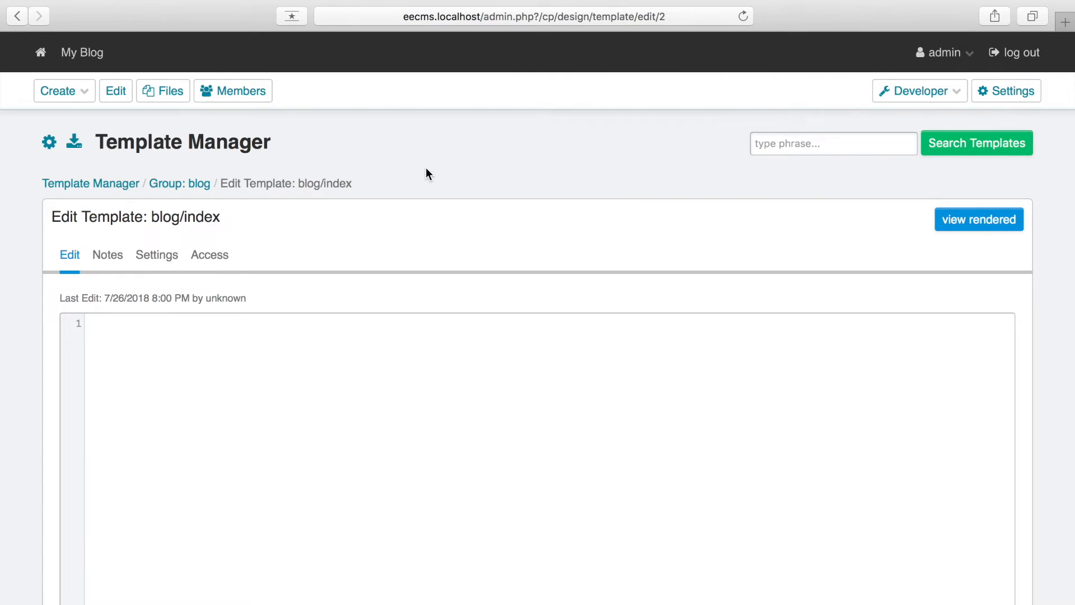
# - Reload the eecms.localhost homepage to see the My Blog heading
pyautogui.click(978, 219)
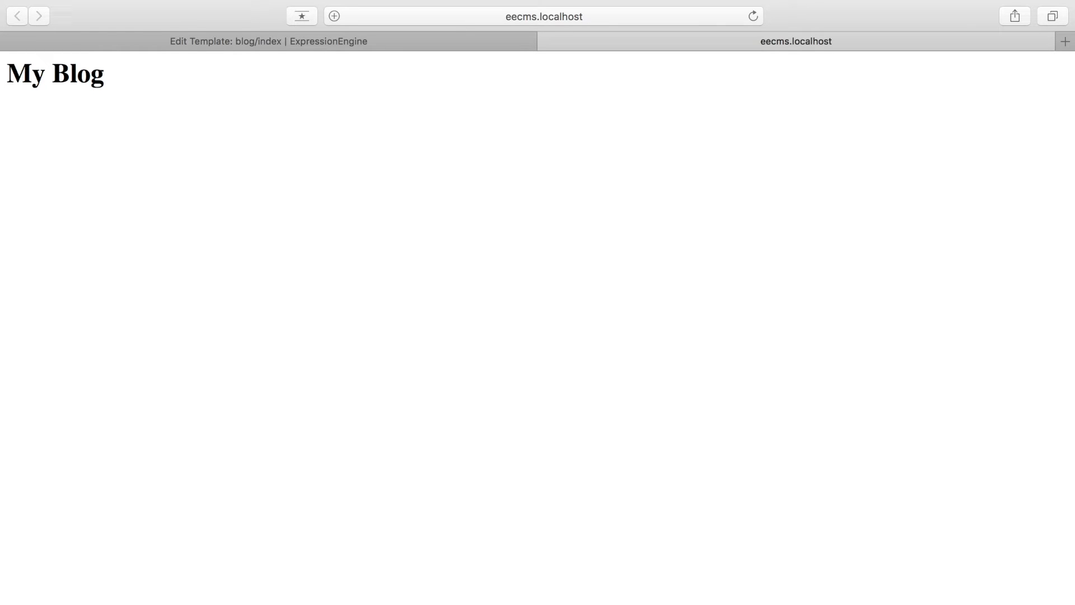
pyautogui.moveTo(651, 126)
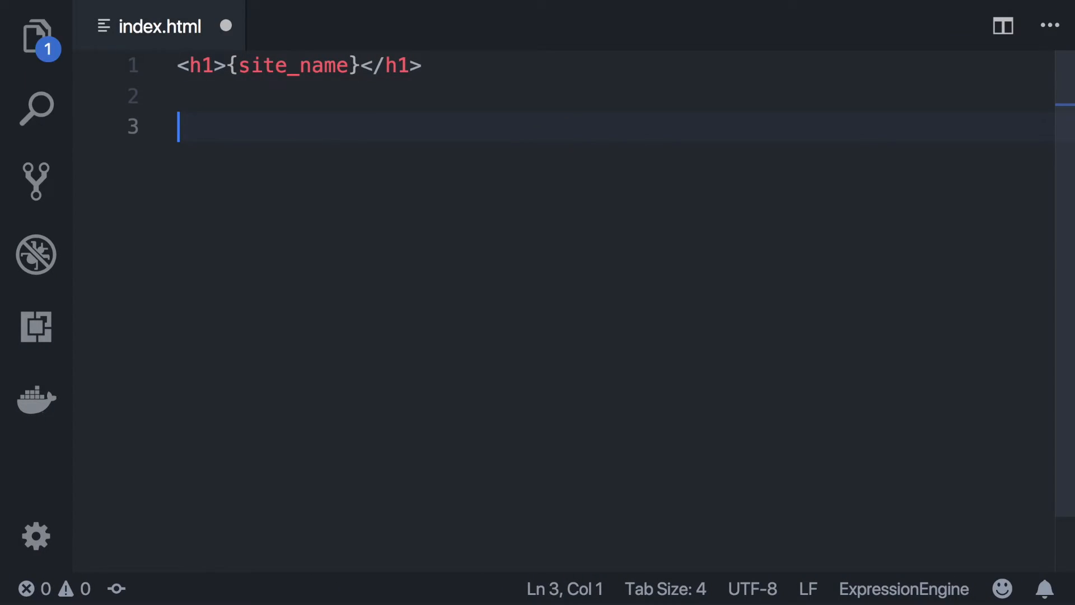
# - Open an exp:channel:entries tag: channel blog, orderby entry_date, sort desc, limit 10
pyautogui.write('{ex}')
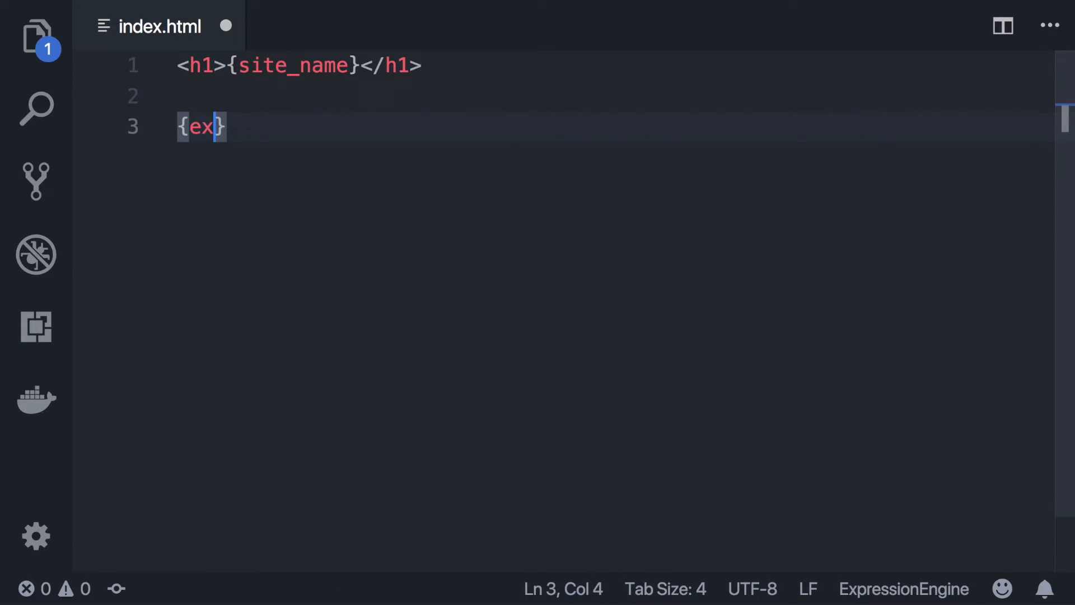
pyautogui.write('p:chann')
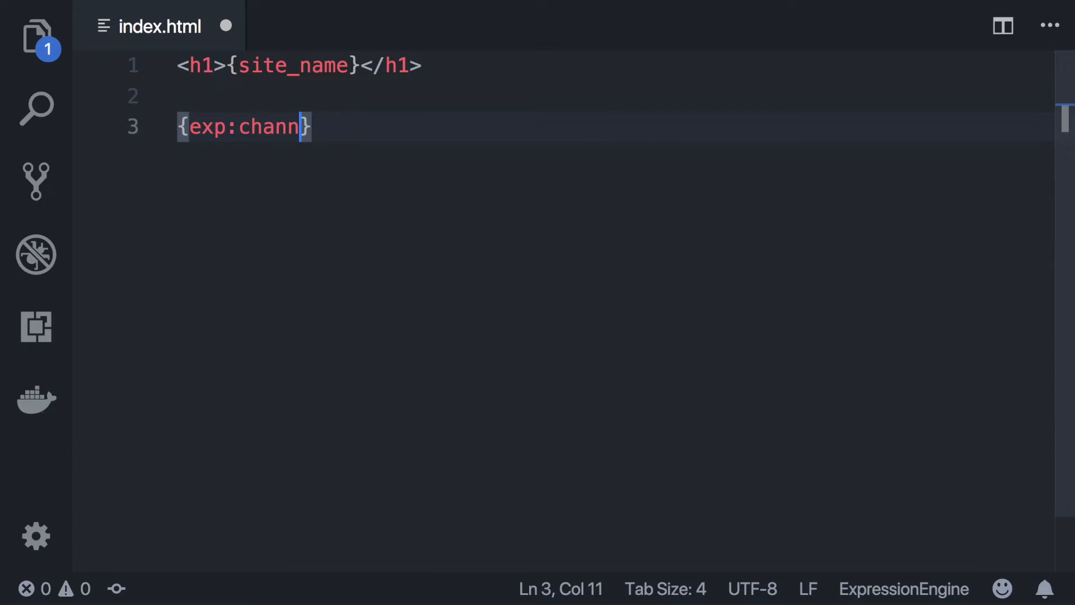
pyautogui.write('el')
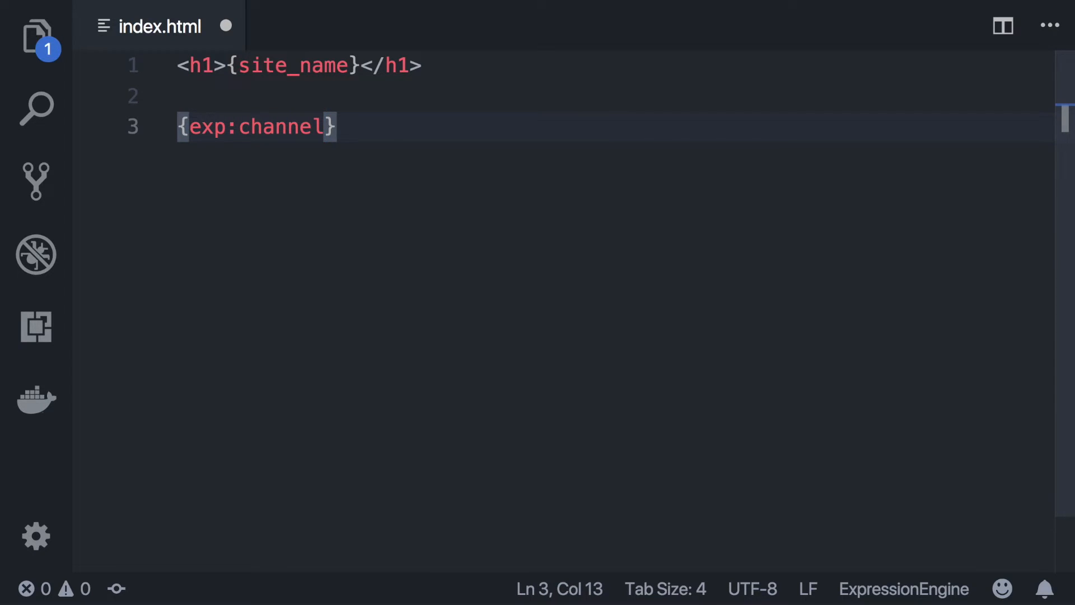
pyautogui.write(':e')
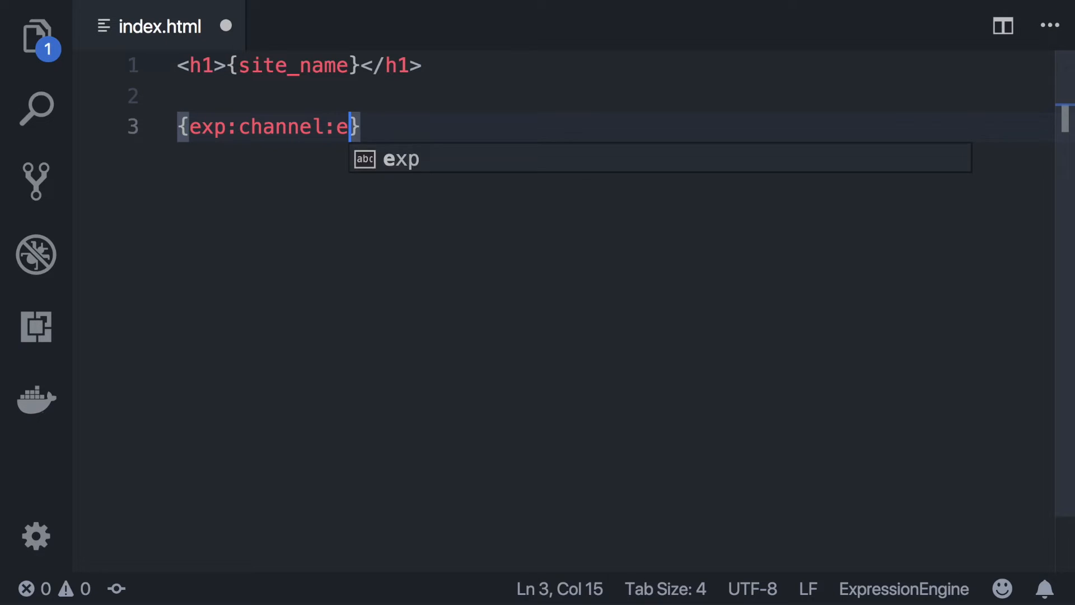
pyautogui.write('ntries')
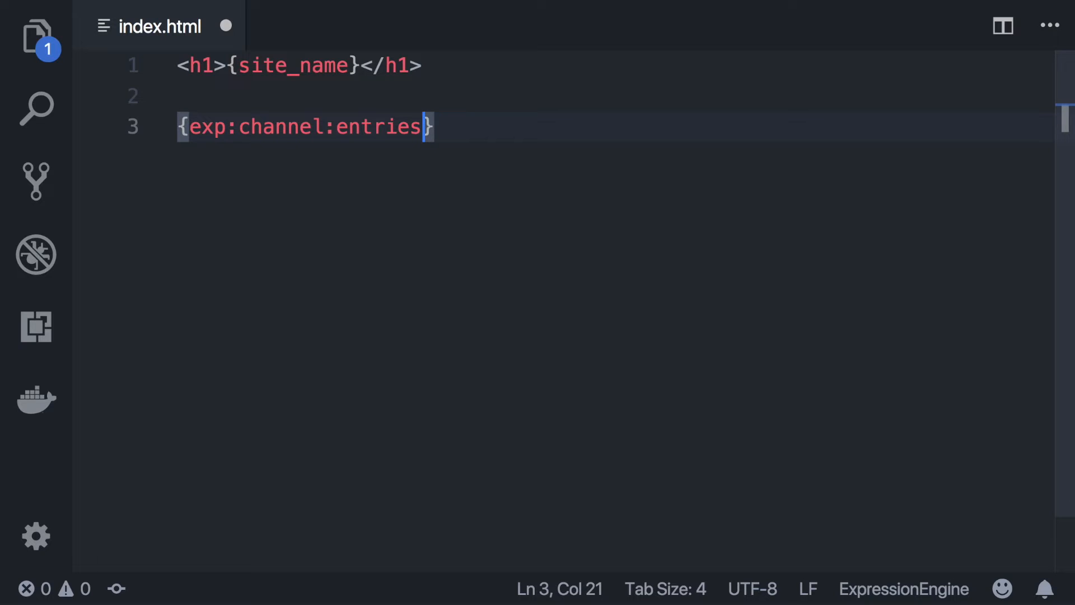
pyautogui.write('channel="')
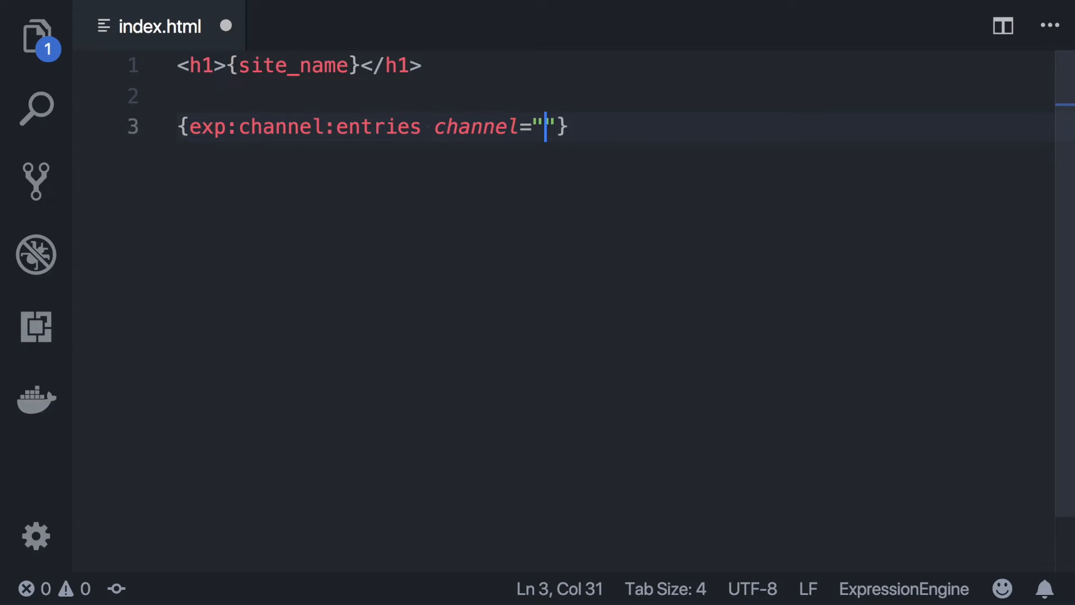
pyautogui.write('blog')
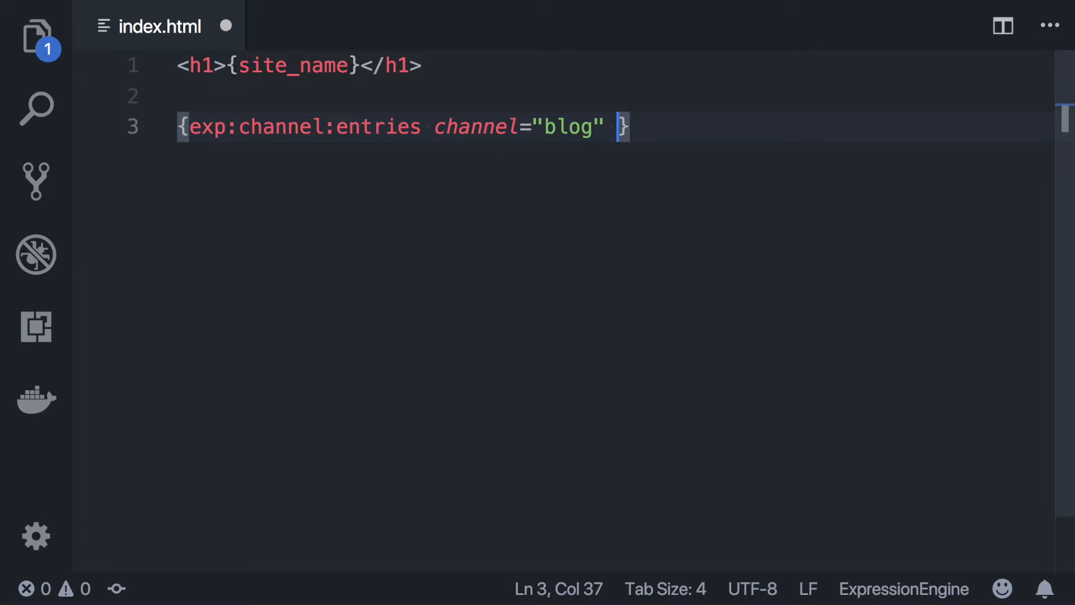
pyautogui.write('orderby=')
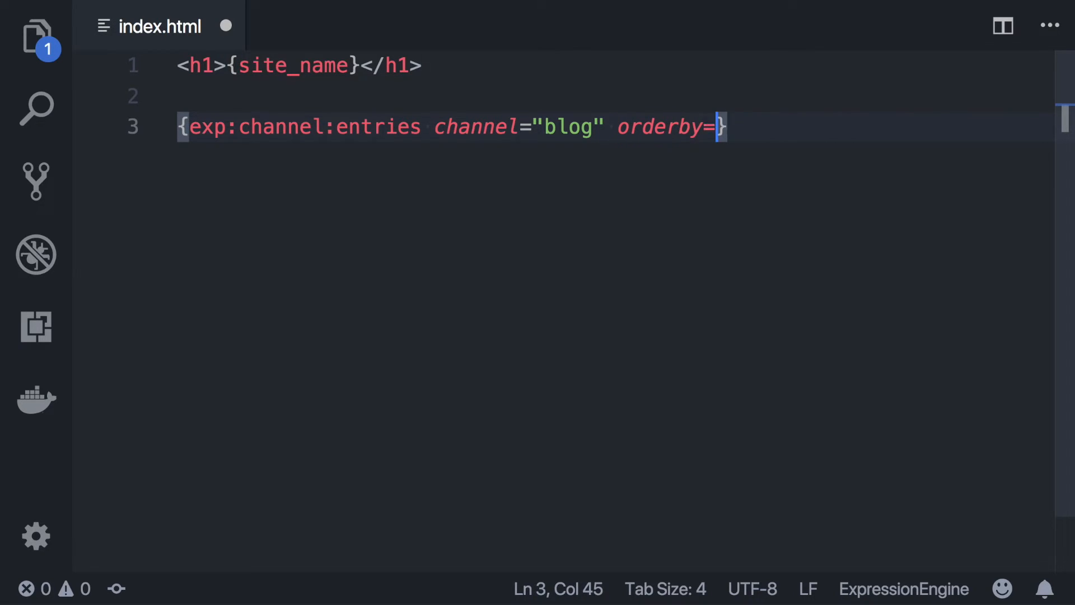
pyautogui.write('"entry_da')
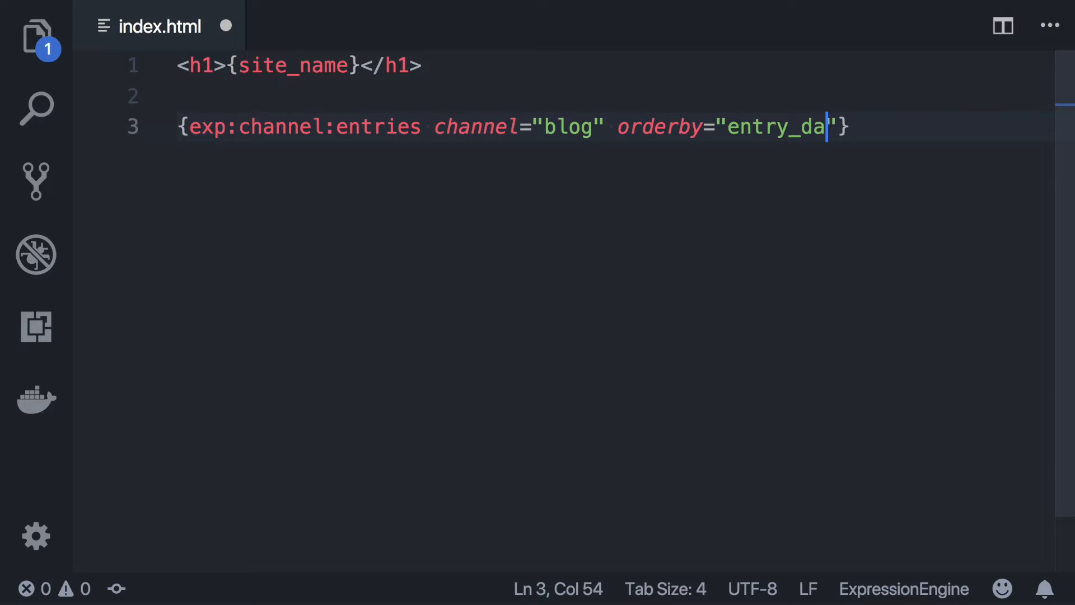
pyautogui.write('te" sort="de')
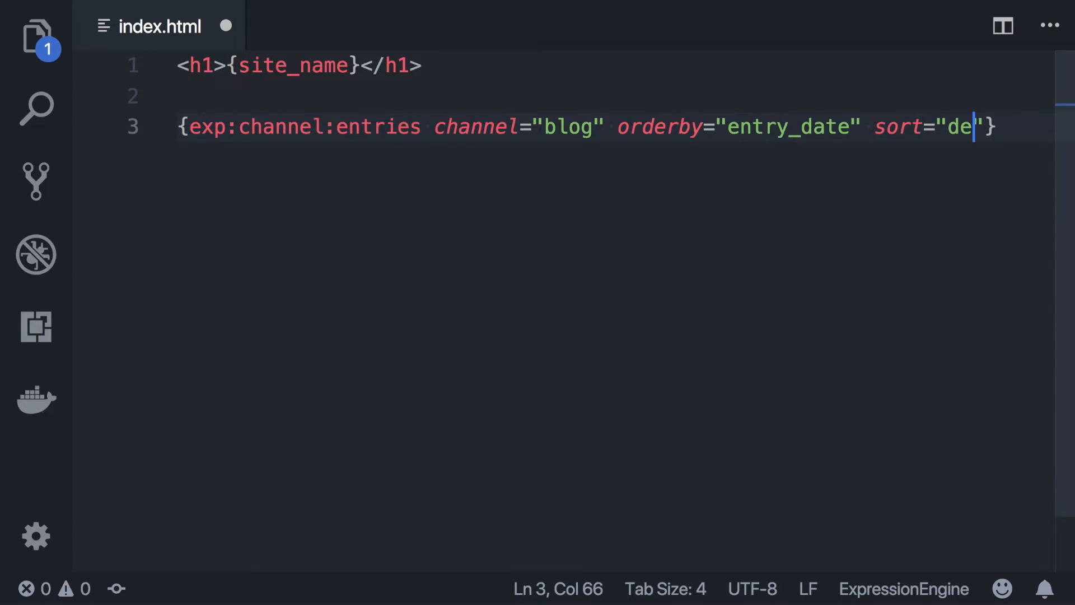
pyautogui.write('sc" limit="')
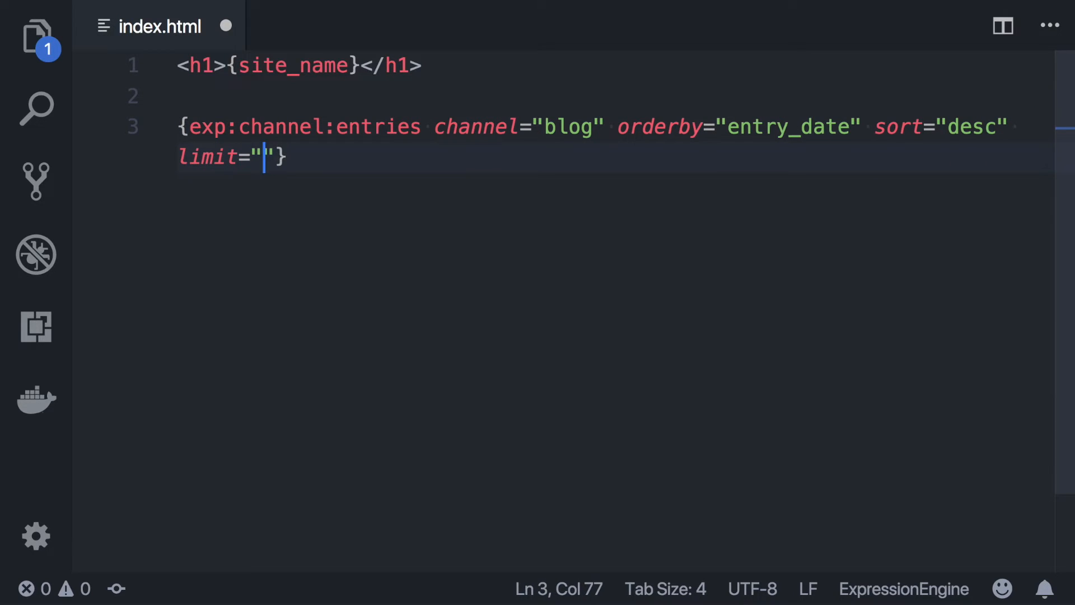
pyautogui.write('10')
pyautogui.write('{/exp:')
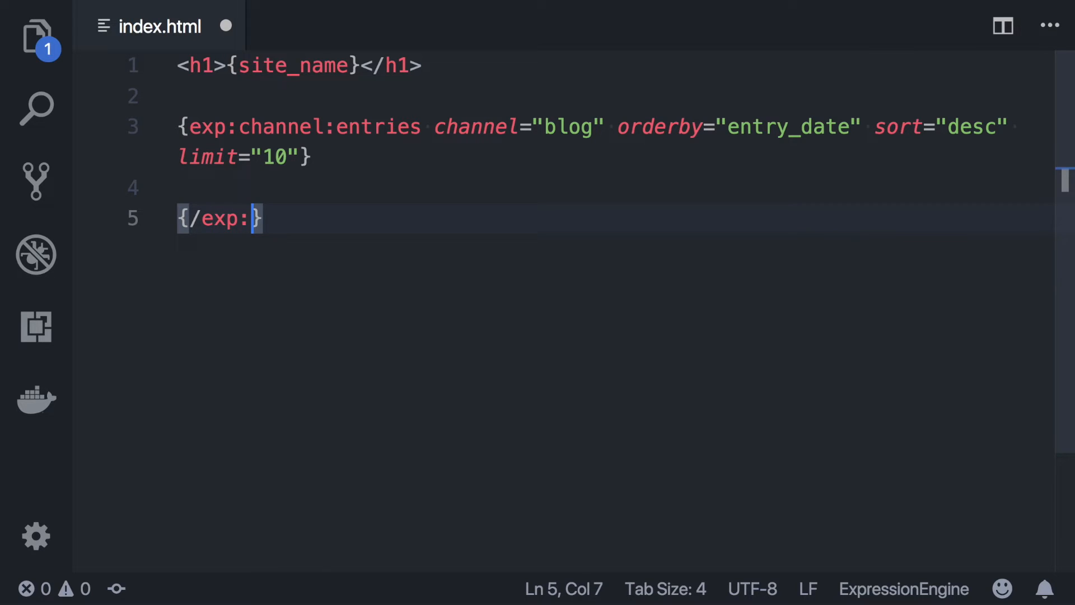
# - Inside the loop show <h2>{title}</h2> and {excerpt}, closing the entries tag
pyautogui.write('channel:entries')
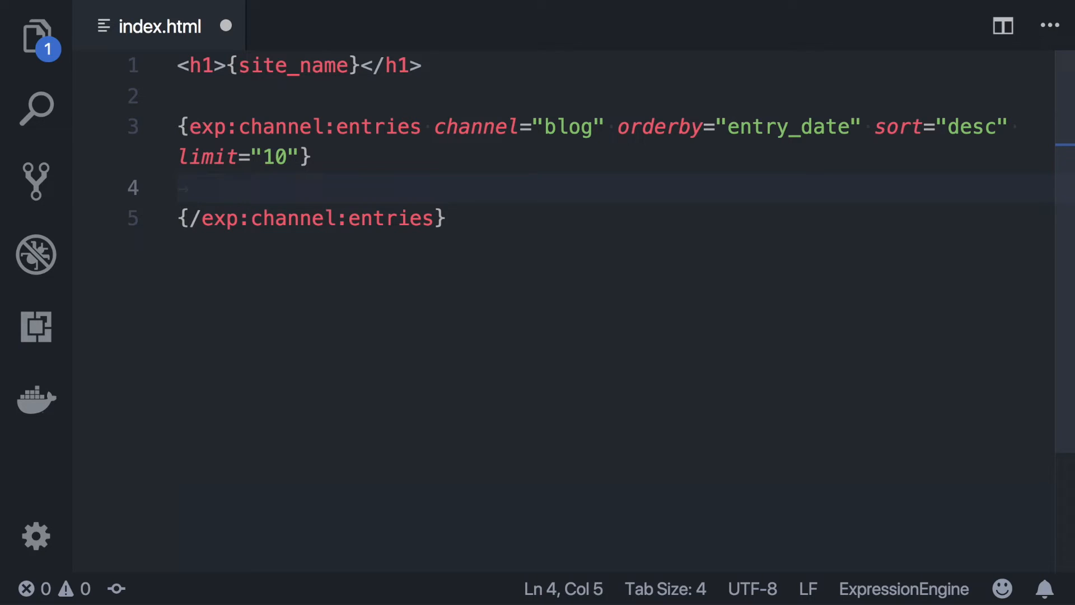
pyautogui.write('<h2>{tit}')
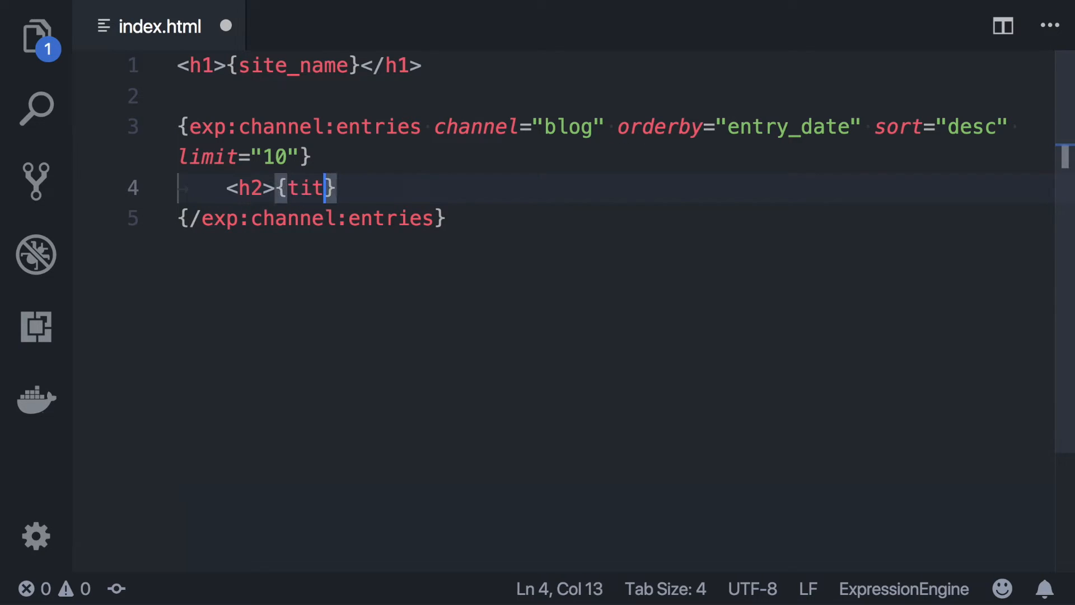
pyautogui.write('le}</h2>')
pyautogui.write('{exc')
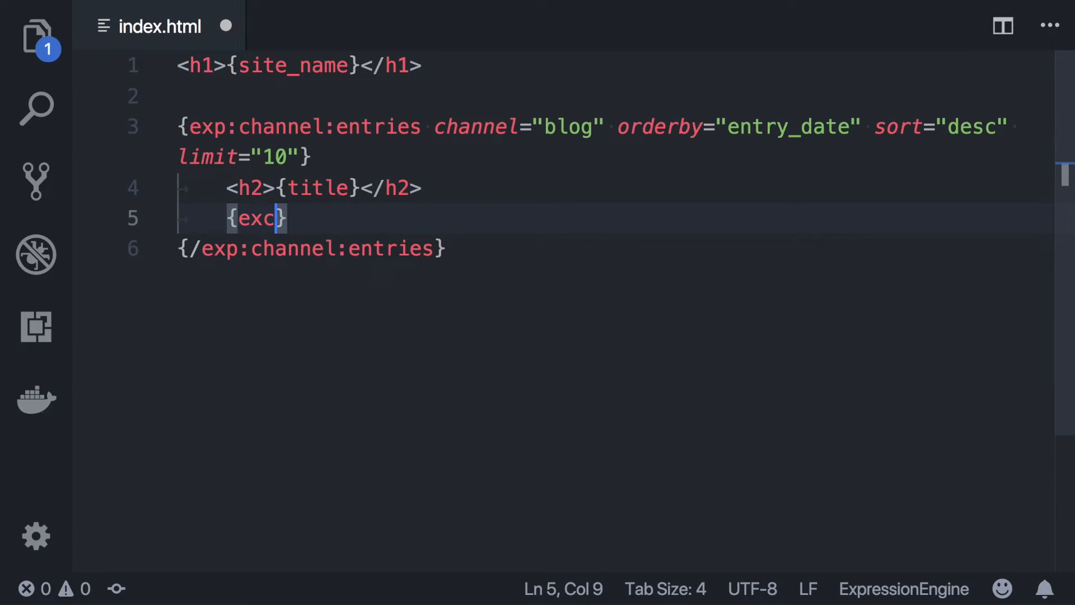
pyautogui.write('erpt')
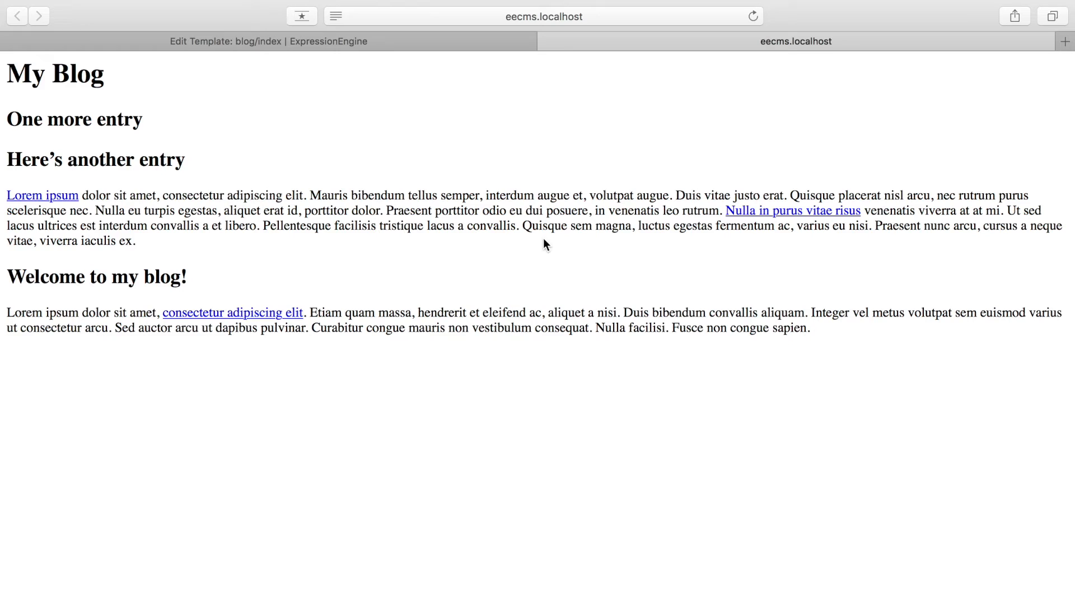
pyautogui.moveTo(108, 308)
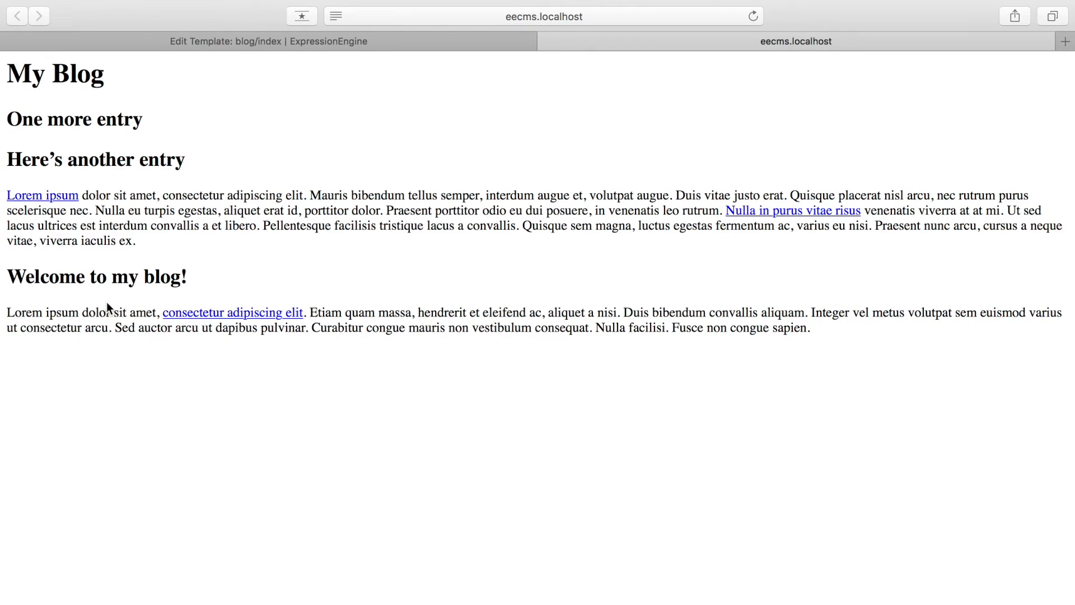
pyautogui.moveTo(136, 190)
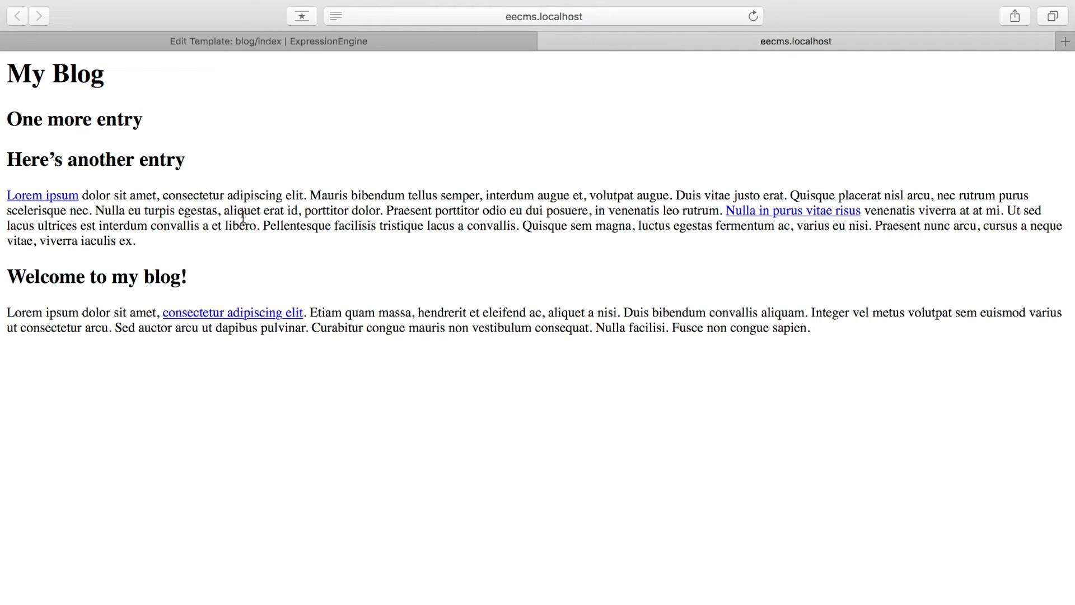
pyautogui.moveTo(209, 175)
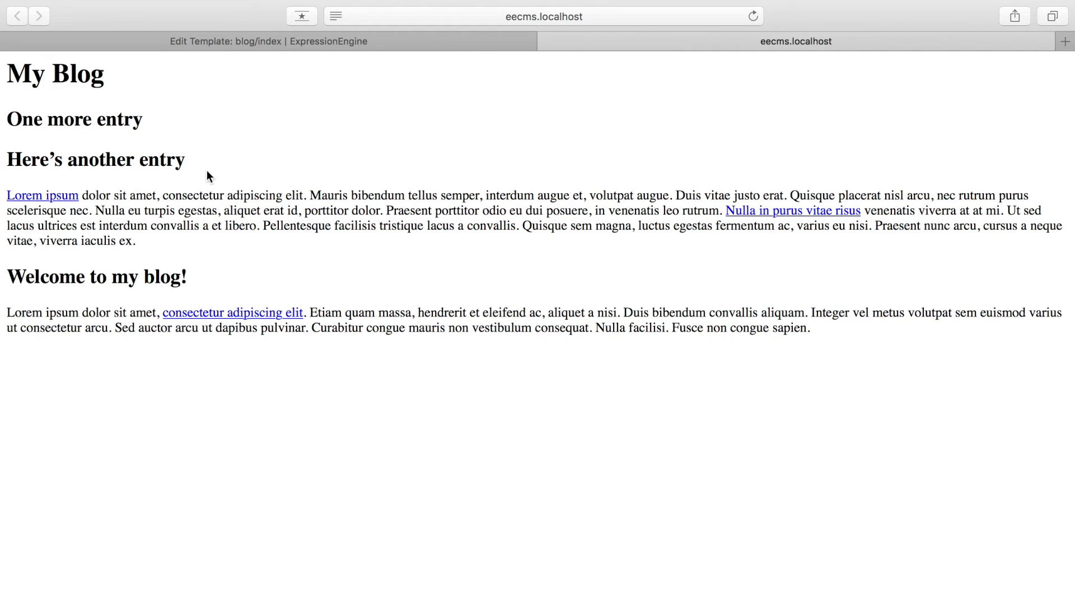
pyautogui.moveTo(155, 134)
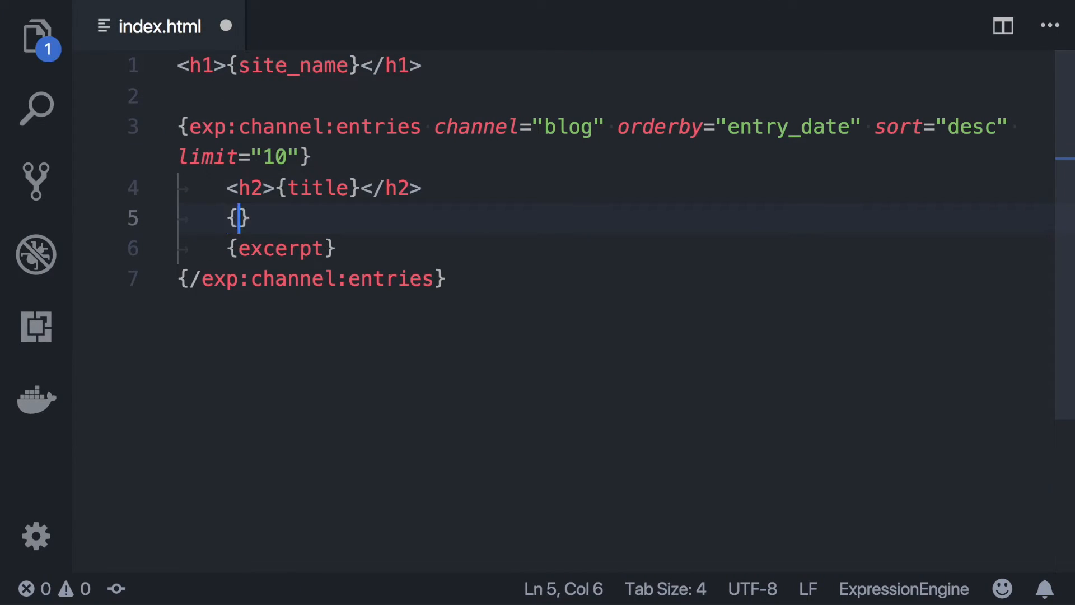
# - Wrap {excerpt} in {if excerpt}…{if:else}{body:limit characters="200"}{/if}
pyautogui.write('if exc')
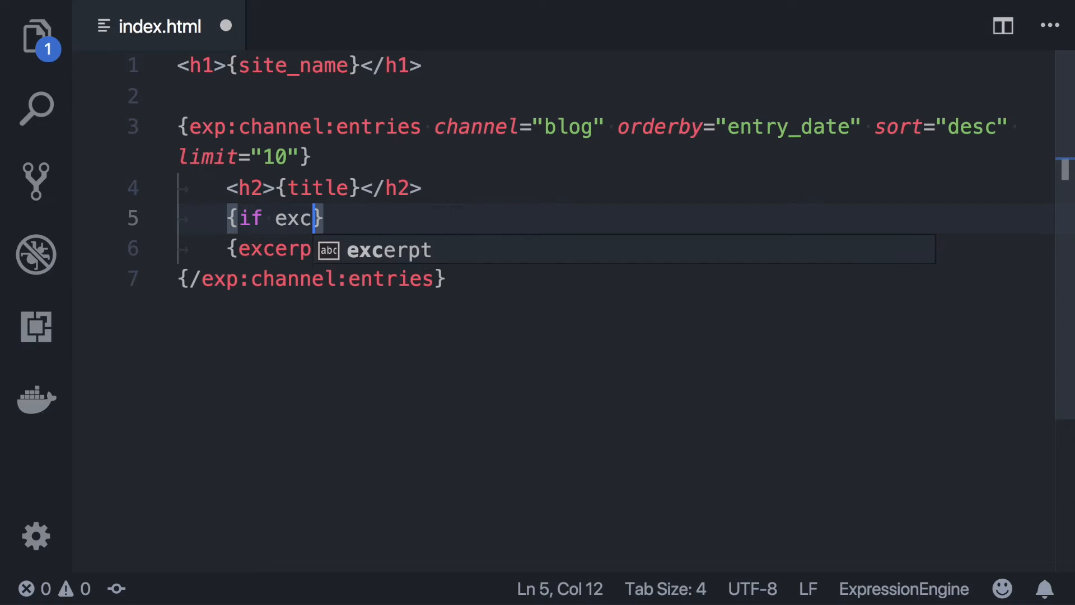
pyautogui.write('erpt')
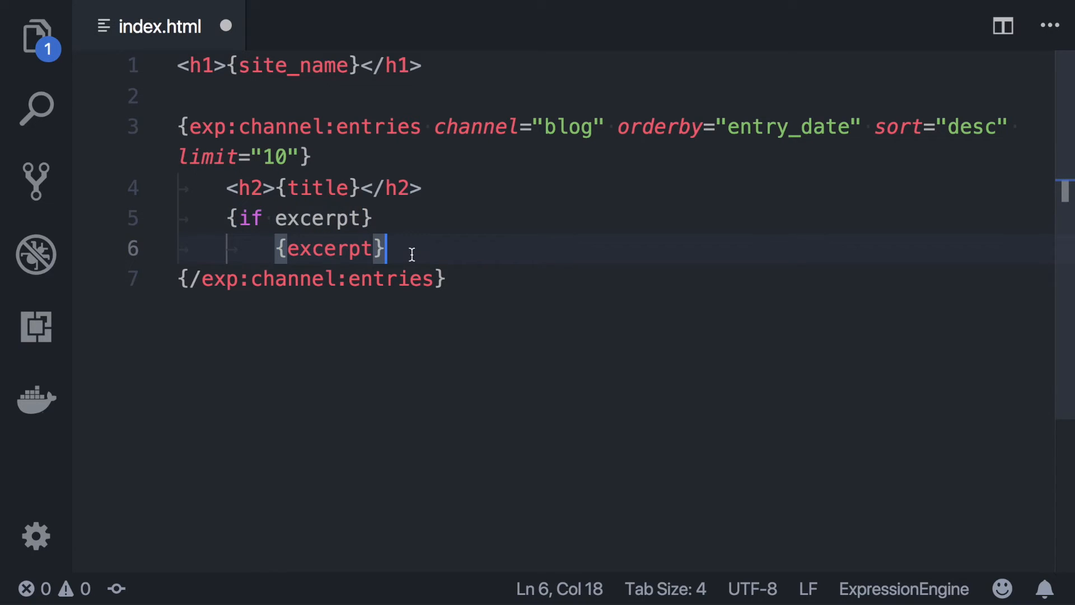
pyautogui.write('{if:}')
pyautogui.write('{bo')
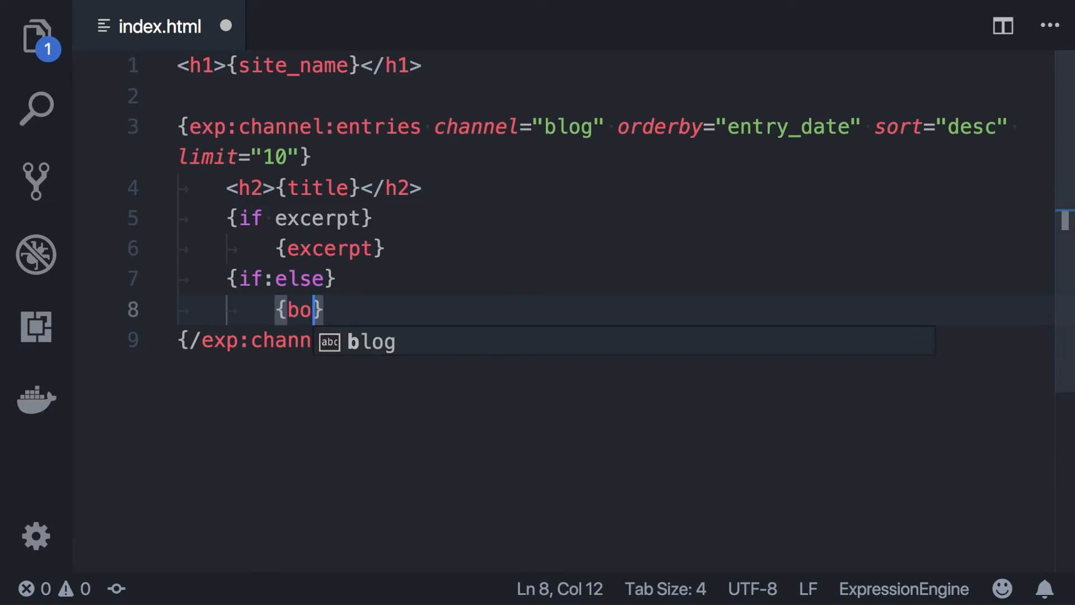
pyautogui.write('dy:limit charact')
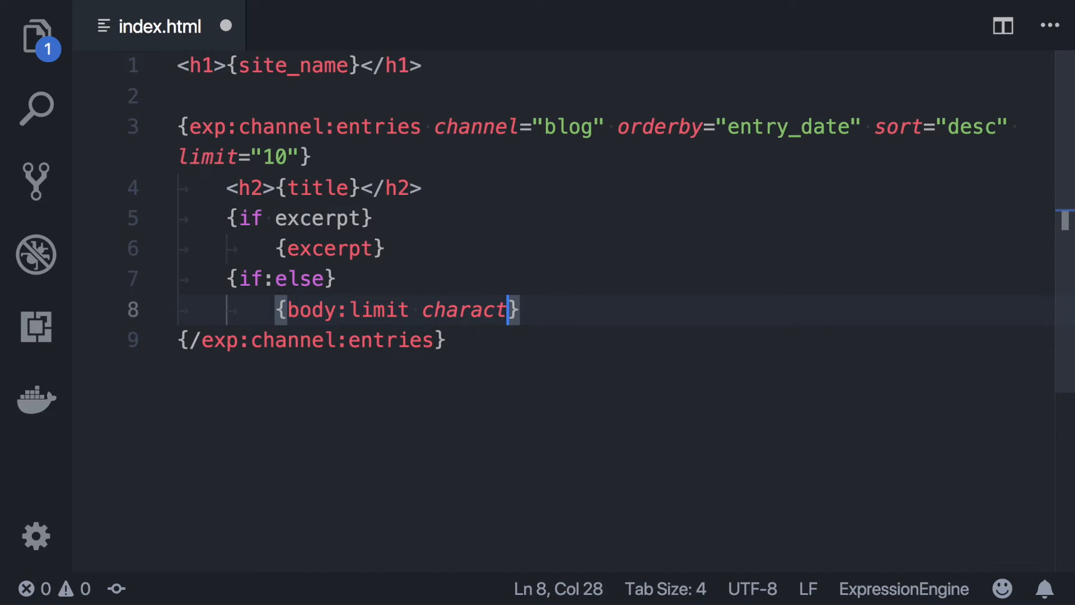
pyautogui.write('ers="200"')
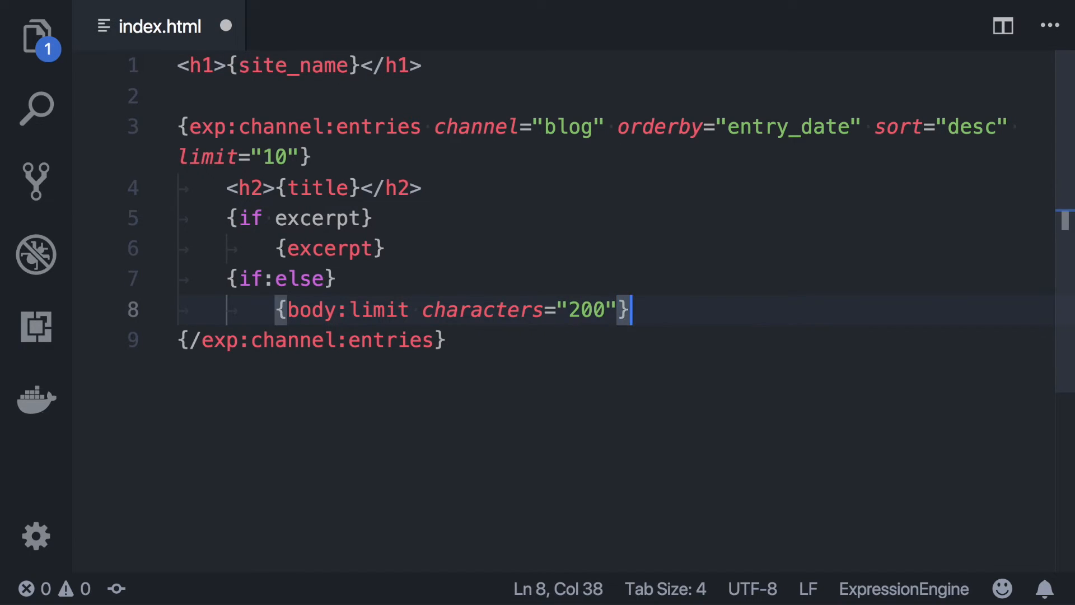
pyautogui.write('{/}')
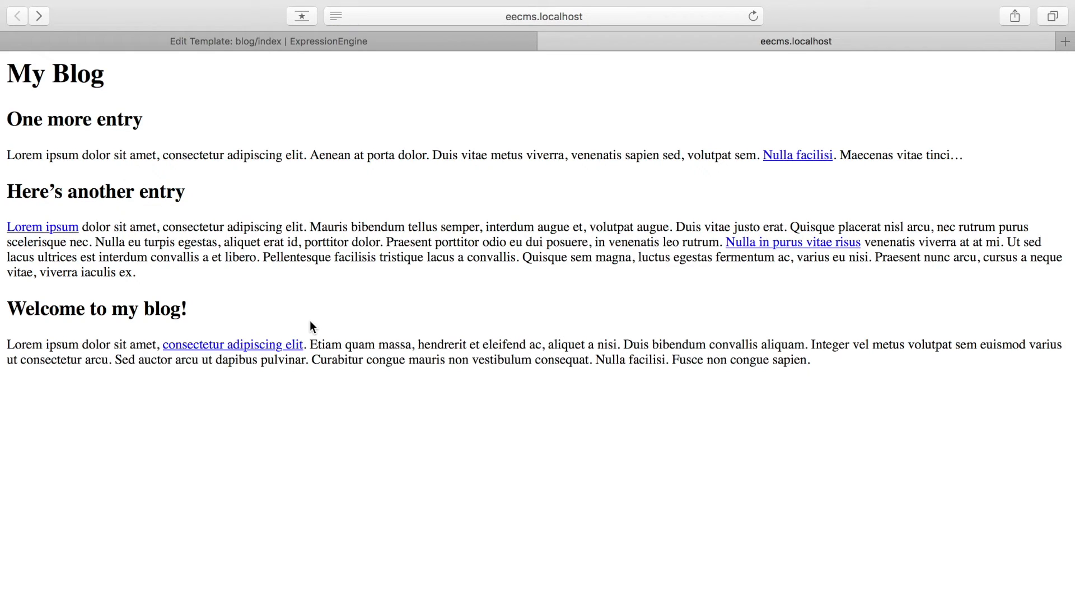
pyautogui.moveTo(10, 41)
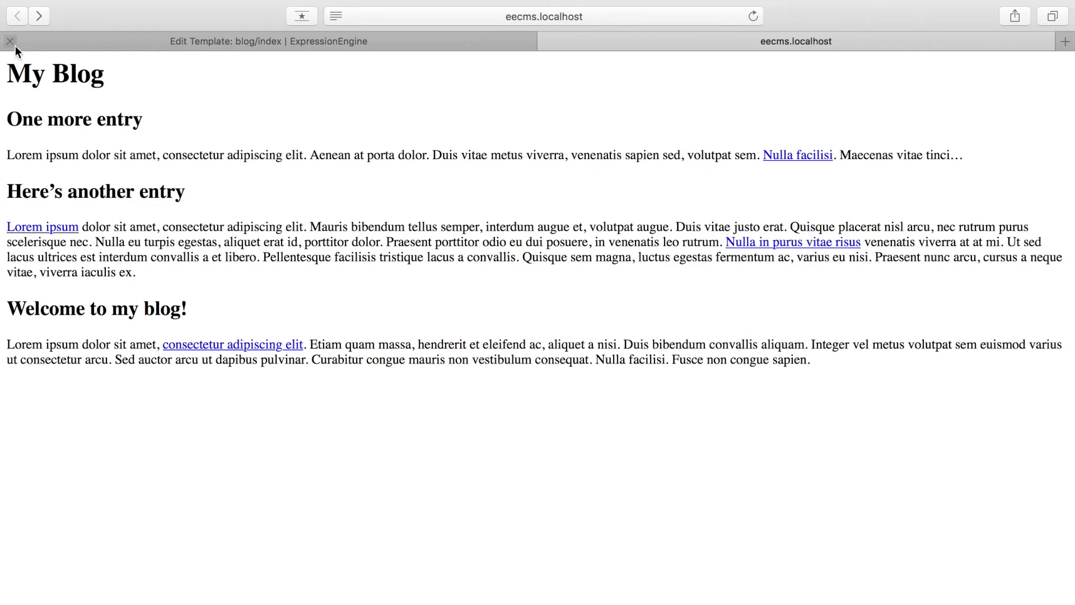
# - Create a new article.html file in the blog.group folder
pyautogui.click(10, 40)
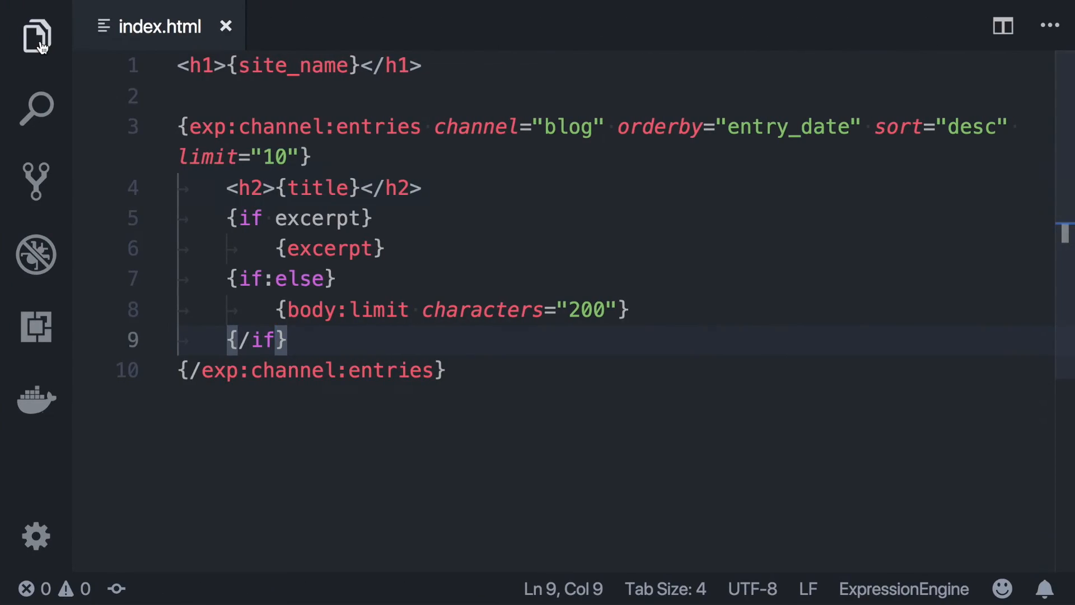
pyautogui.rightClick(206, 312)
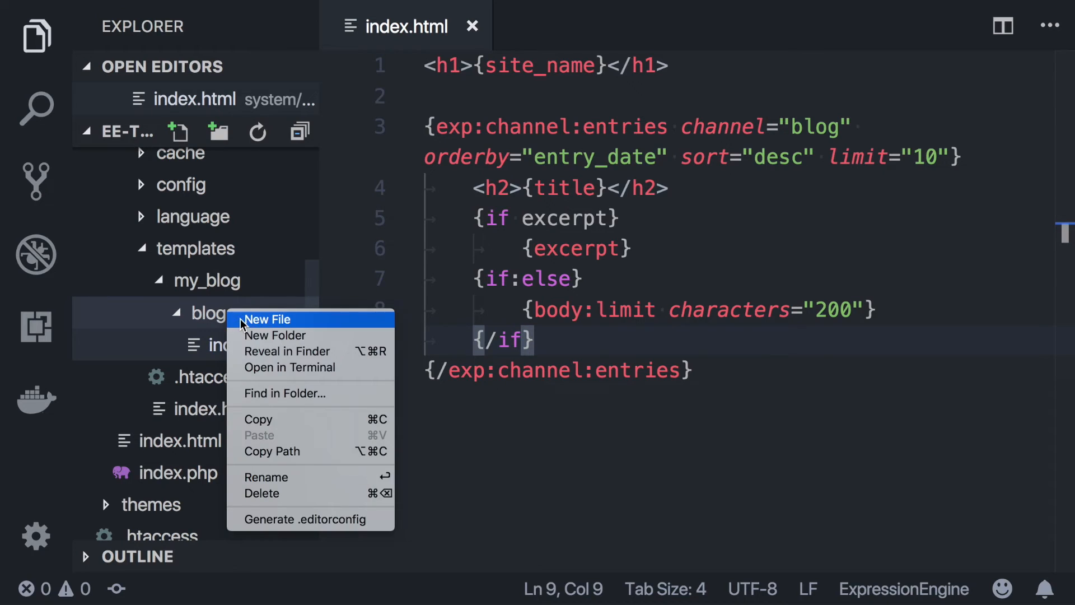
pyautogui.click(266, 318)
pyautogui.write('article.html')
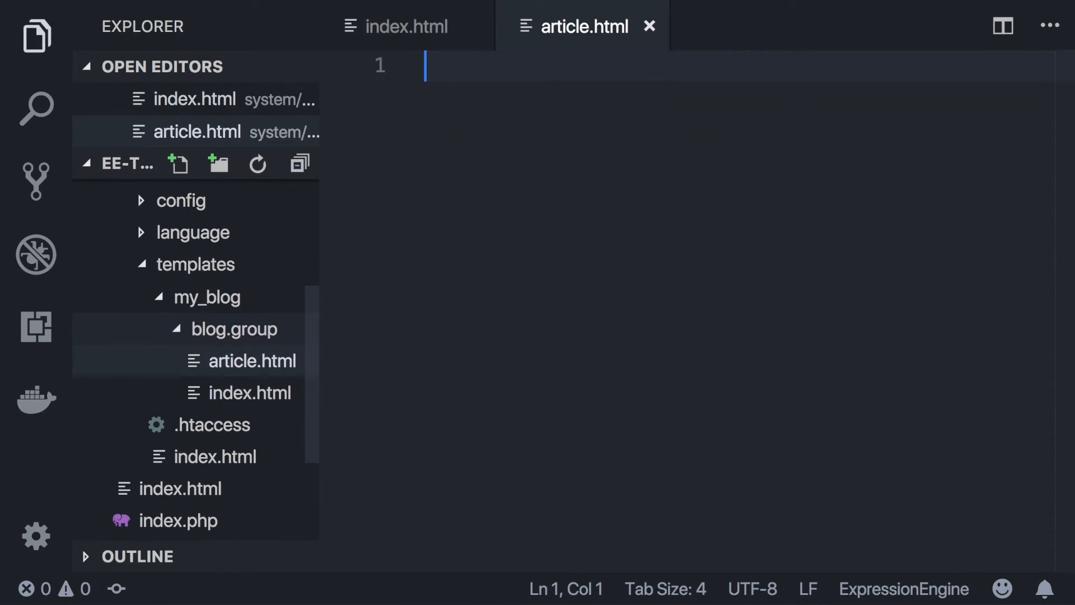
pyautogui.click(36, 35)
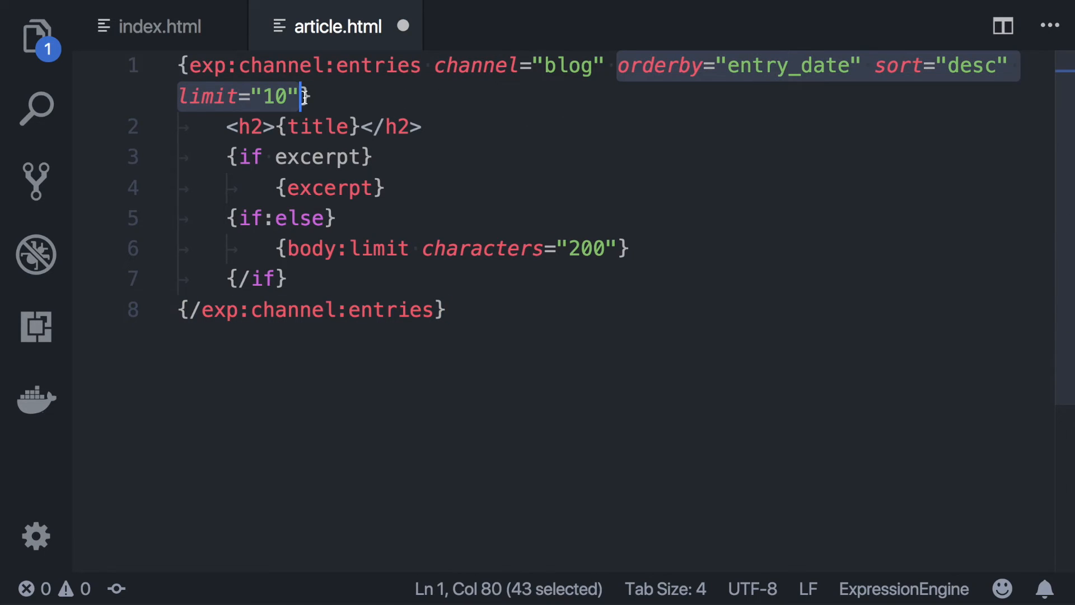
# - Give the pasted loop require_entry="yes" and replace the if block with {body}
pyautogui.write('require')
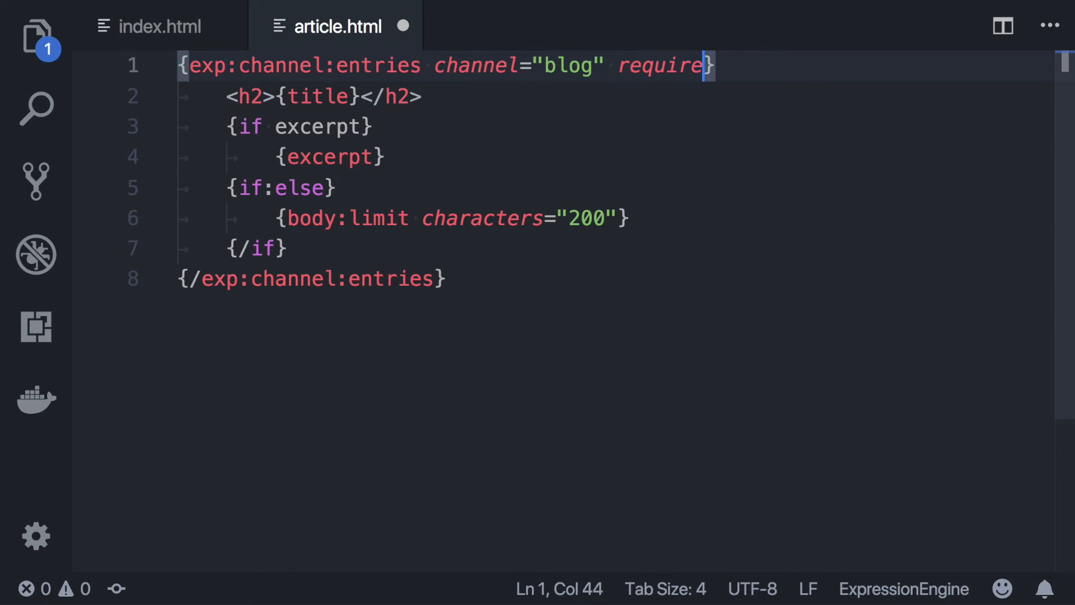
pyautogui.write('_entry=""')
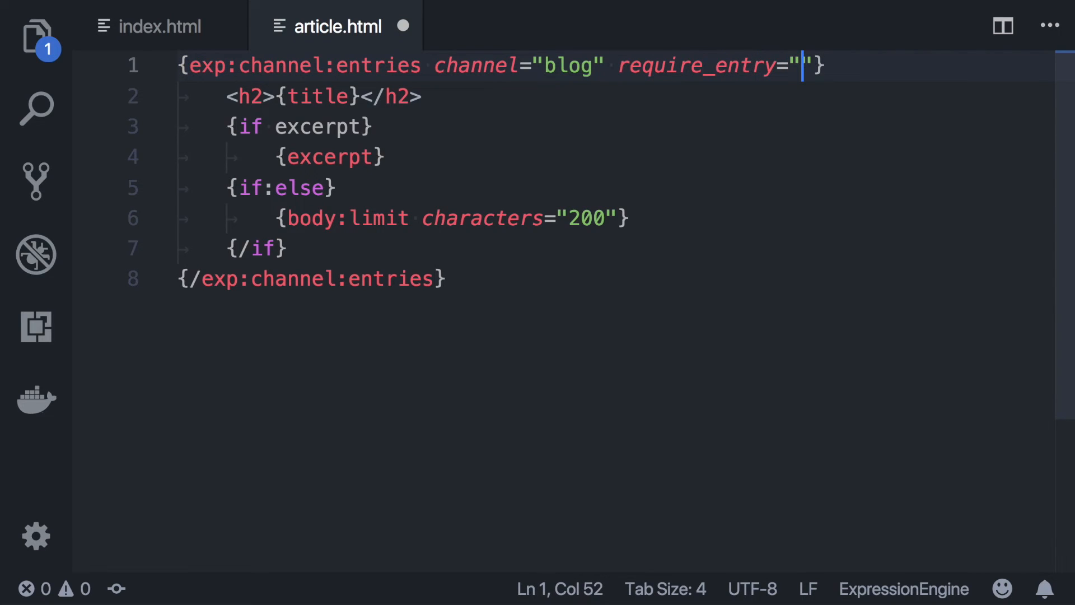
pyautogui.write('yes')
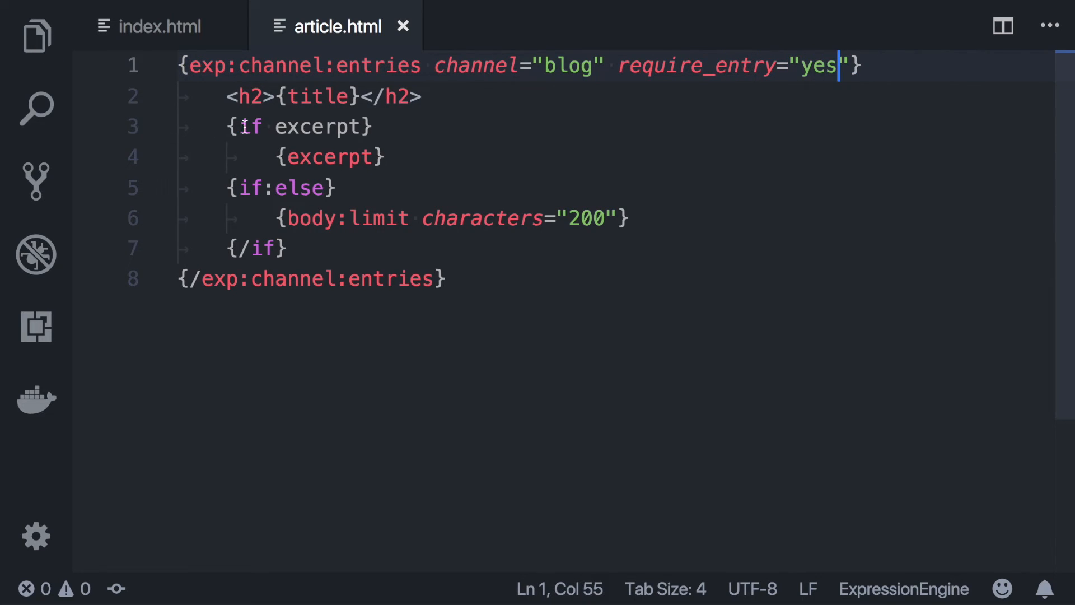
pyautogui.write('{bod')
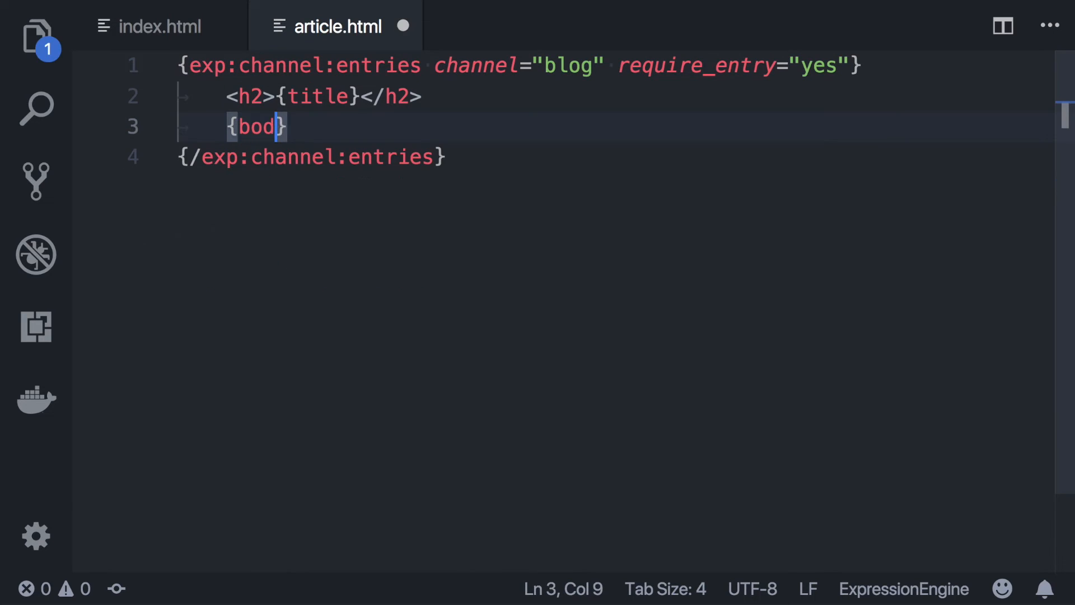
pyautogui.write('y')
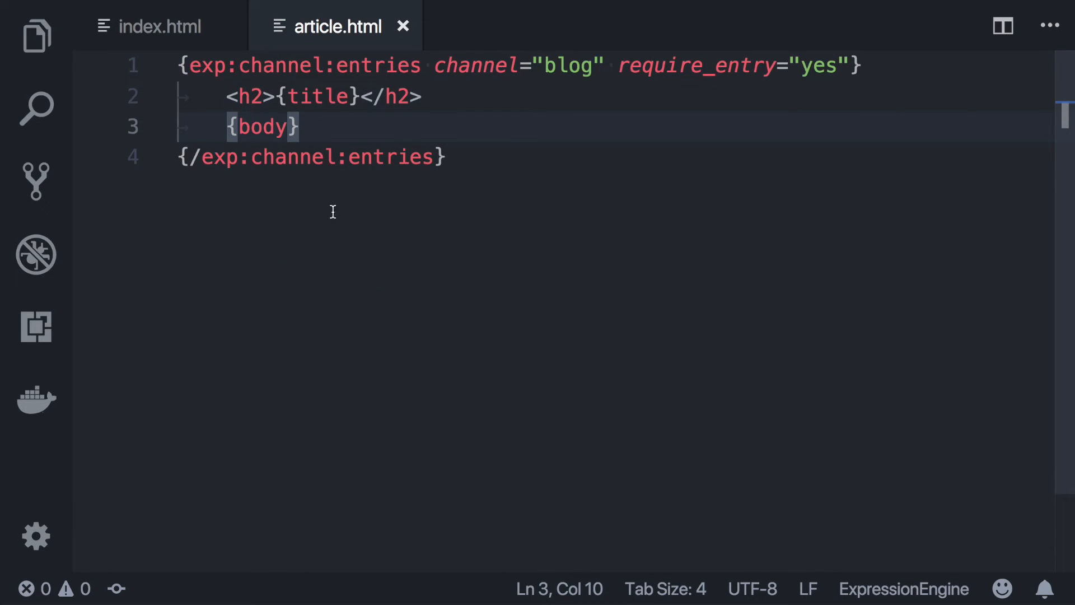
# - In index.html, wrap {title} in <a href="{url_title_path='blog/article'}">…</a>
pyautogui.click(159, 27)
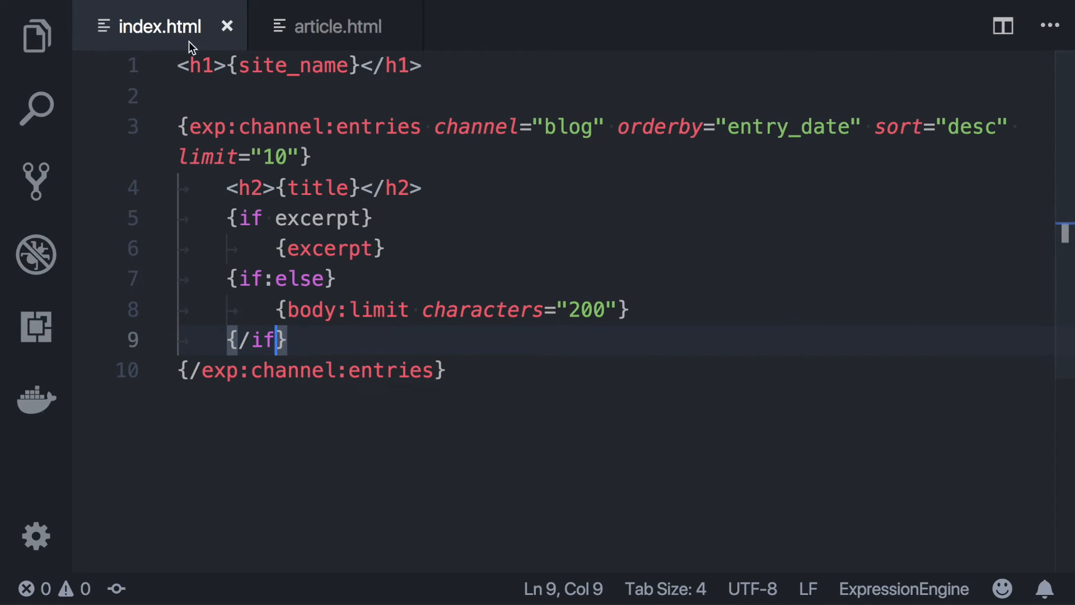
pyautogui.moveTo(274, 188)
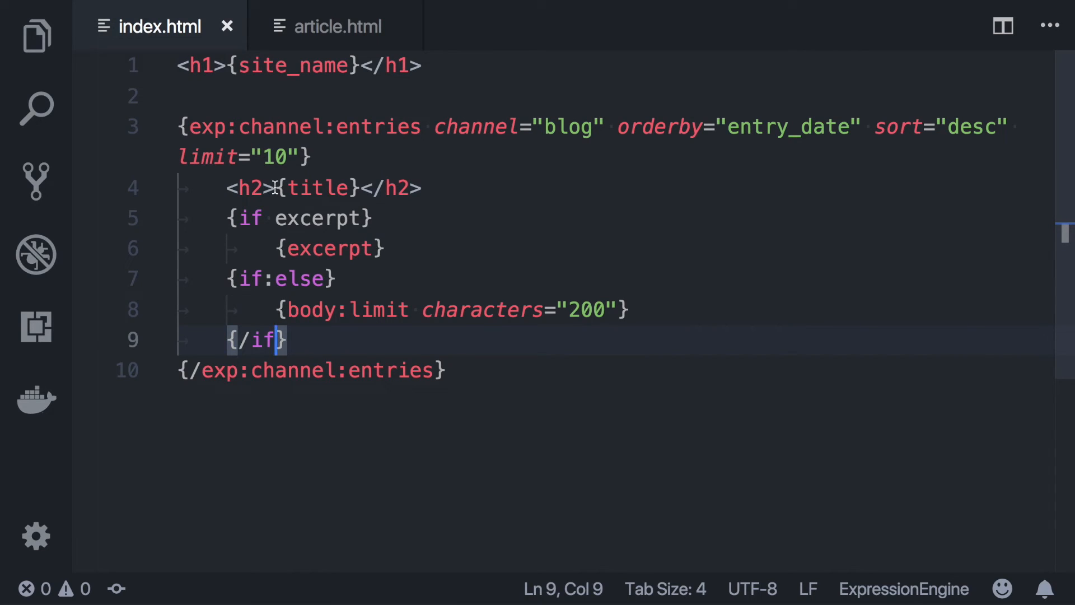
pyautogui.write('ah')
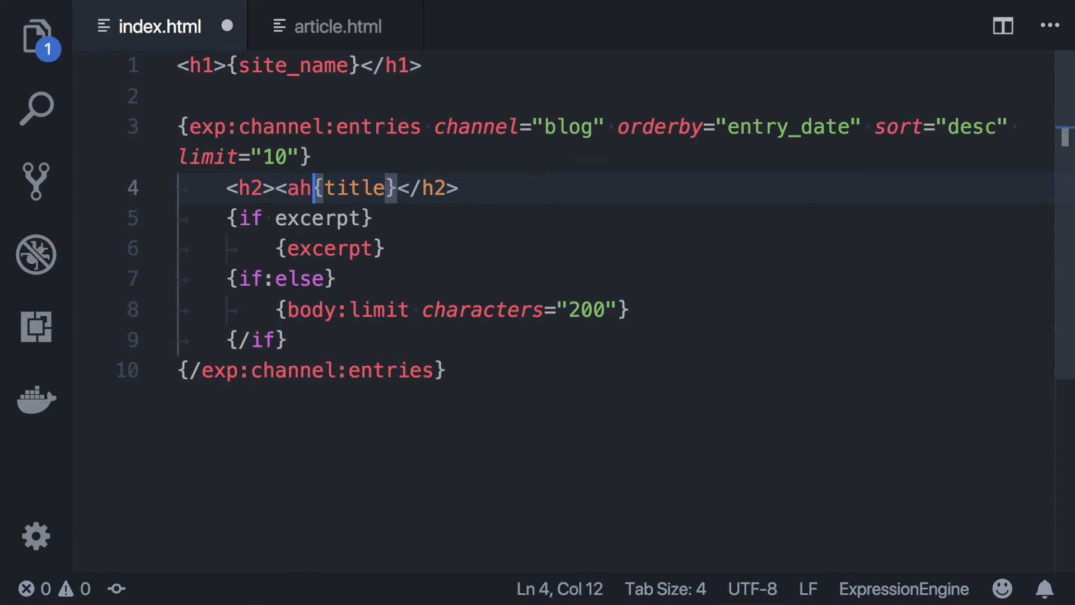
pyautogui.write('href="')
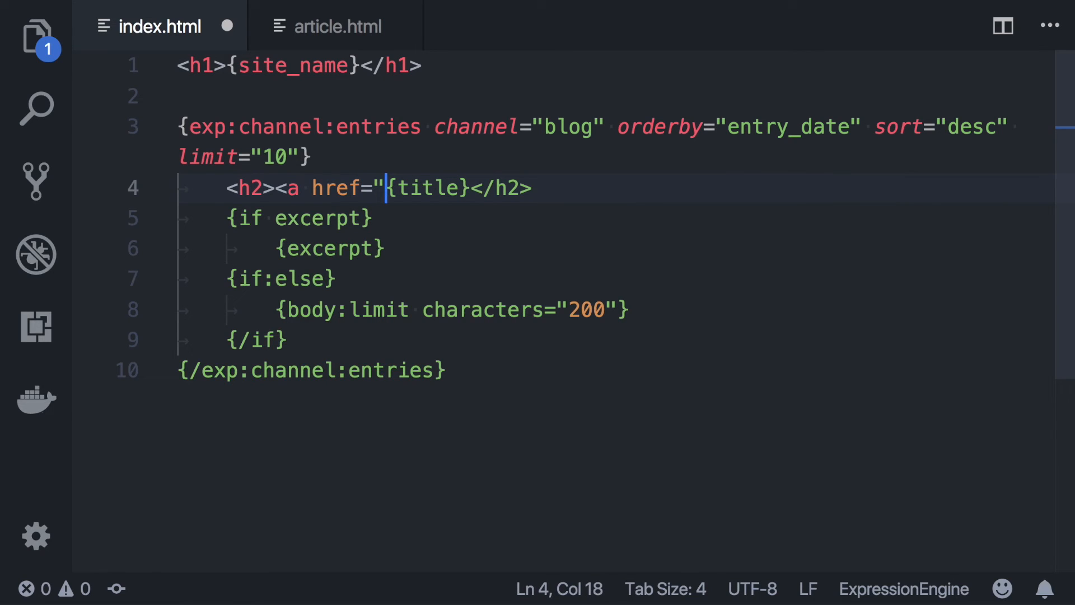
pyautogui.write('url_{')
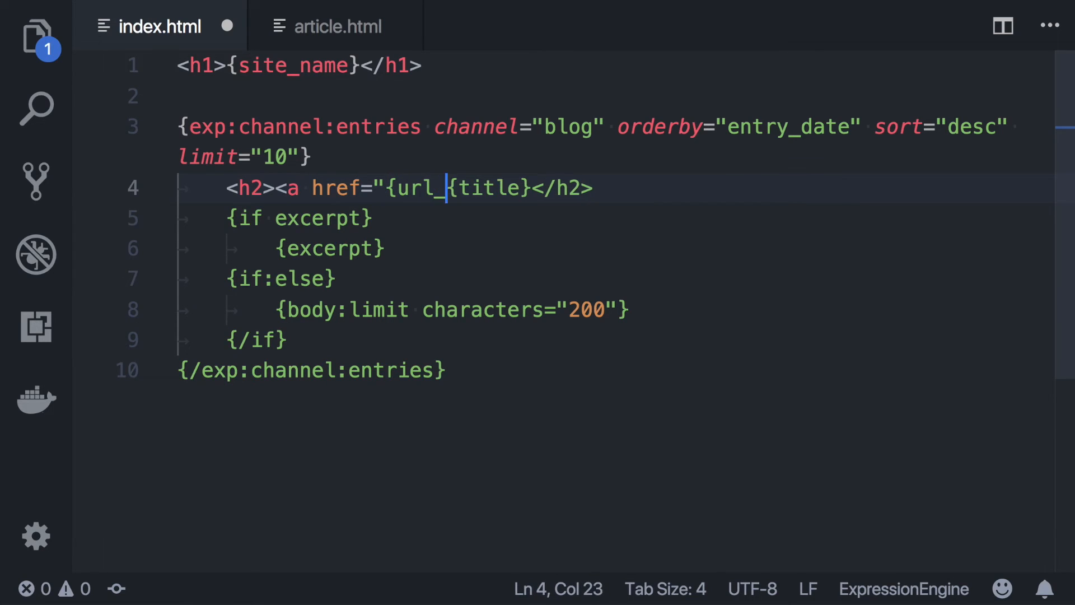
pyautogui.write('title_path')
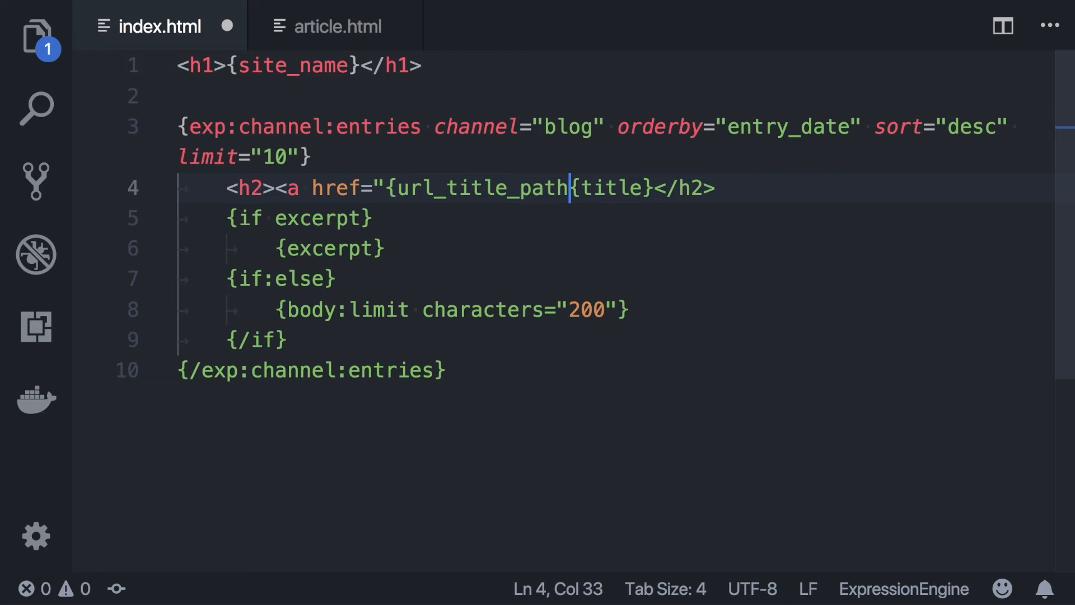
pyautogui.write("='blog")
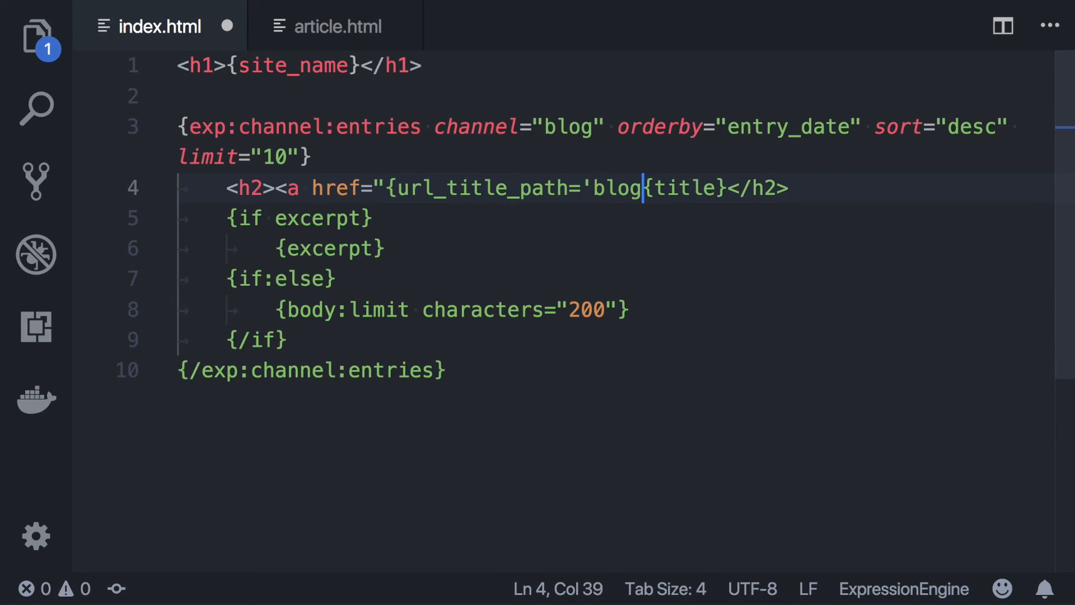
pyautogui.write('/article')
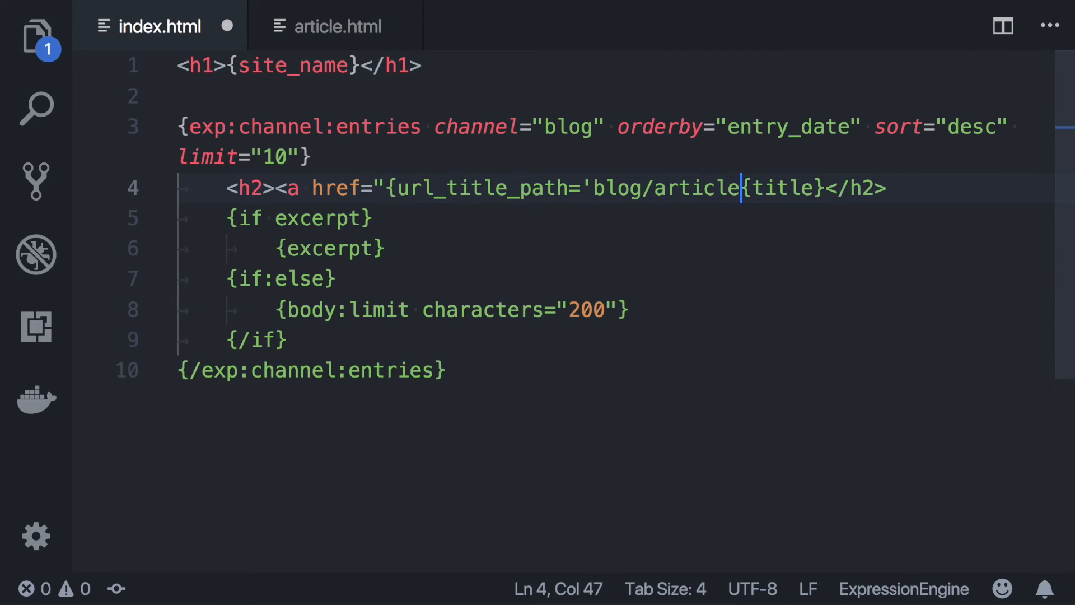
pyautogui.write("'}")
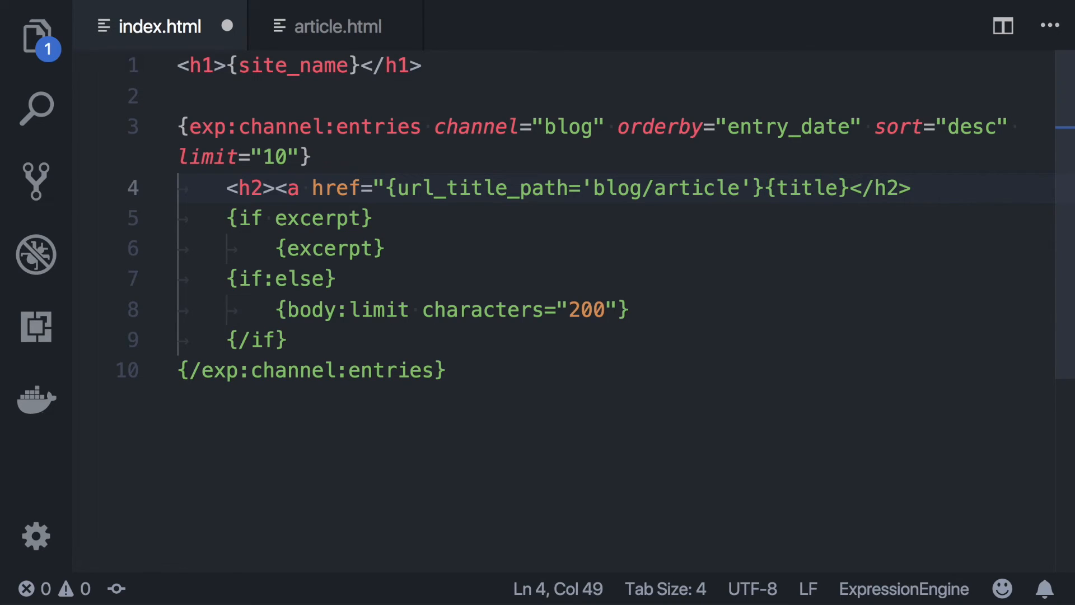
pyautogui.write('">')
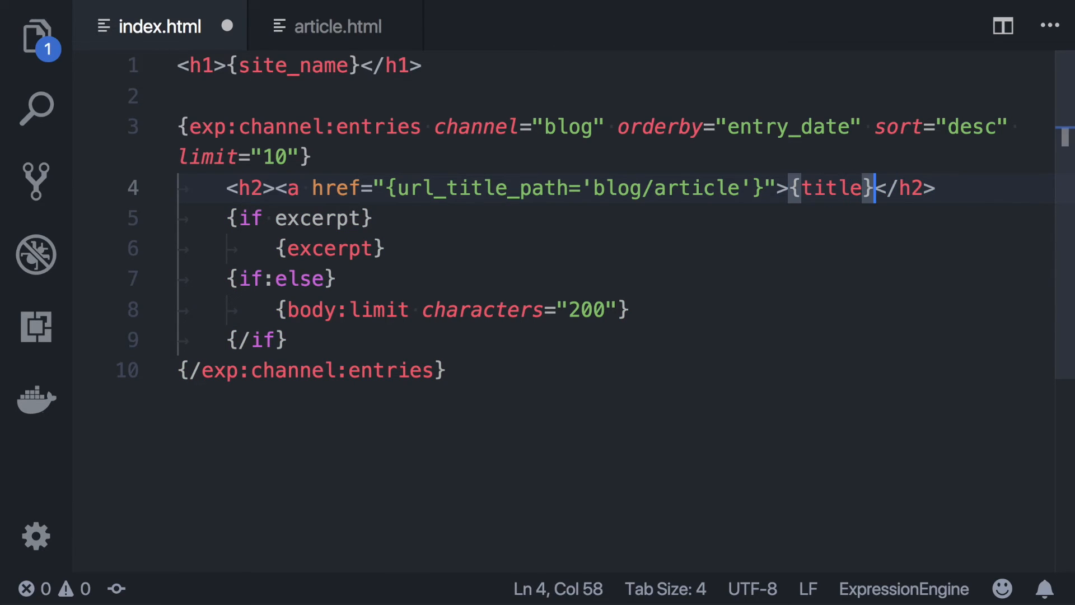
pyautogui.write('</a></')
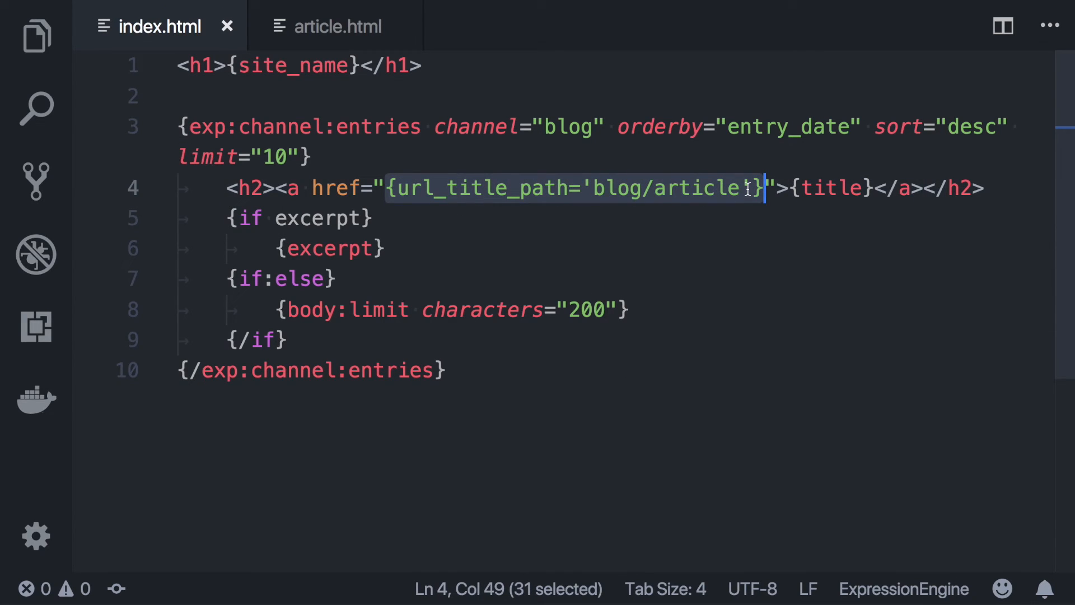
pyautogui.moveTo(720, 210)
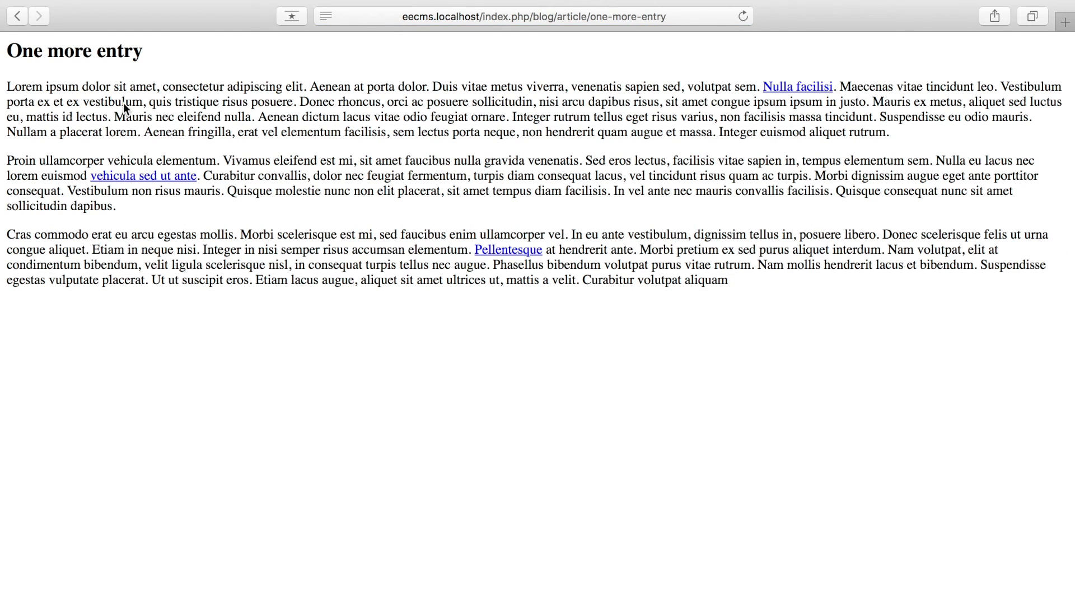
pyautogui.moveTo(326, 138)
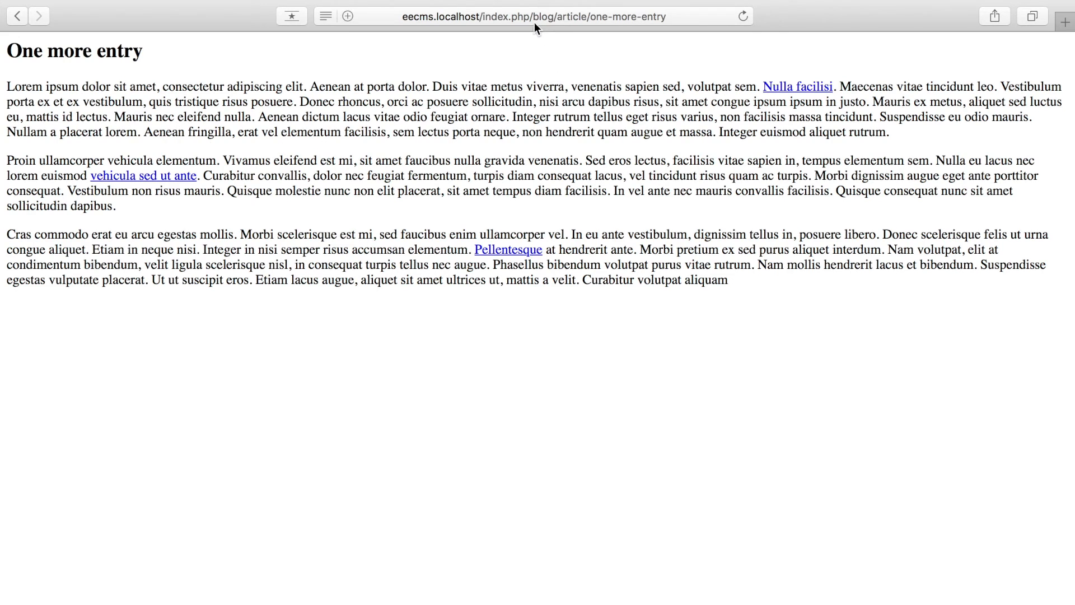
pyautogui.moveTo(590, 26)
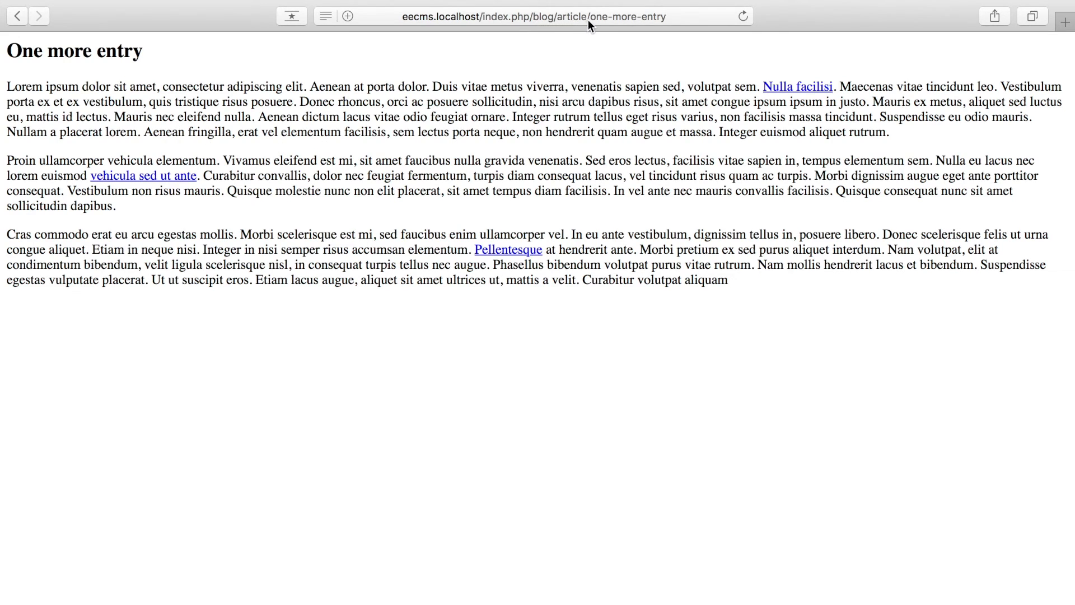
pyautogui.moveTo(605, 28)
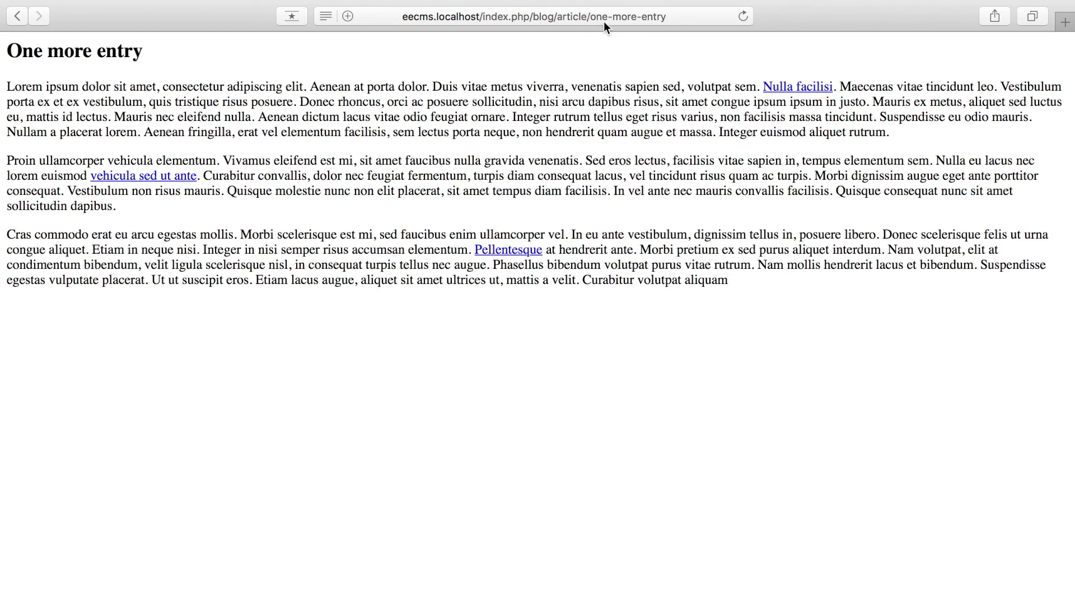
pyautogui.moveTo(664, 26)
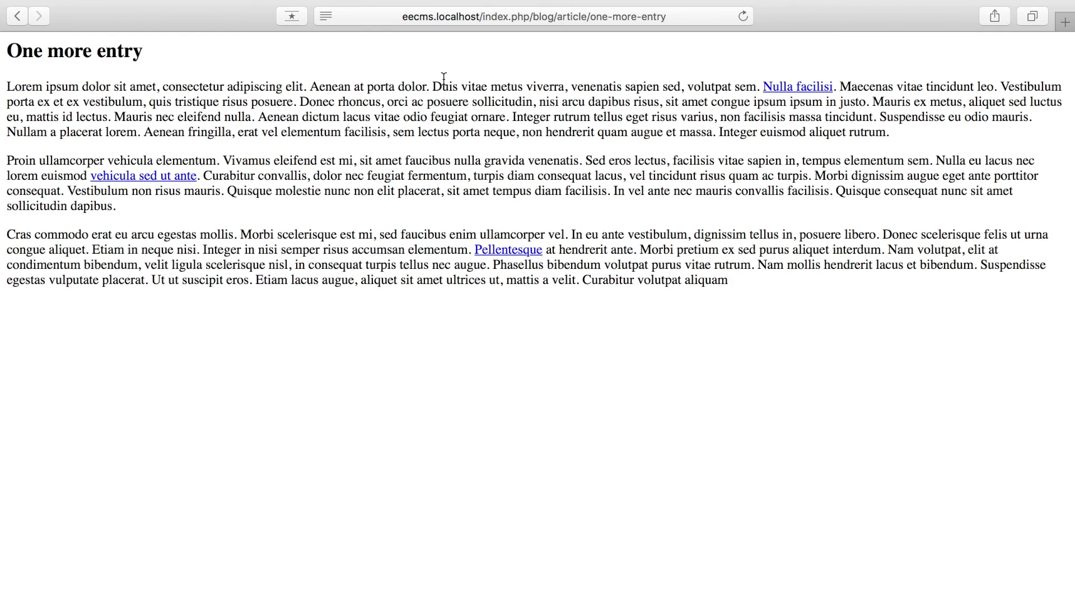
# - Go back to the My Blog homepage in Safari
pyautogui.click(17, 16)
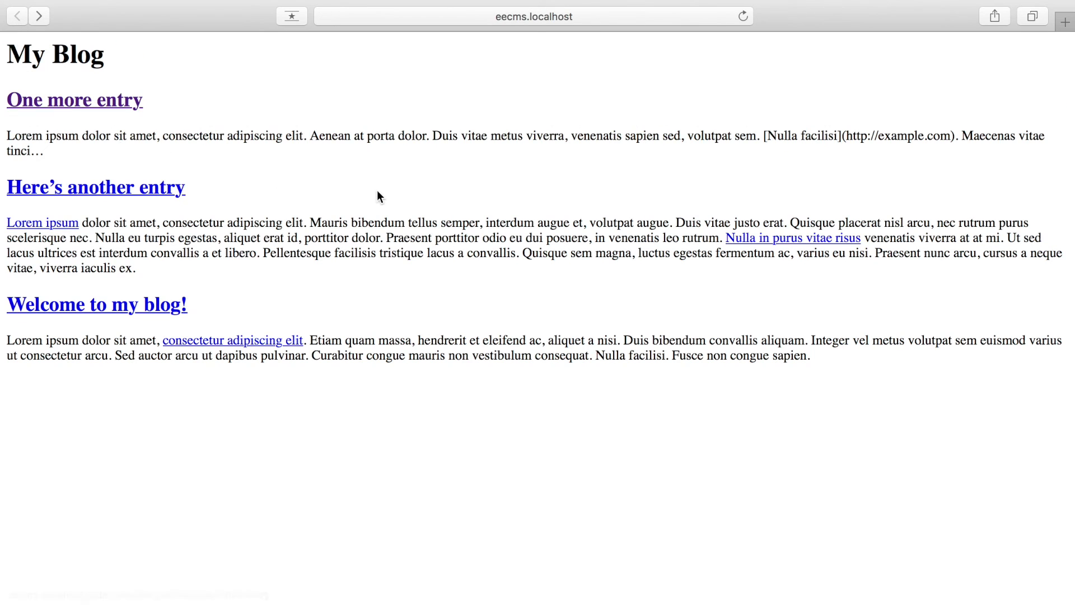
pyautogui.moveTo(391, 195)
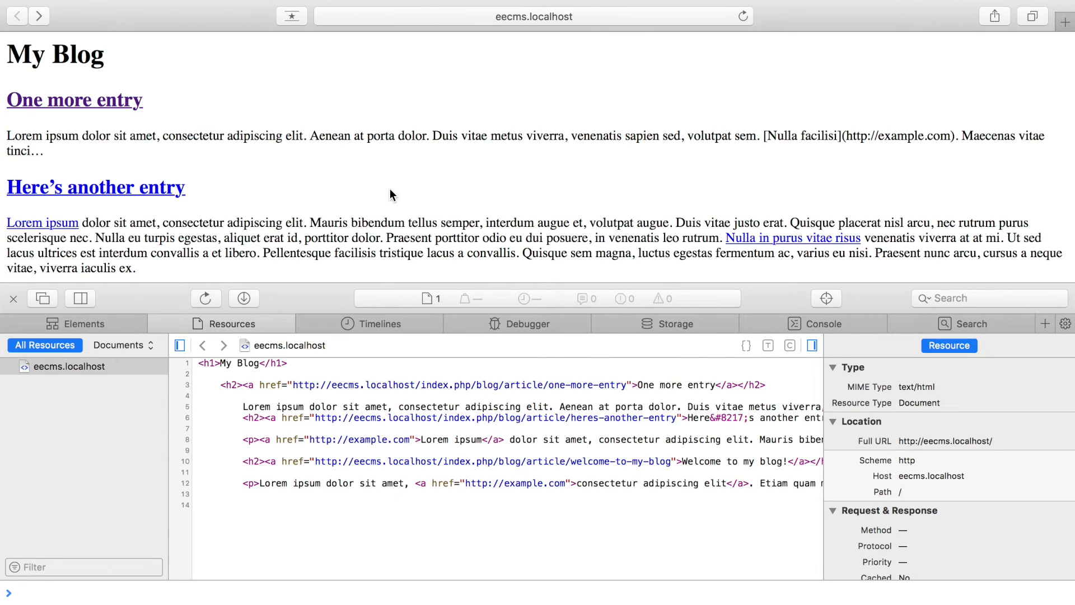
pyautogui.moveTo(369, 364)
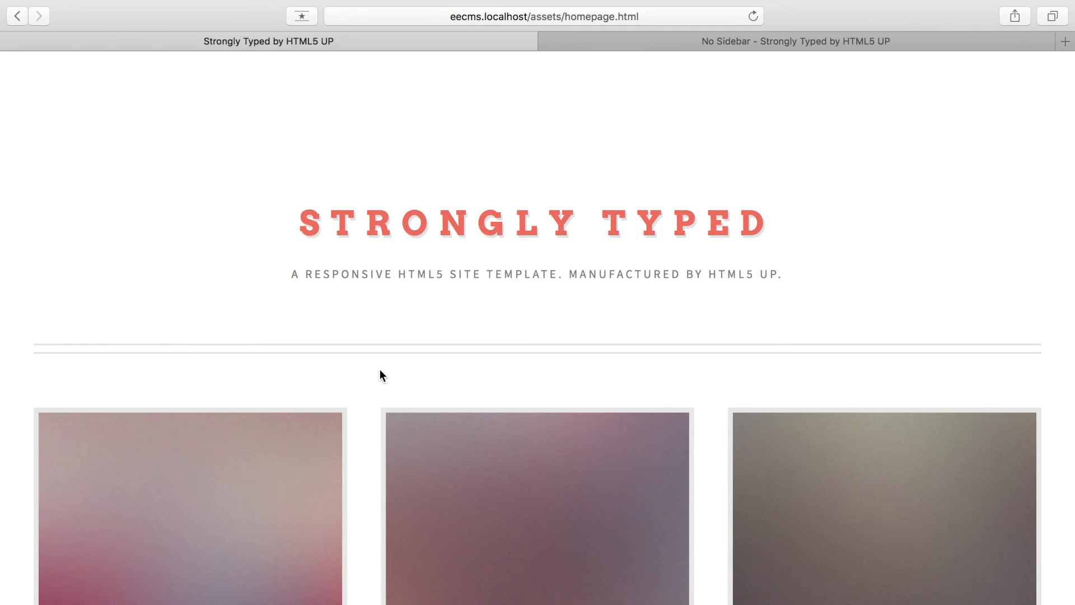
pyautogui.moveTo(739, 313)
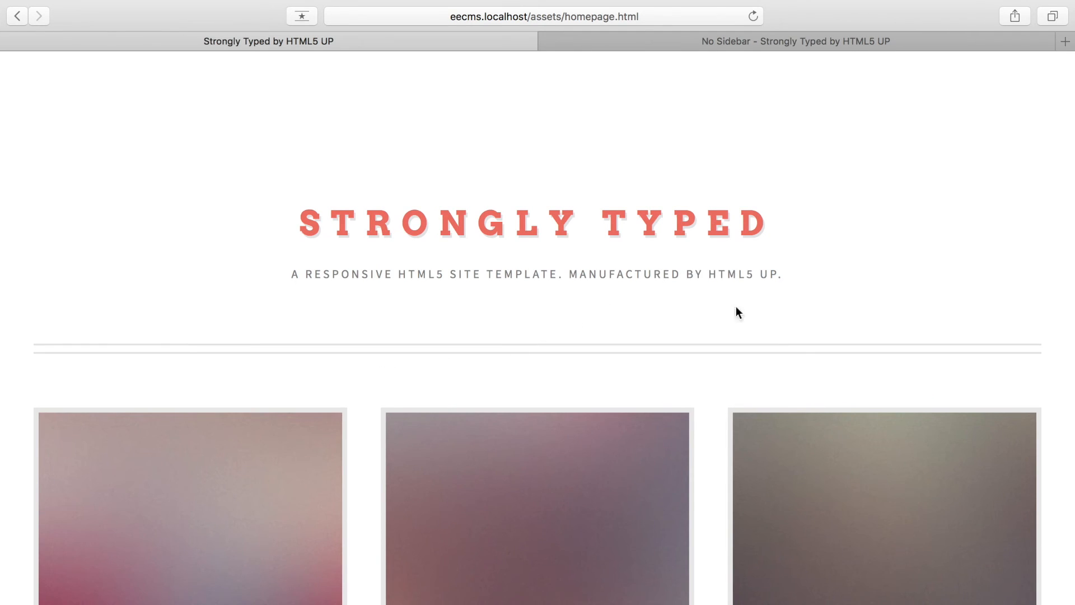
# - Scroll through the static Strongly Typed homepage
pyautogui.scroll(-3)
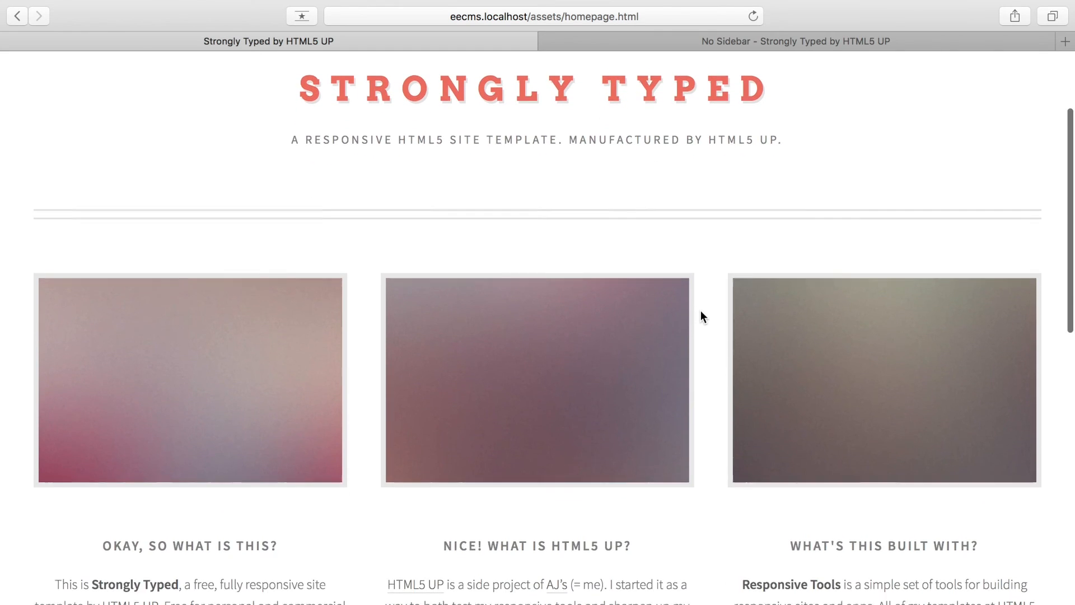
pyautogui.scroll(-3)
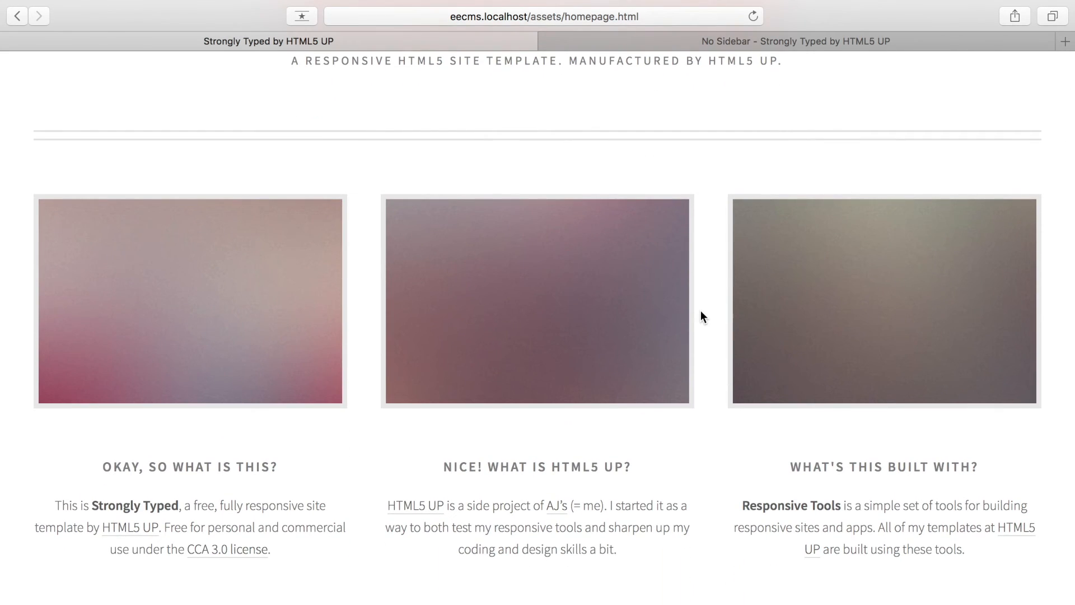
pyautogui.scroll(-3)
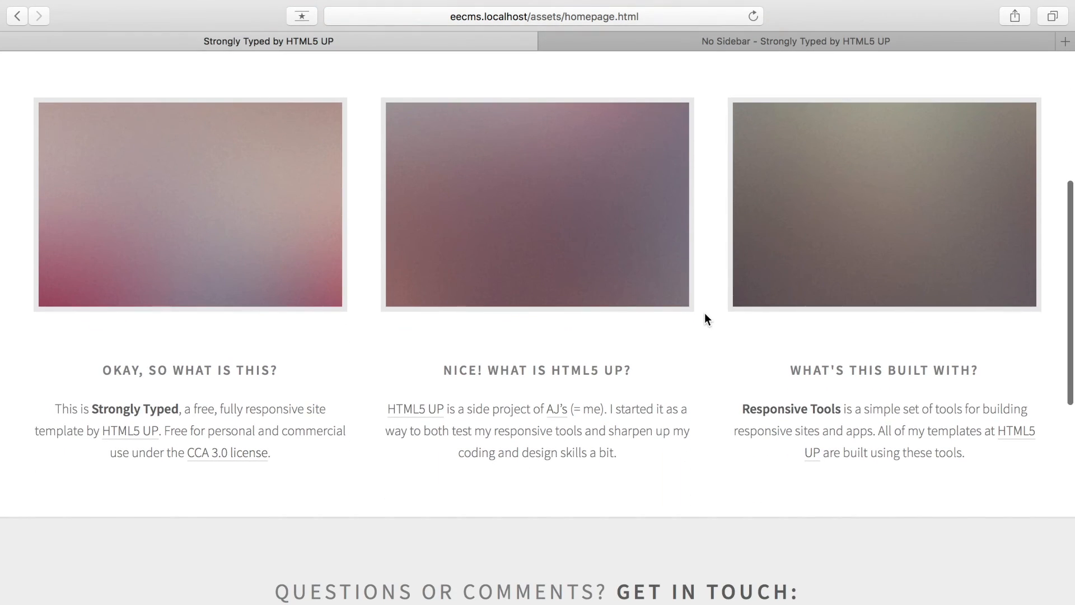
pyautogui.scroll(3)
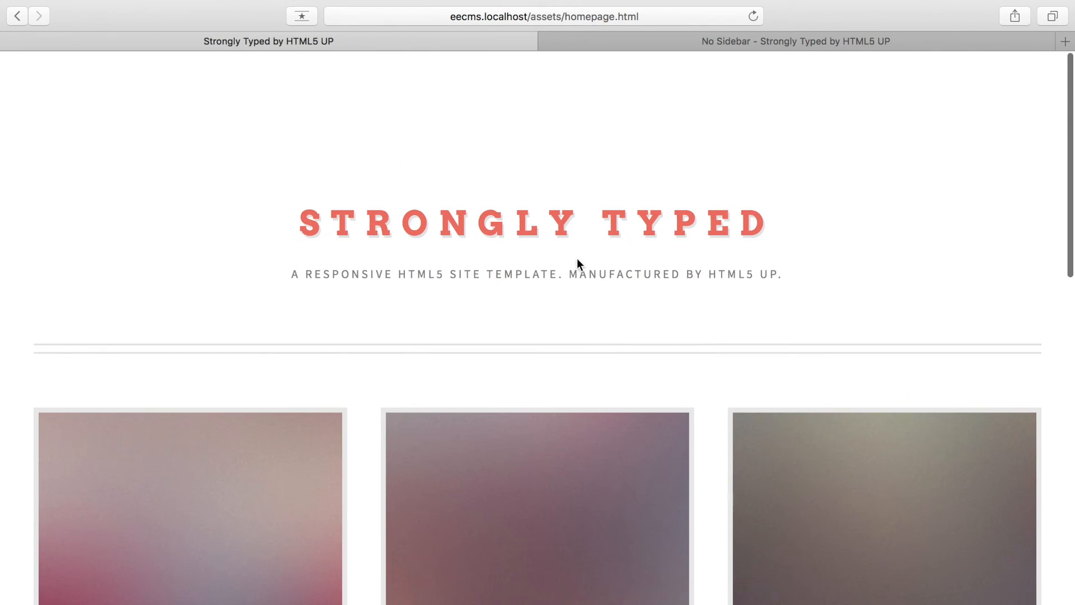
# - Bring up the 'No Sidebar - Strongly Typed' article page and scroll its text
pyautogui.click(795, 40)
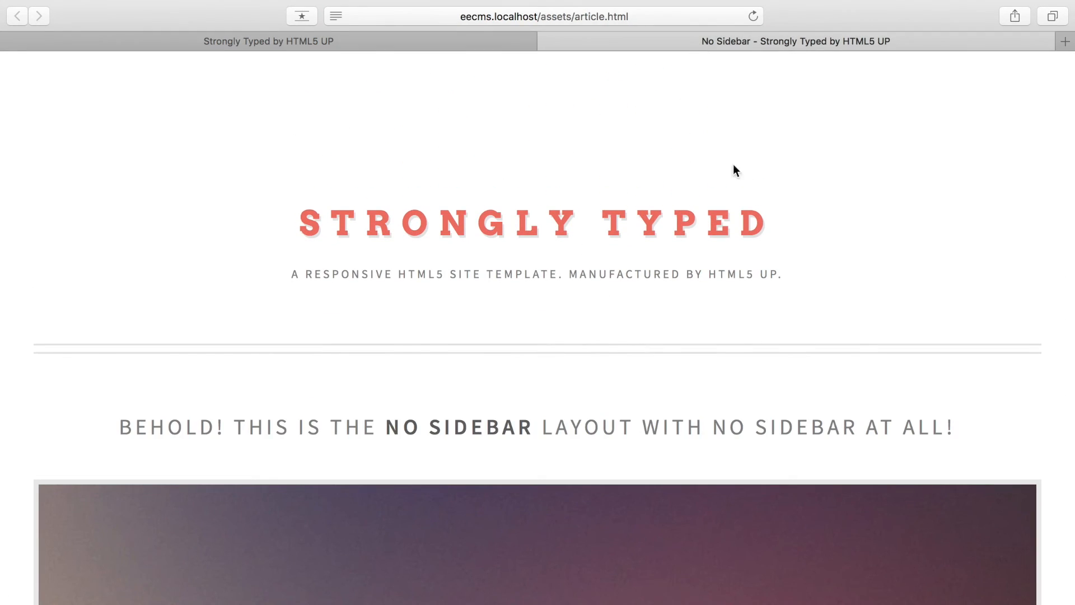
pyautogui.scroll(-3)
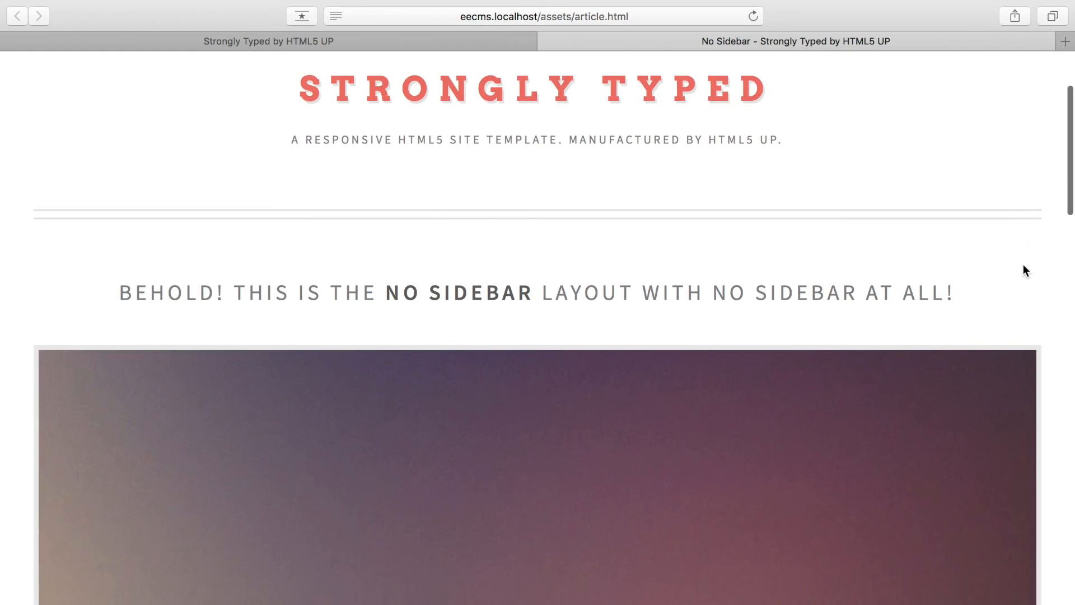
pyautogui.scroll(-3)
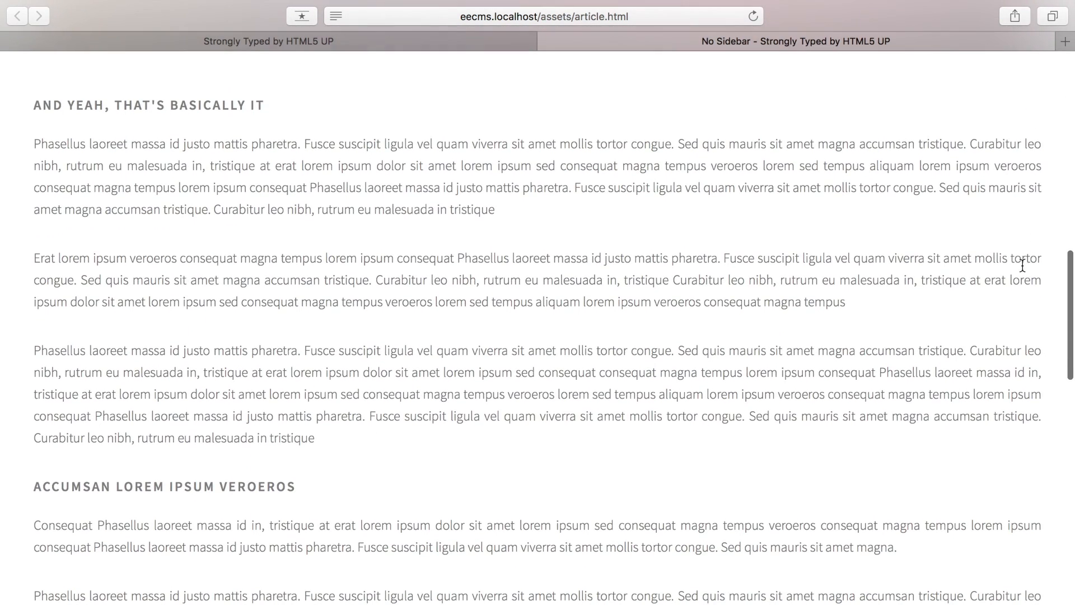
pyautogui.moveTo(403, 218)
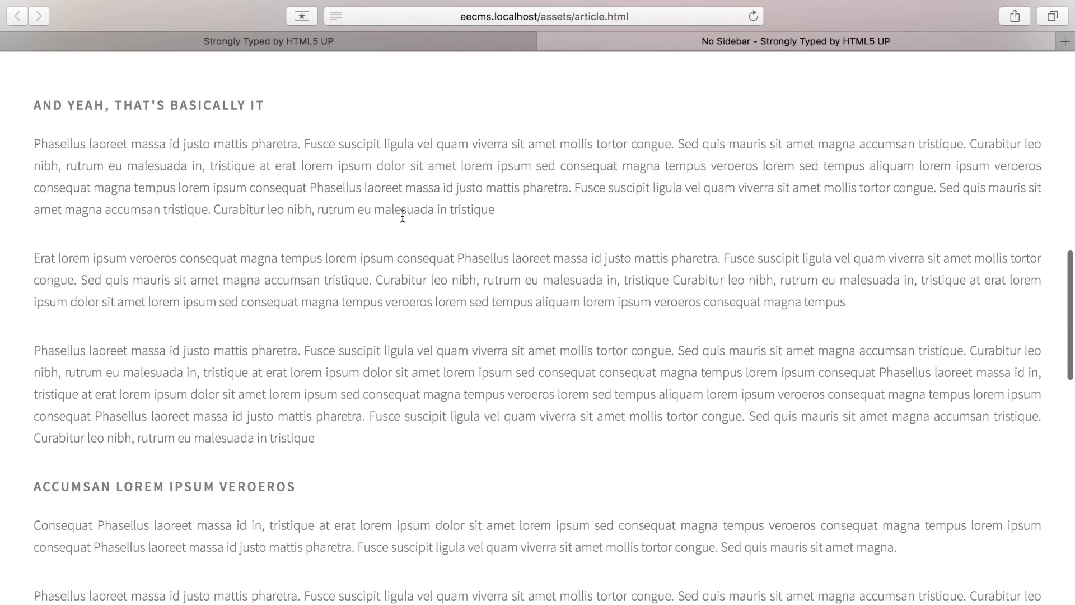
pyautogui.moveTo(489, 316)
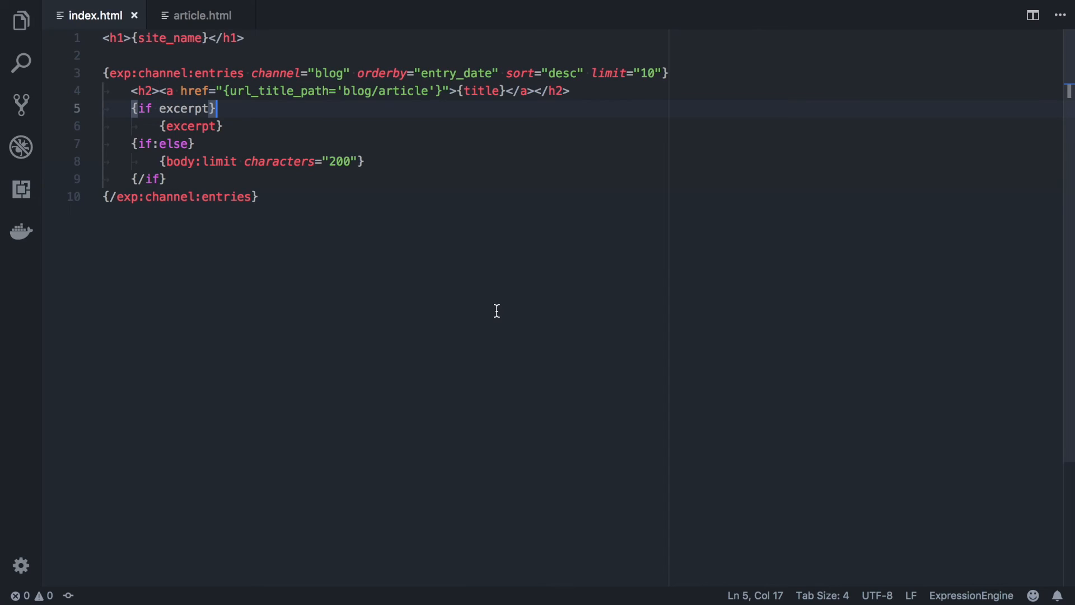
# - Insert the blog entries loop into index.html's features section
pyautogui.click(21, 21)
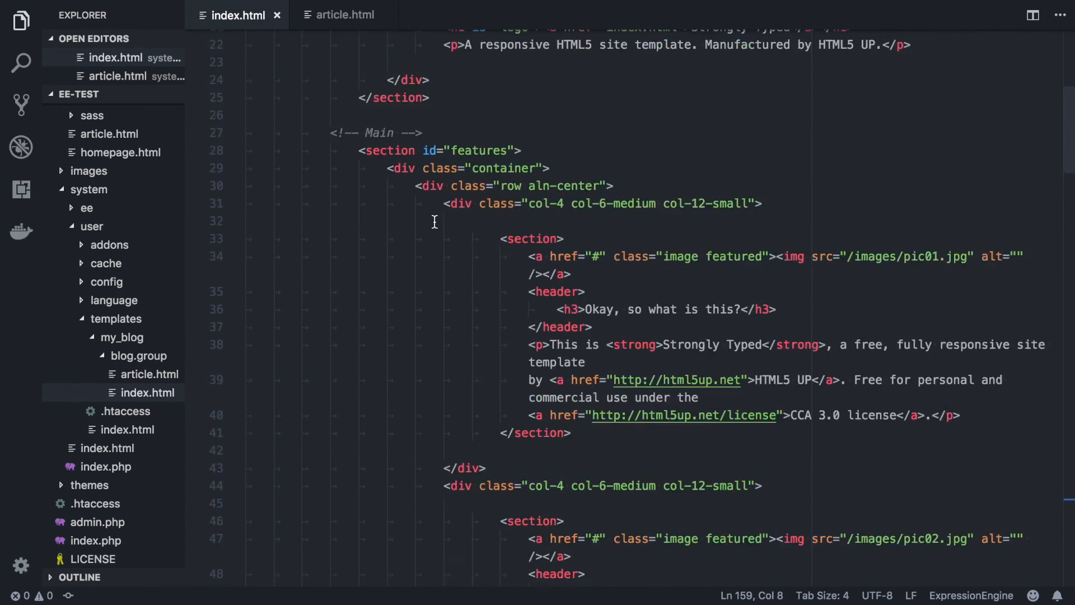
pyautogui.scroll(3)
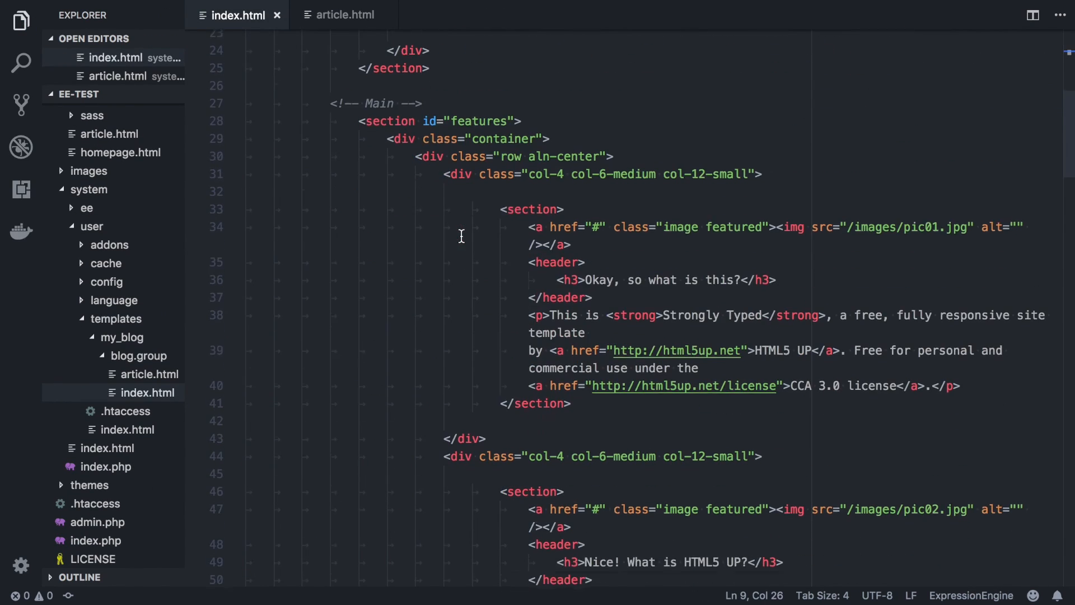
pyautogui.press('Enter')
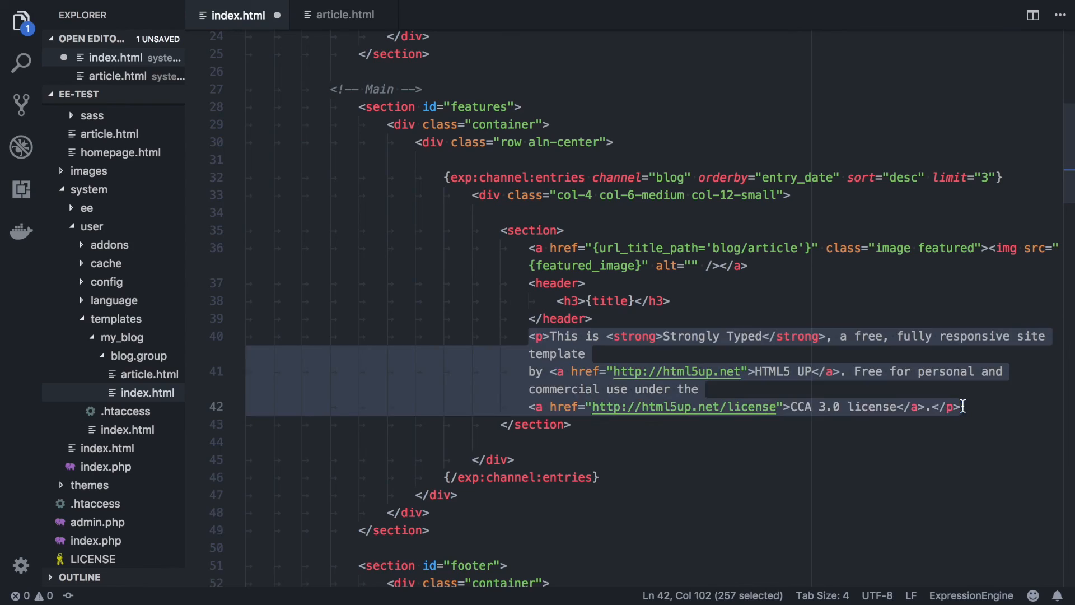
# - Close the article.html entries loop with {/exp:channel:entries}, then return to index.html
pyautogui.click(343, 15)
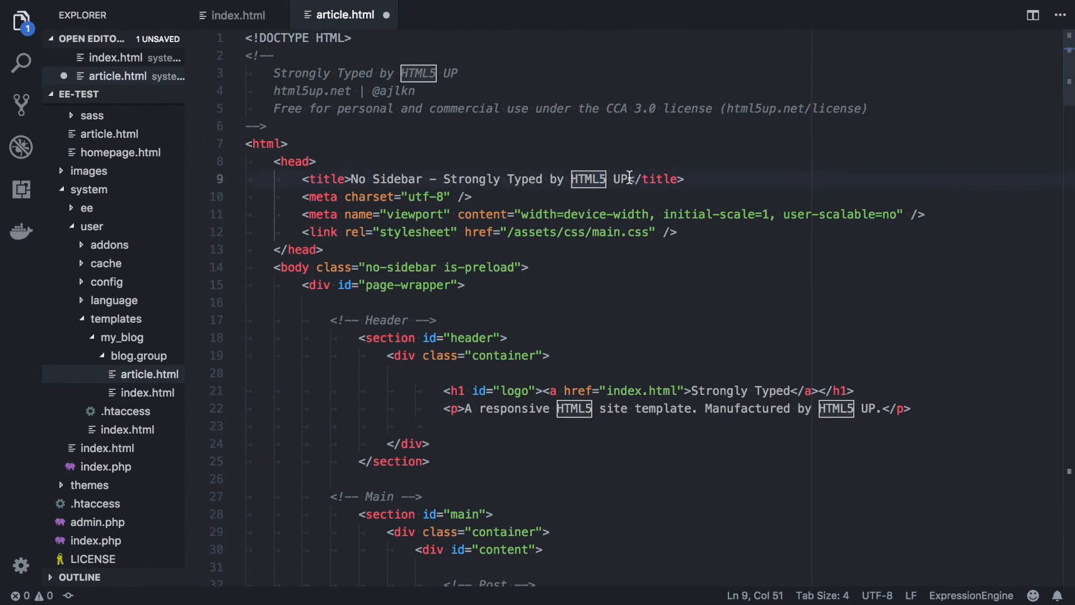
pyautogui.scroll(-3)
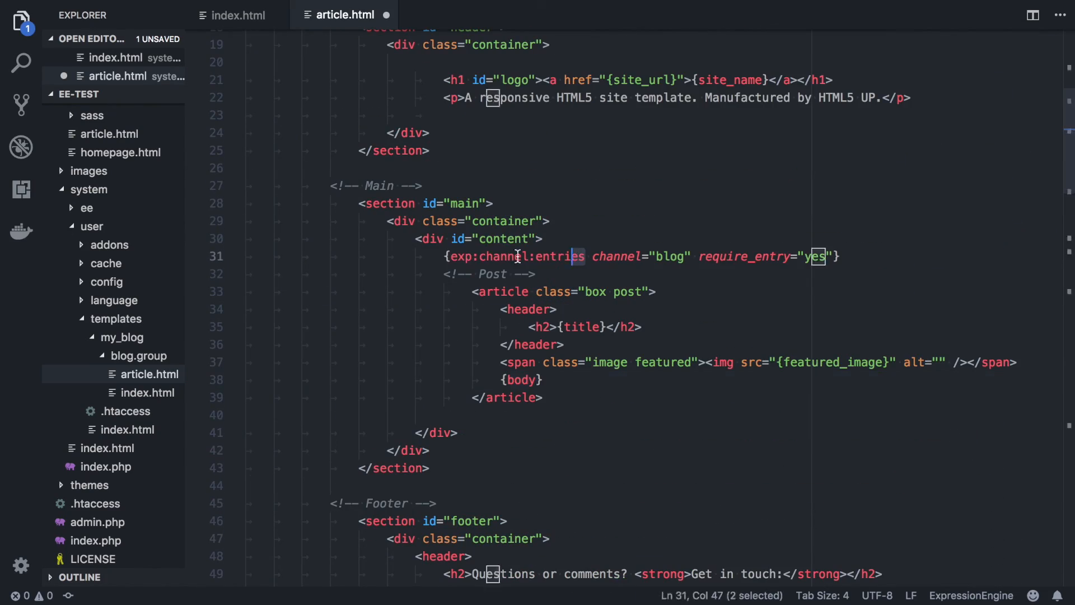
pyautogui.write('{/exp:channel:entries}')
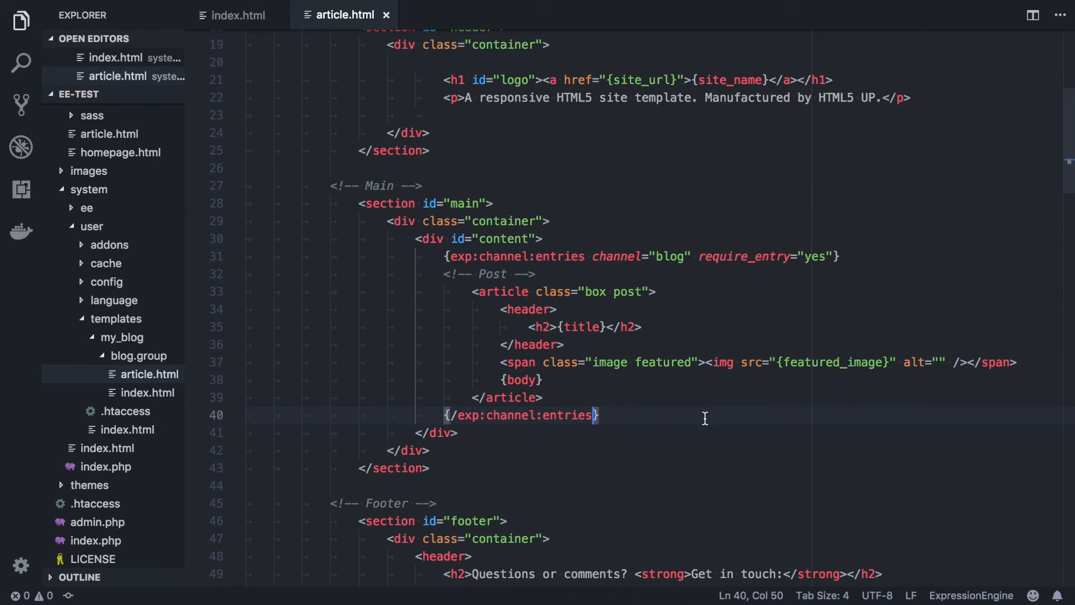
pyautogui.scroll(3)
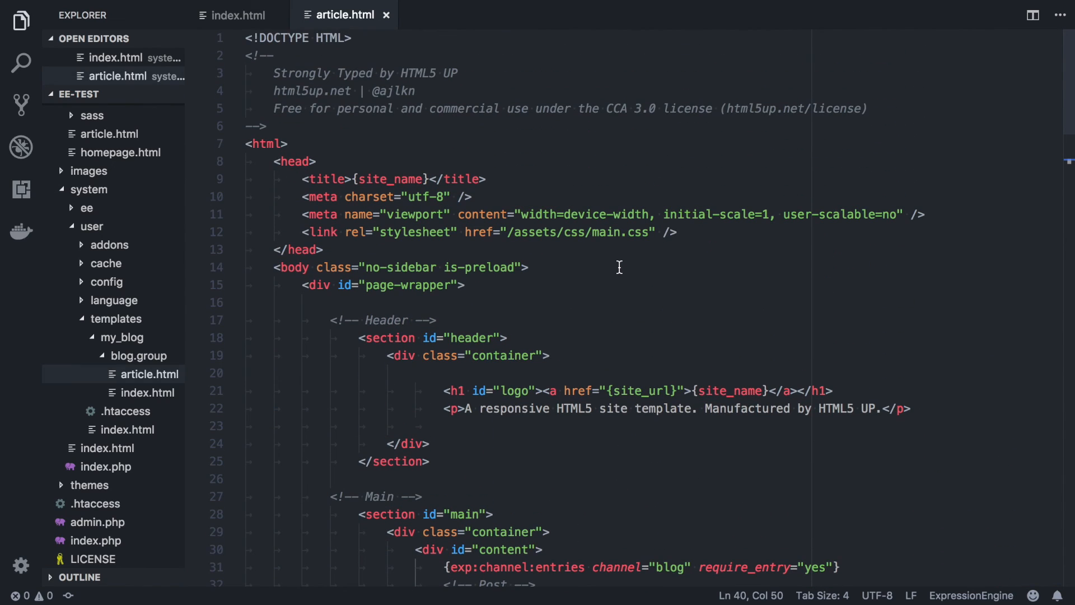
pyautogui.click(236, 15)
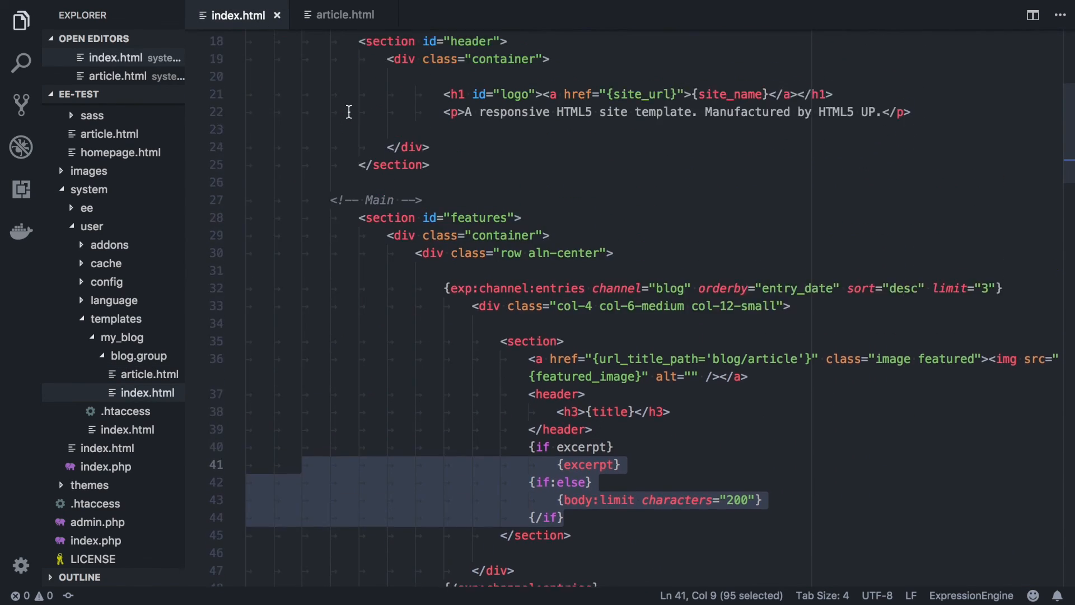
pyautogui.scroll(3)
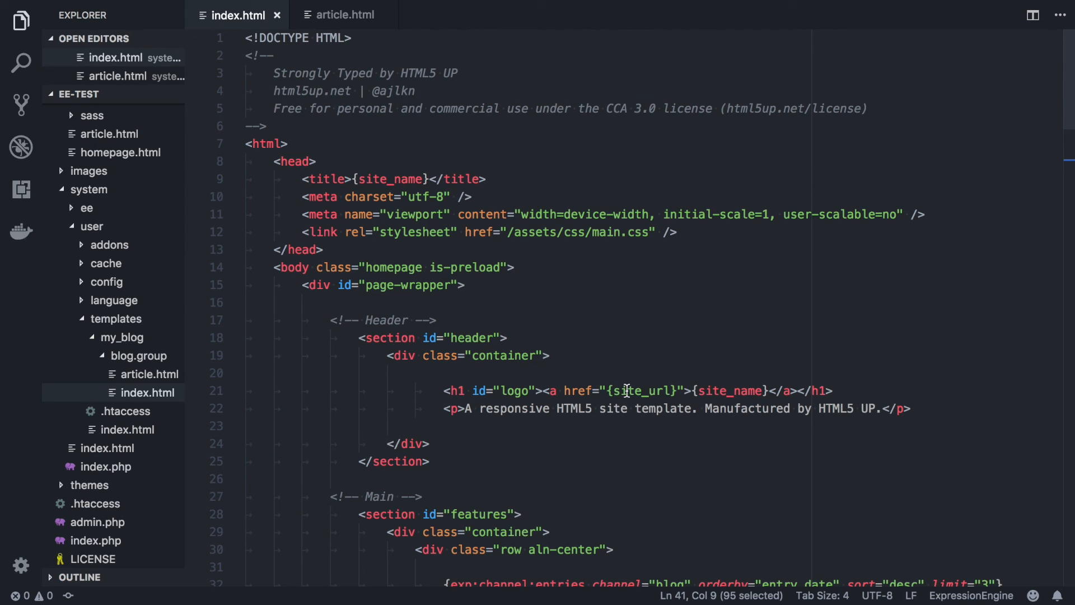
pyautogui.moveTo(638, 376)
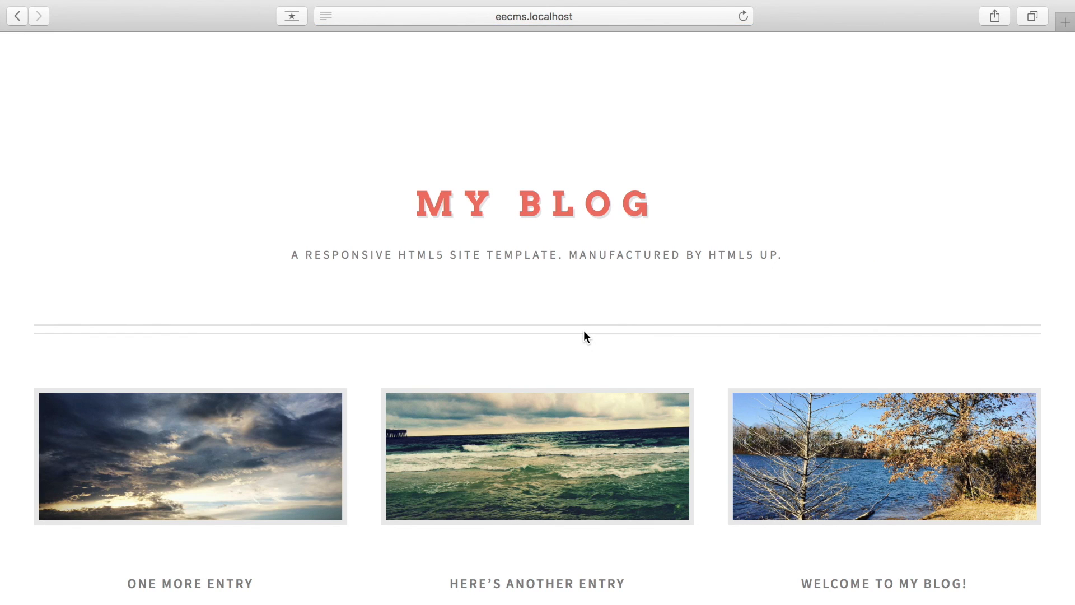
# - Scroll through the themed homepage entries and the 'Welcome to My Blog!' article
pyautogui.scroll(-3)
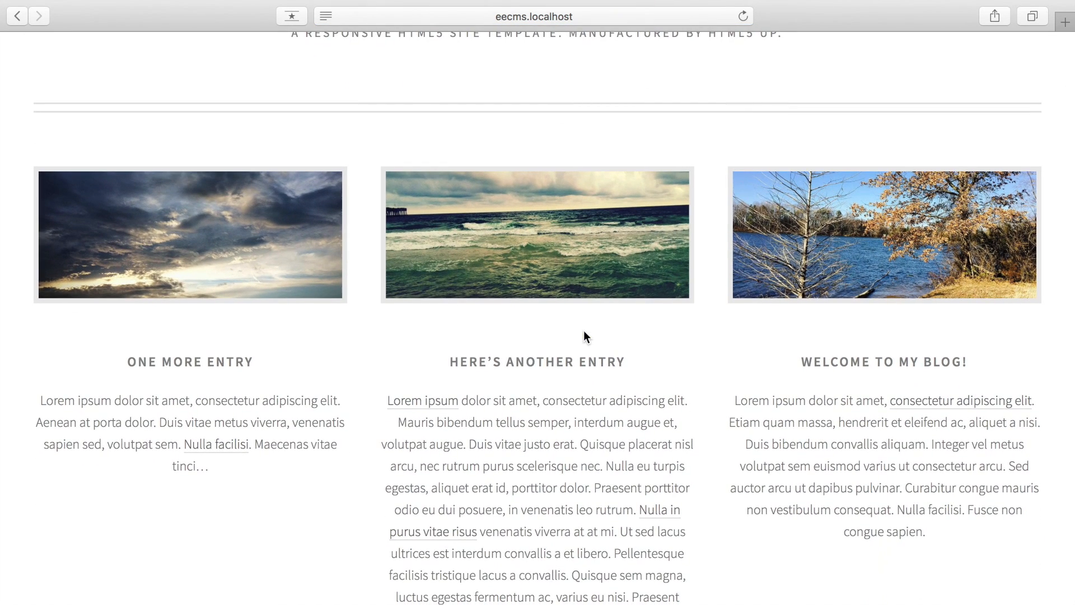
pyautogui.moveTo(304, 286)
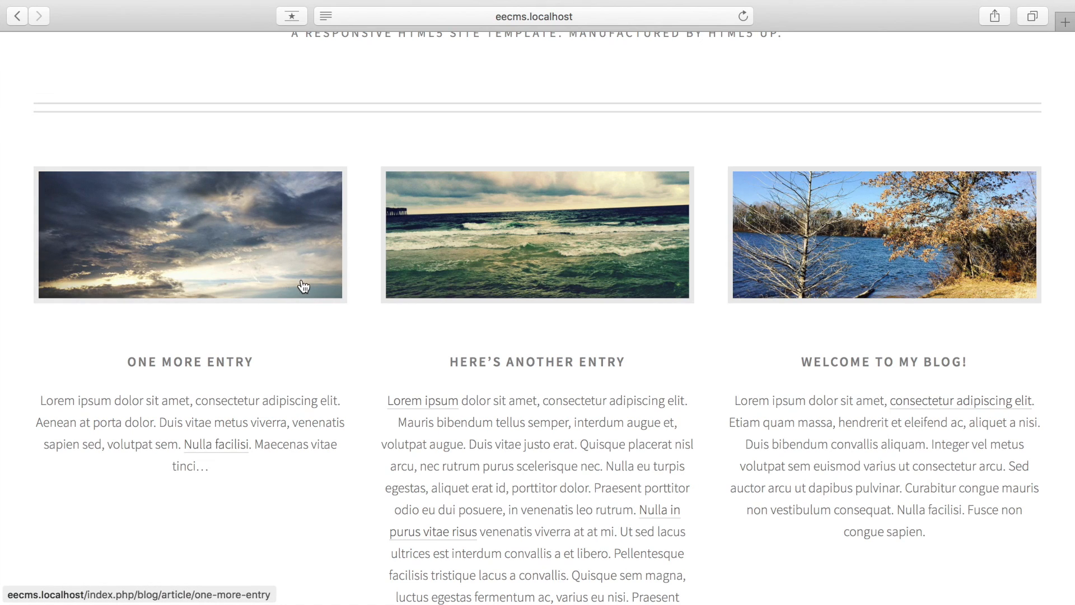
pyautogui.moveTo(819, 281)
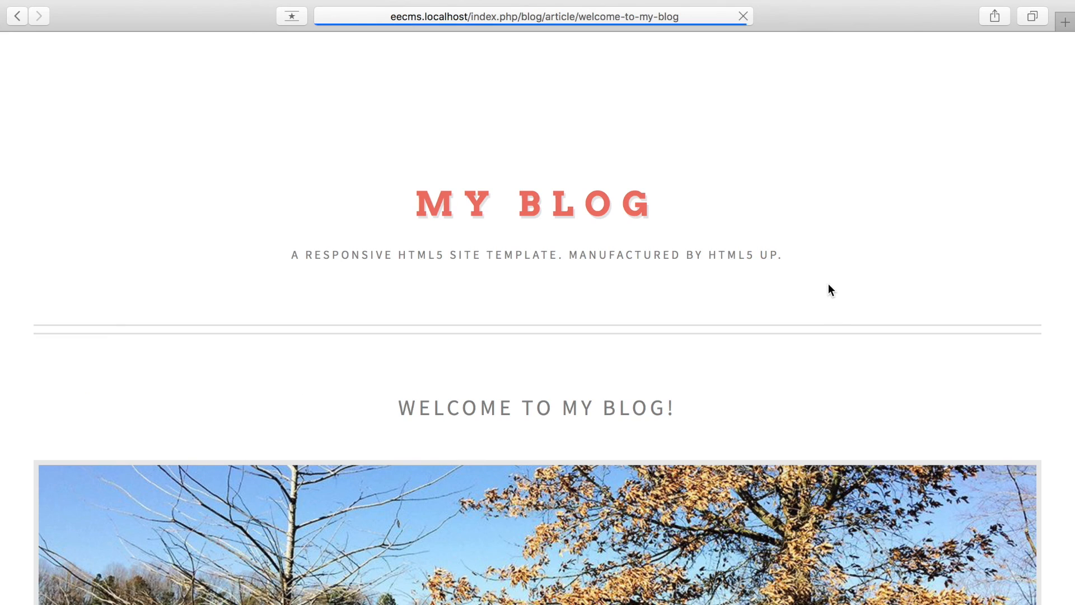
pyautogui.scroll(-3)
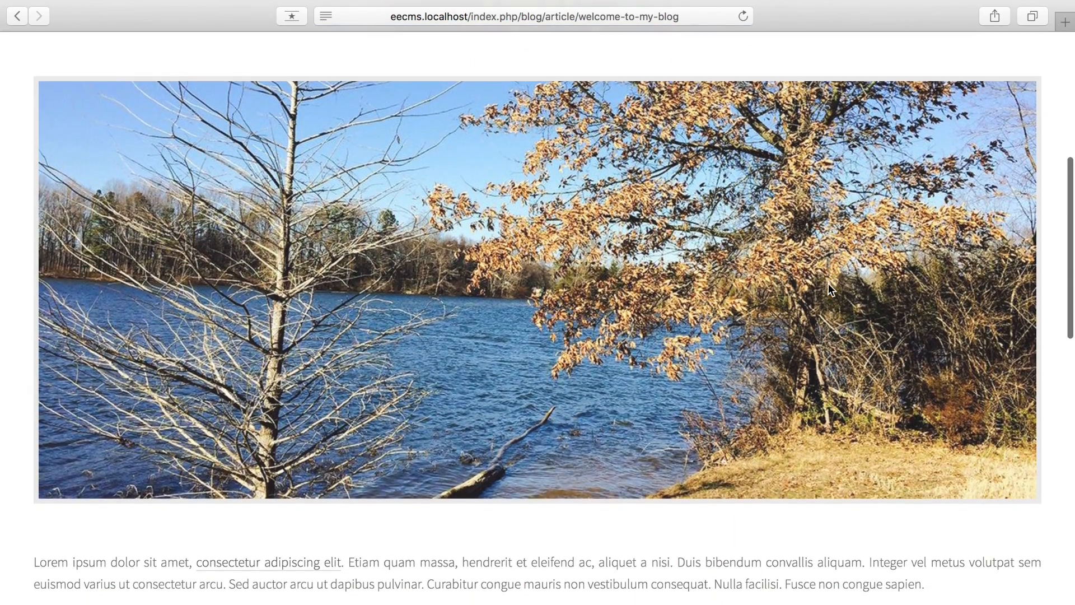
pyautogui.scroll(-3)
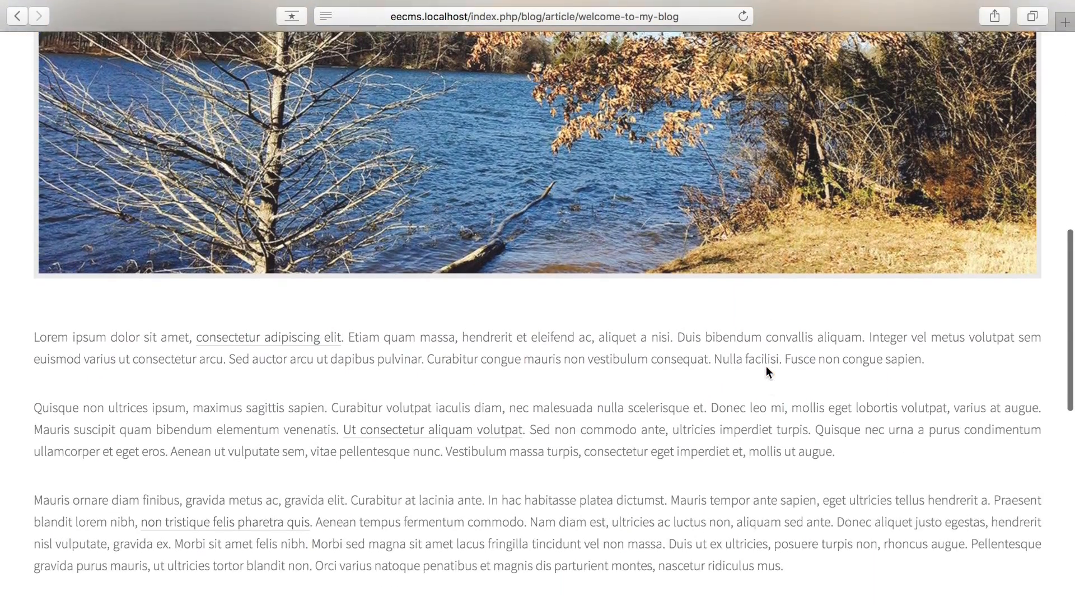